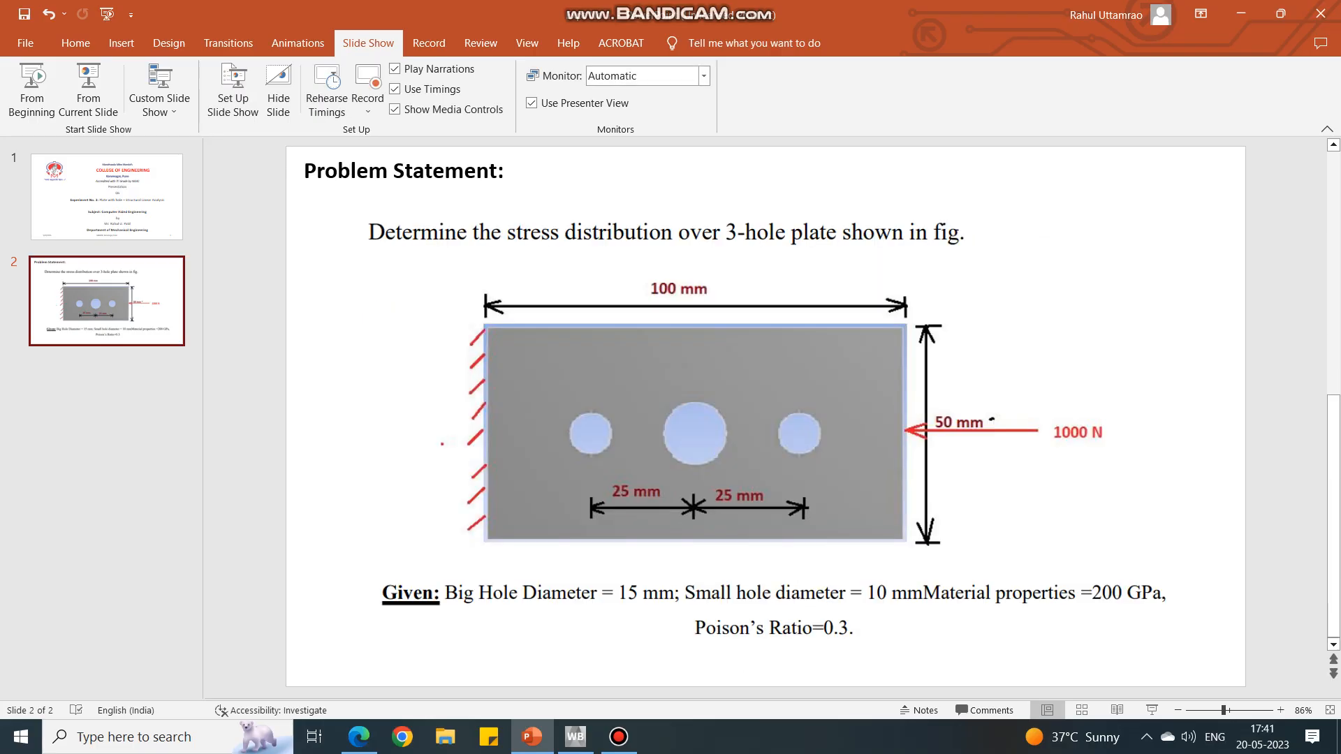
Leave the three-hole plate slide in PowerPoint for the empty Workbench project.
left_click(574, 736)
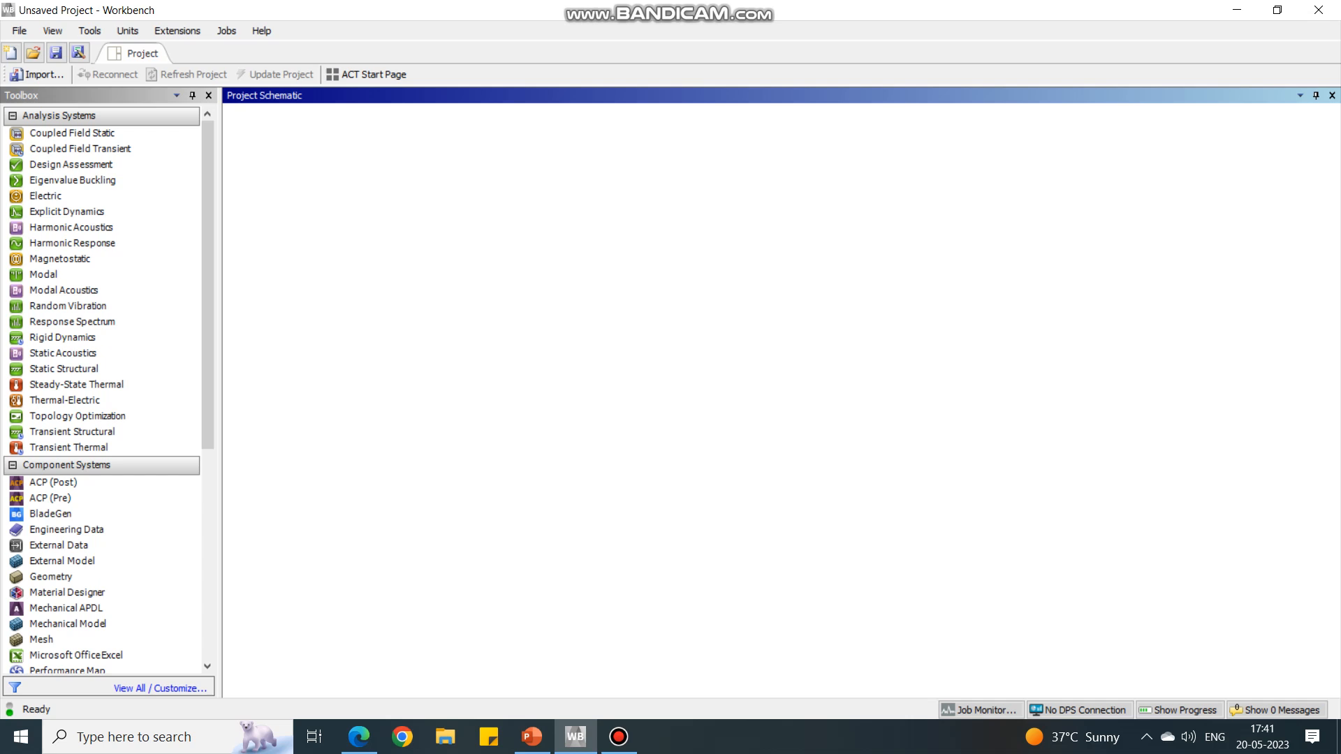
Pick Static Structural from the Analysis Systems toolbox.
left_click(64, 369)
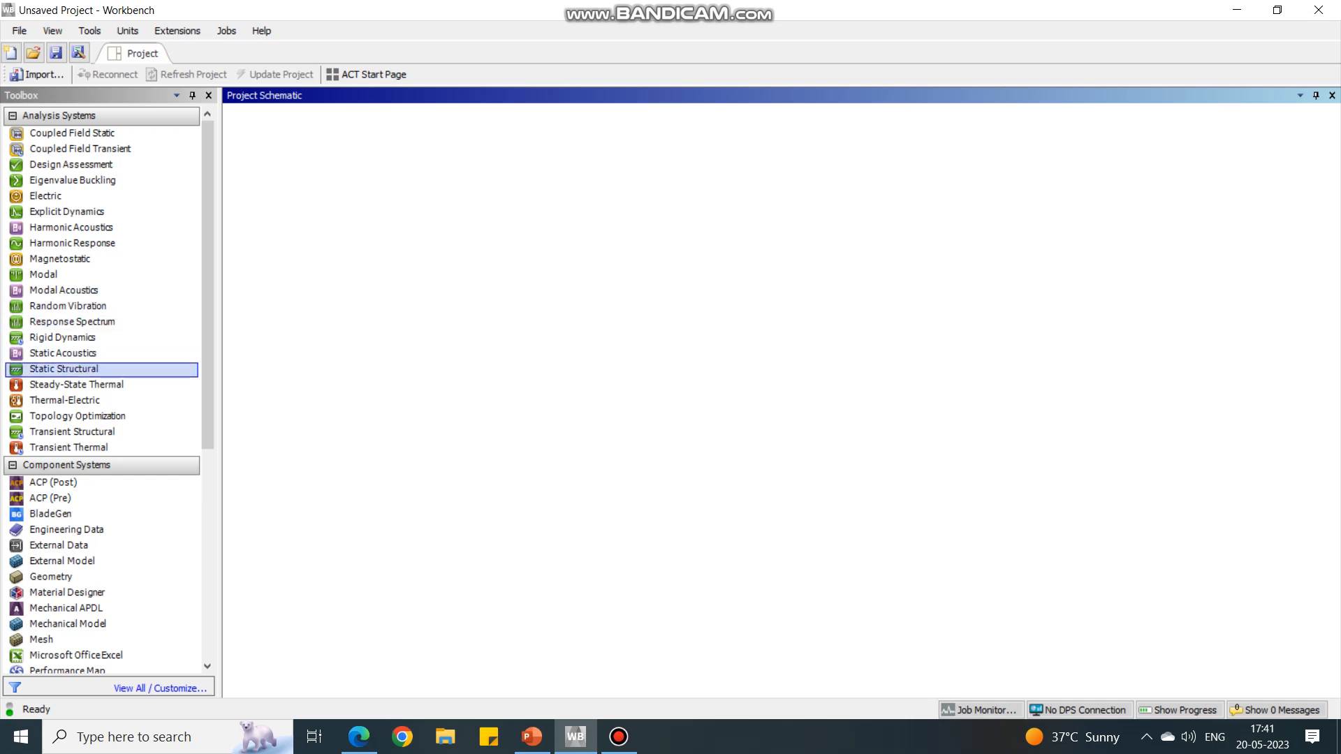
mouse_move(62, 369)
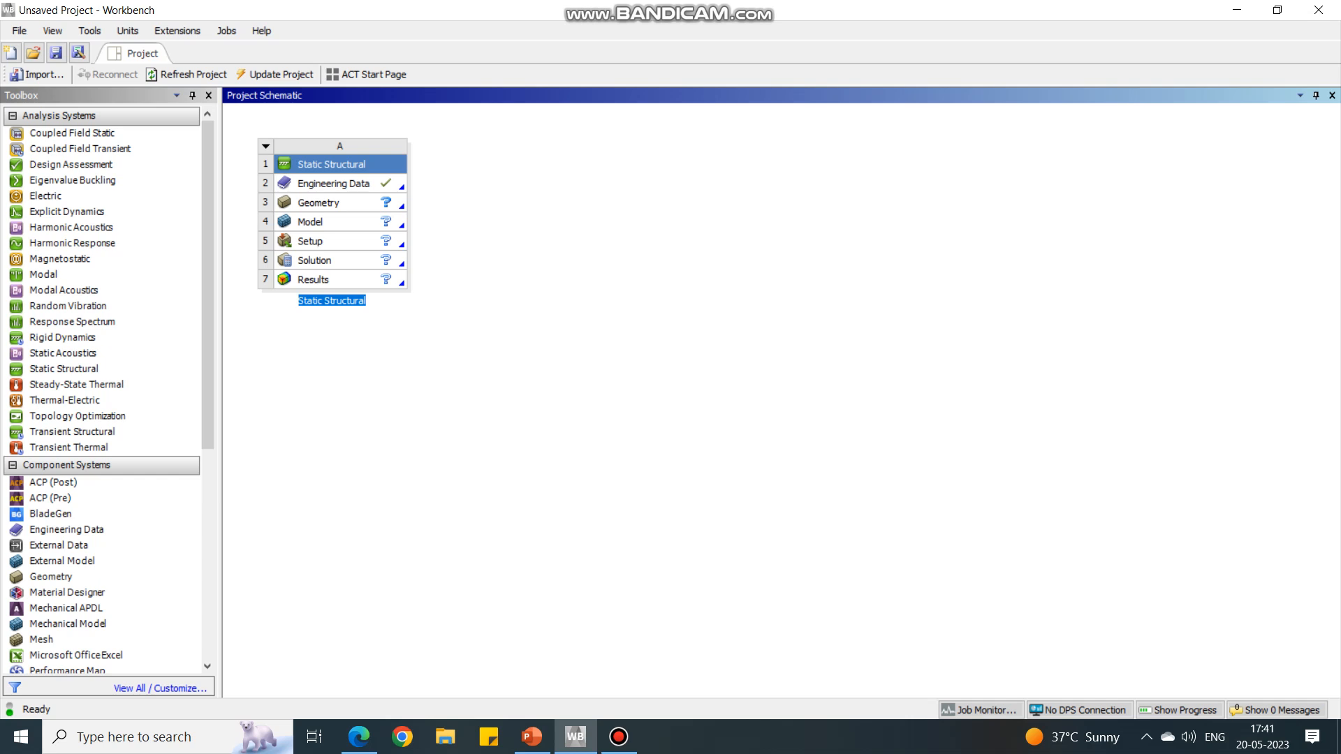
Open the system's Engineering Data cell to list the default Structural Steel material.
left_click(333, 183)
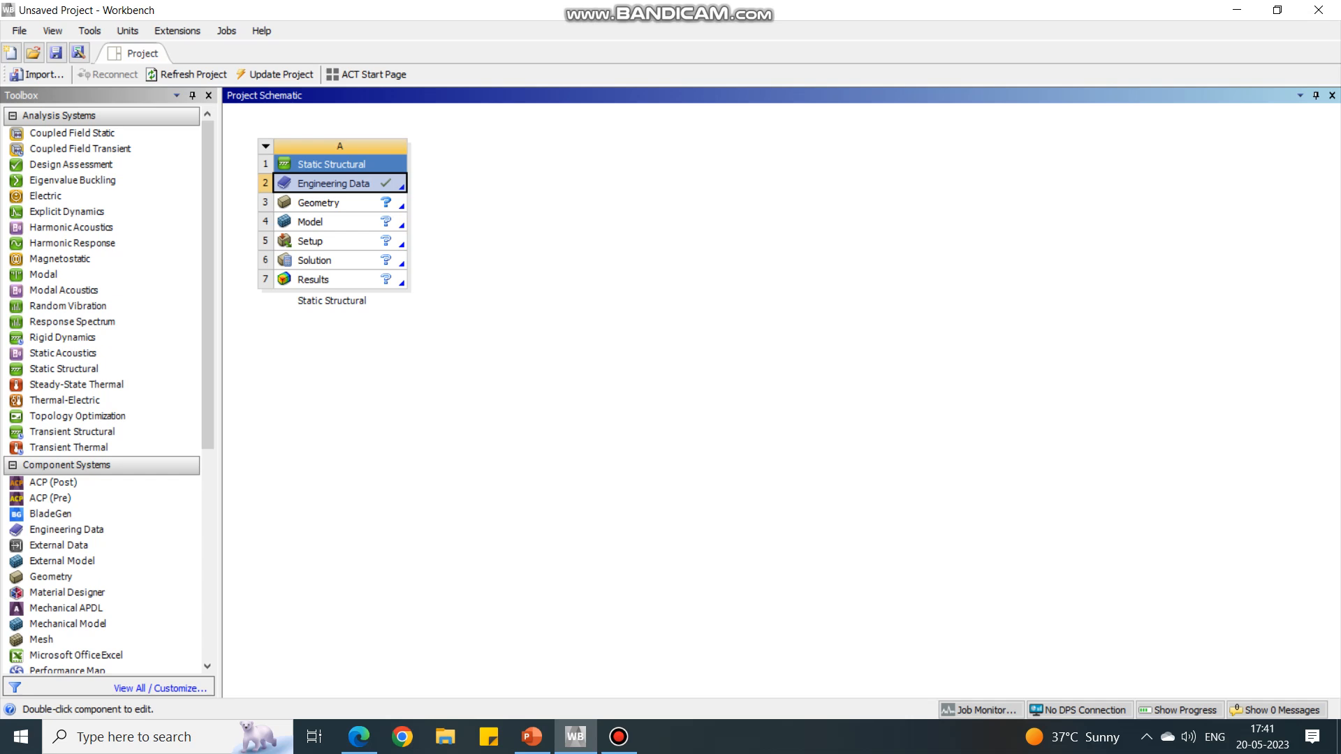
right_click(332, 183)
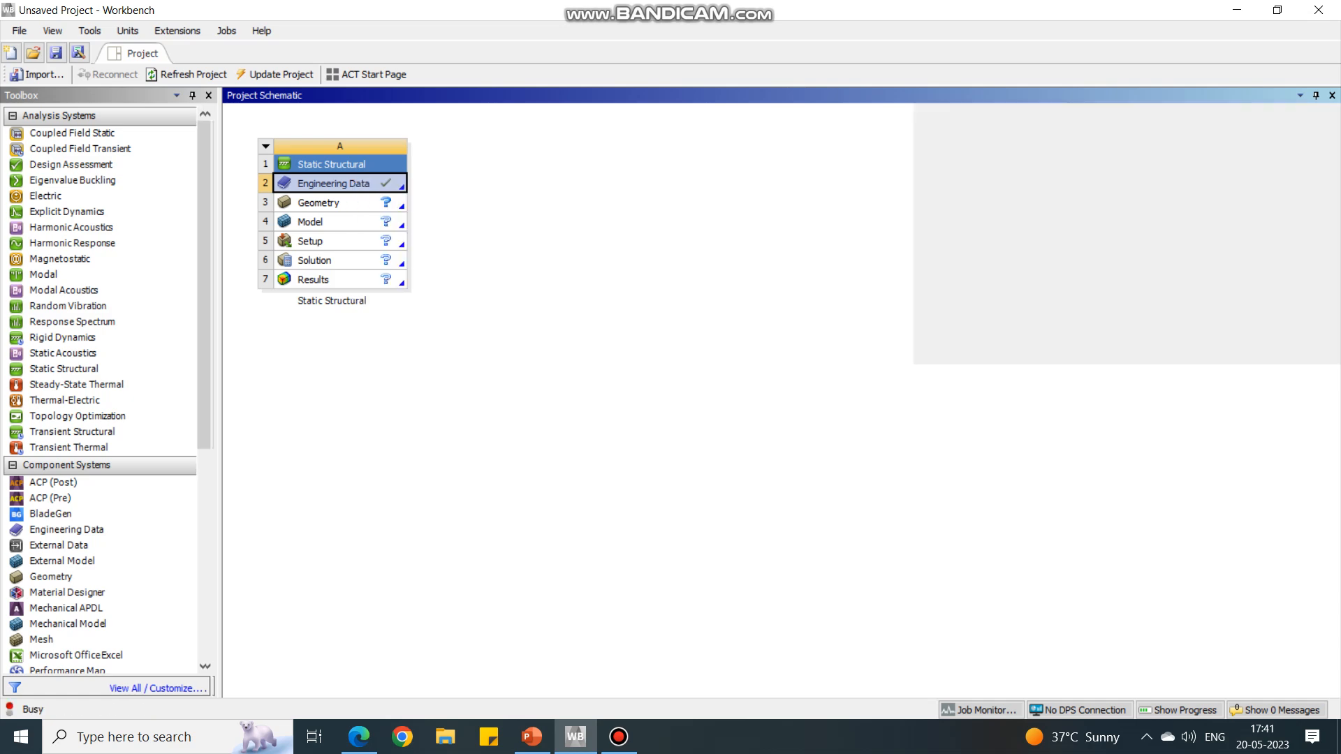
double_click(332, 183)
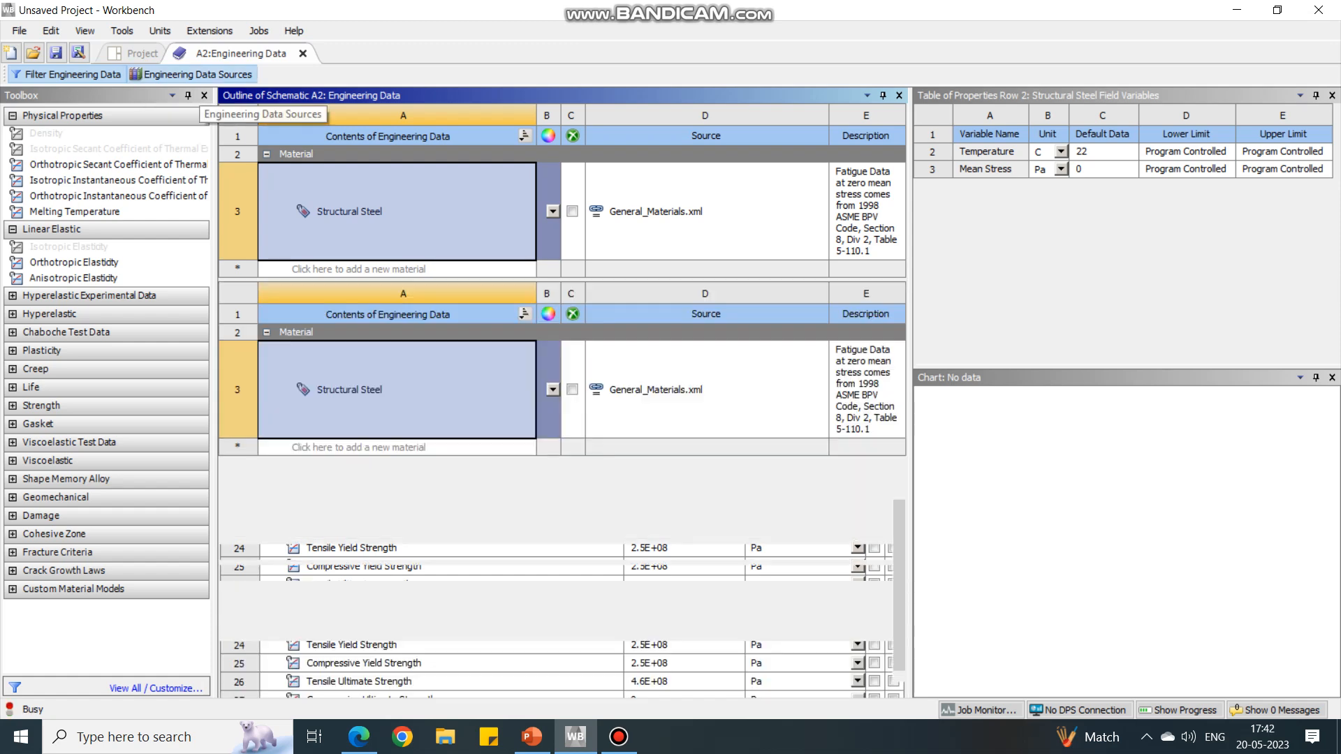
Browse the General Materials library and view Aluminum Alloy's properties (2770 kg/m³ density).
left_click(198, 75)
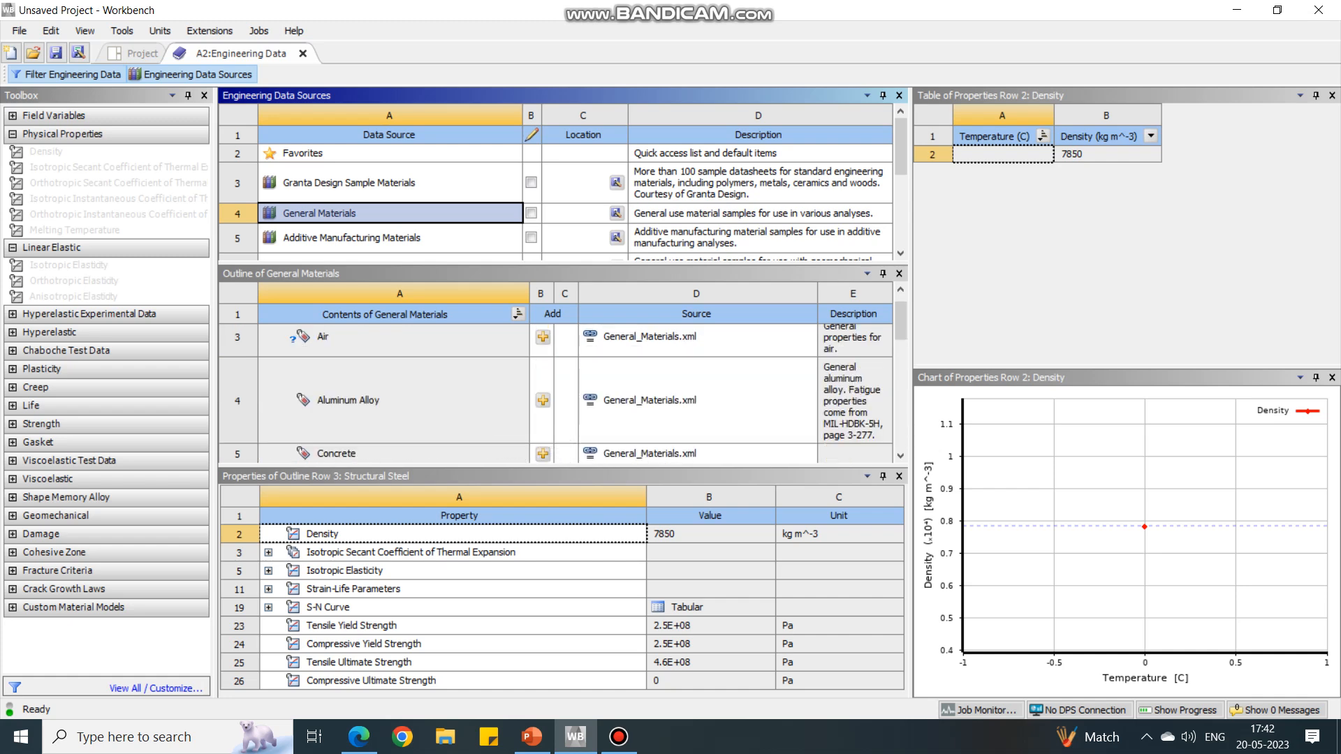
mouse_move(349, 400)
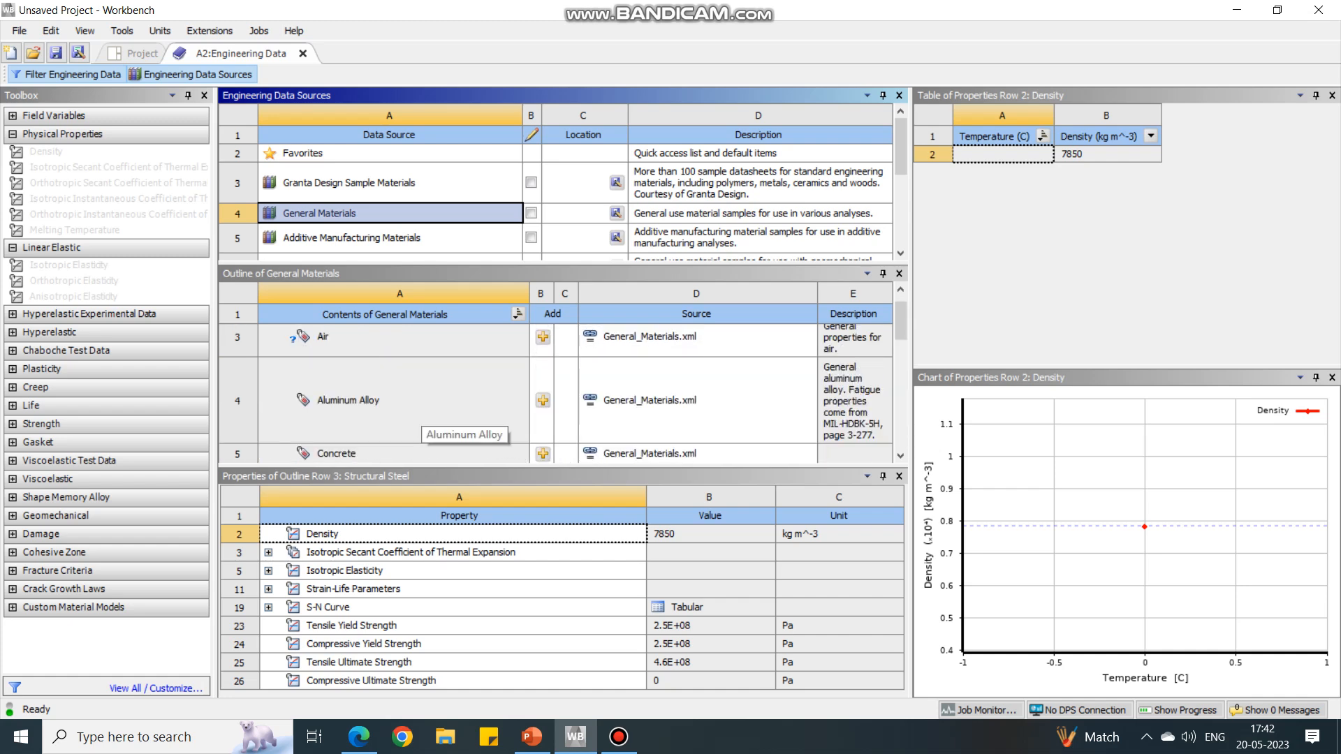
left_click(346, 399)
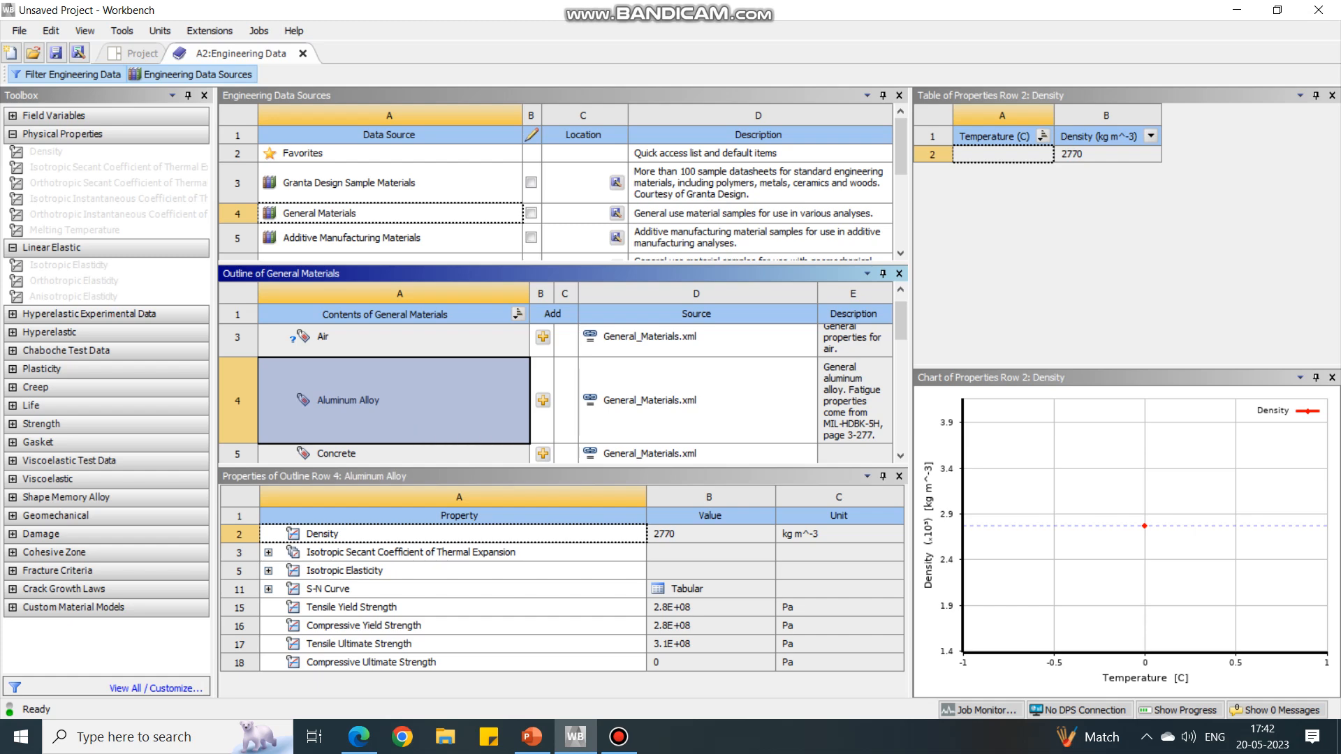
mouse_move(544, 400)
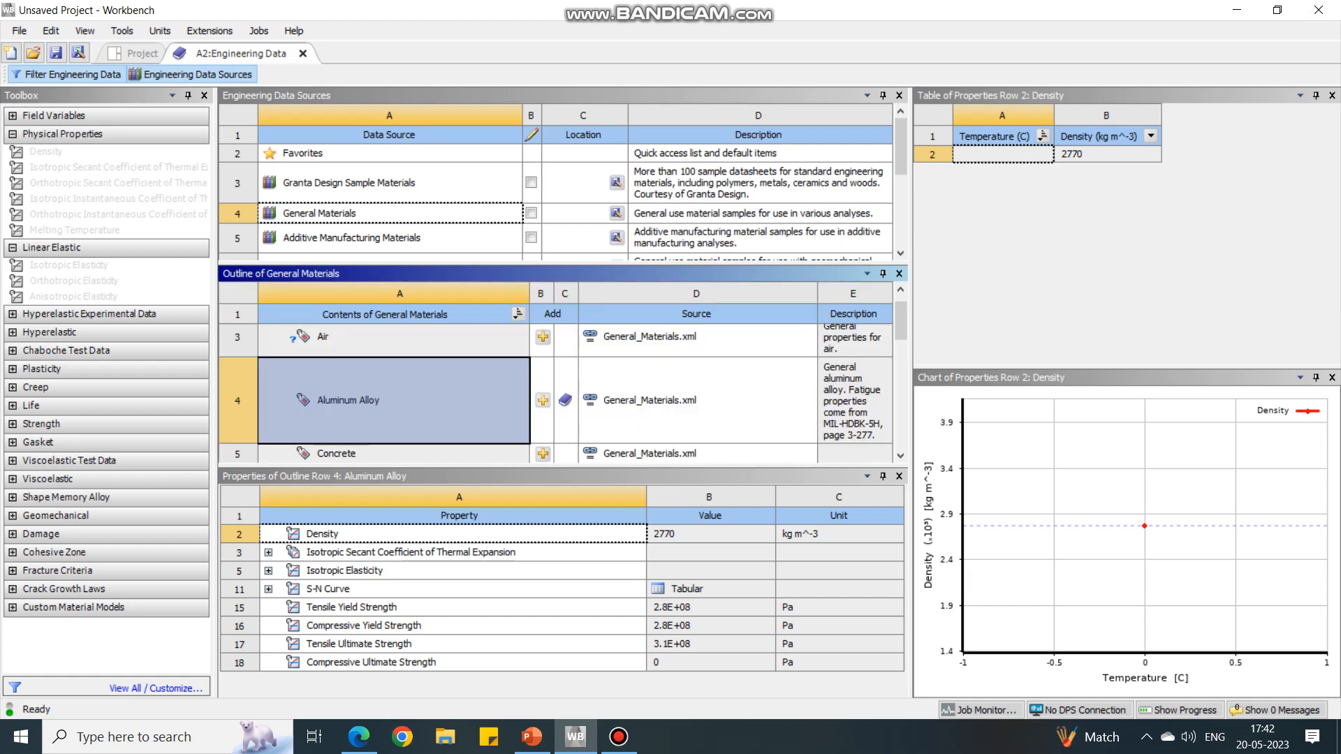
mouse_move(542, 400)
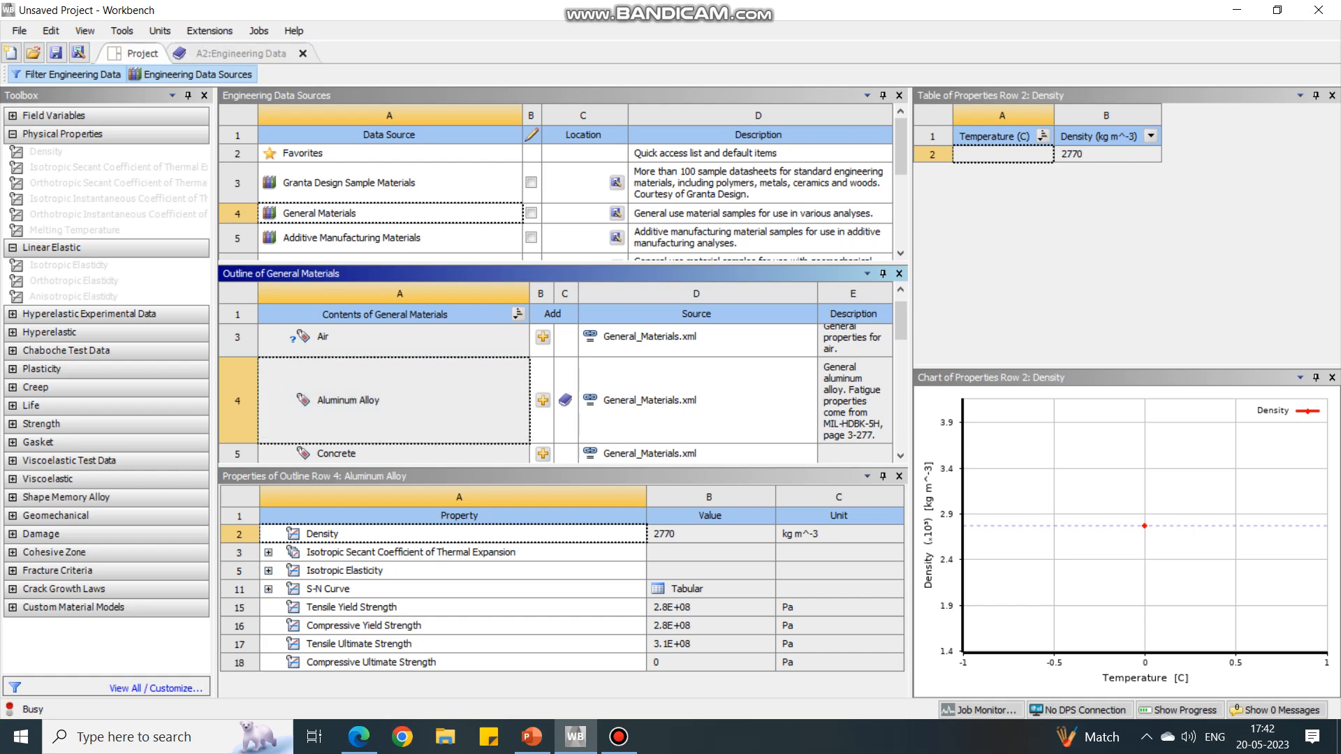
Back in the project schematic, create new DesignModeler geometry from the Geometry cell.
left_click(141, 53)
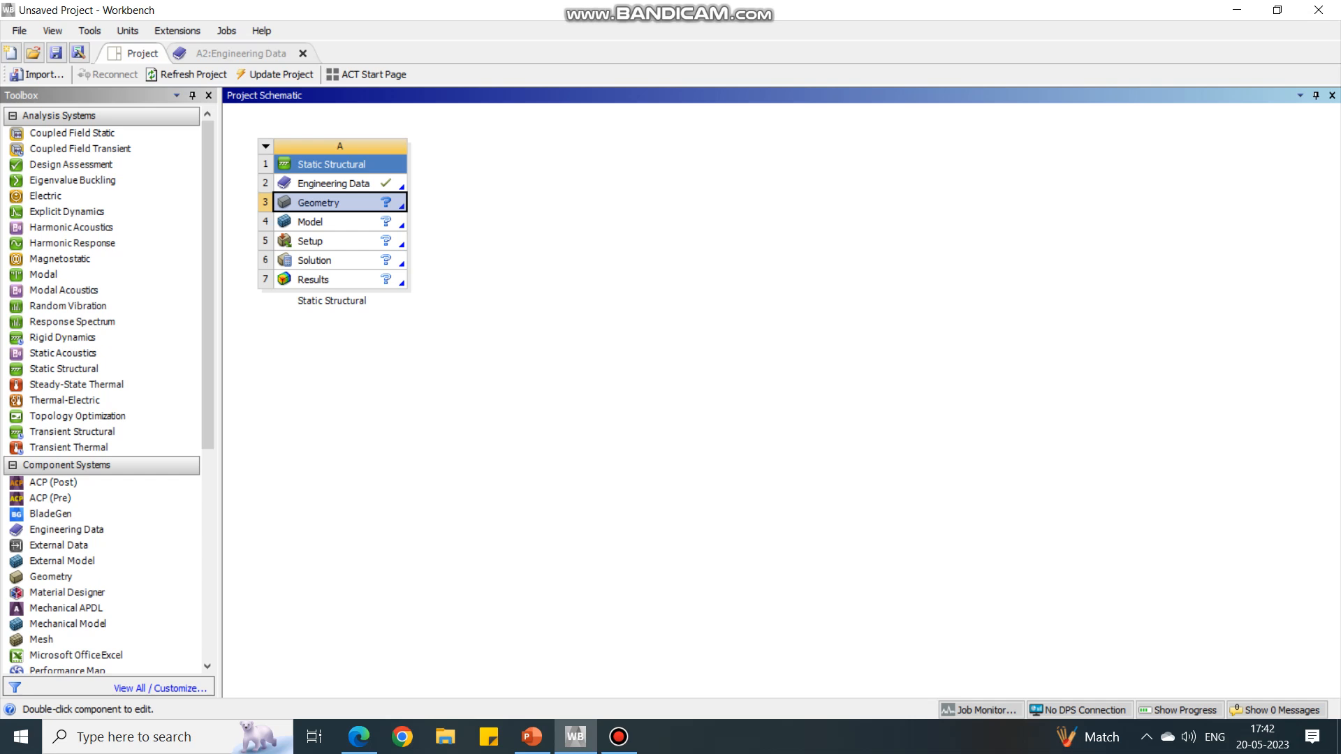
right_click(319, 203)
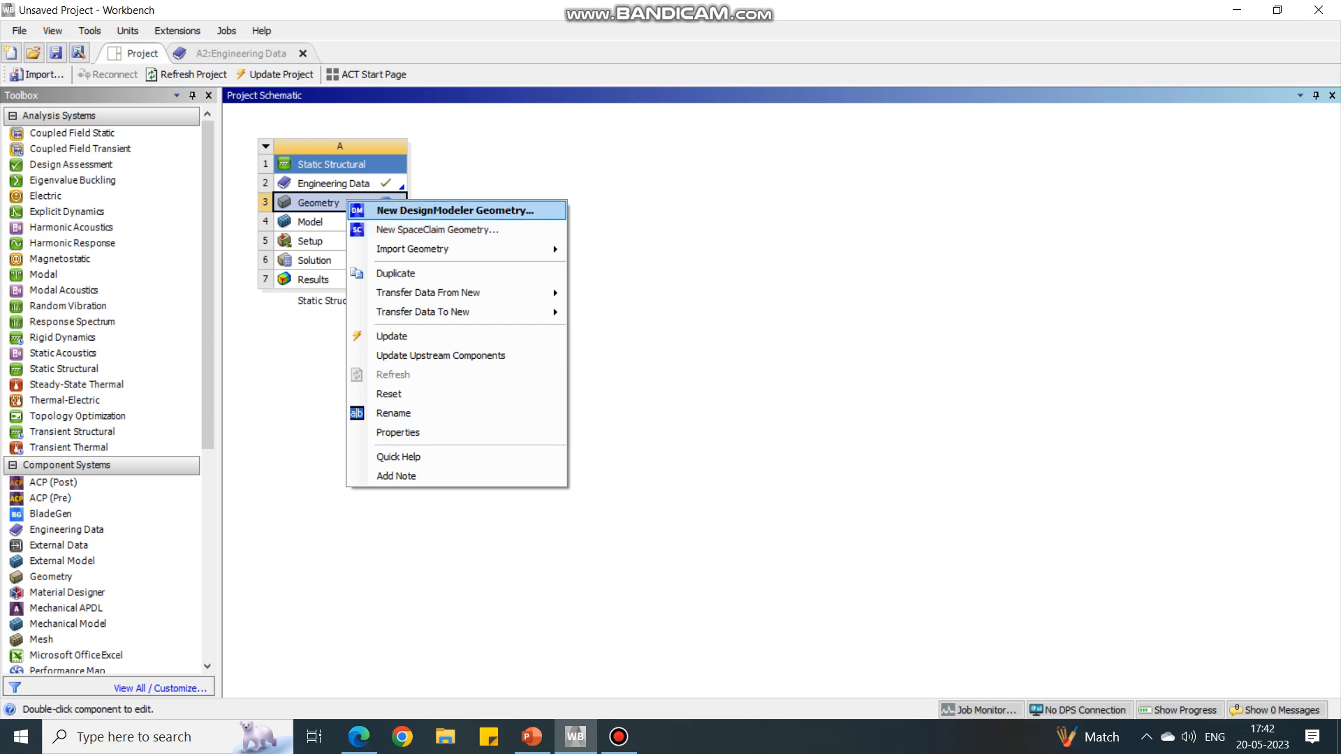
left_click(453, 210)
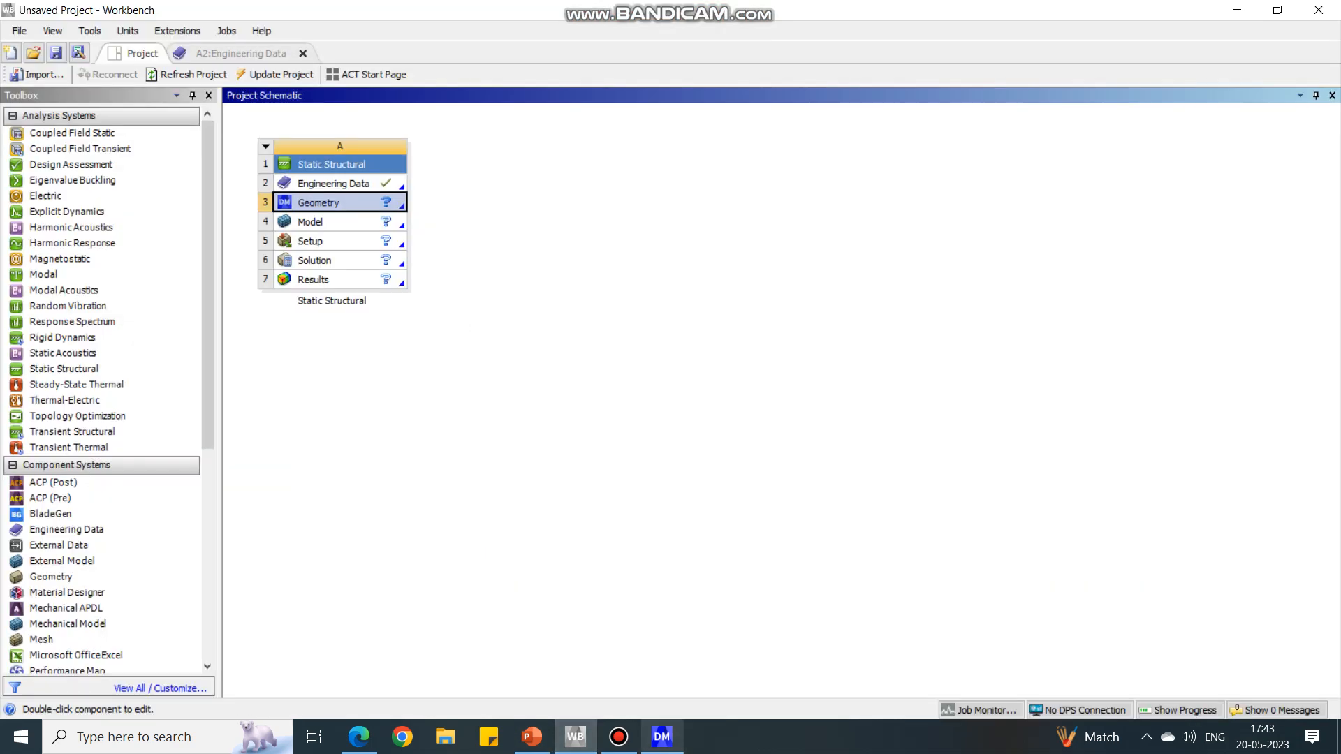
Open the geometry in DesignModeler and switch model units to millimetres.
double_click(318, 202)
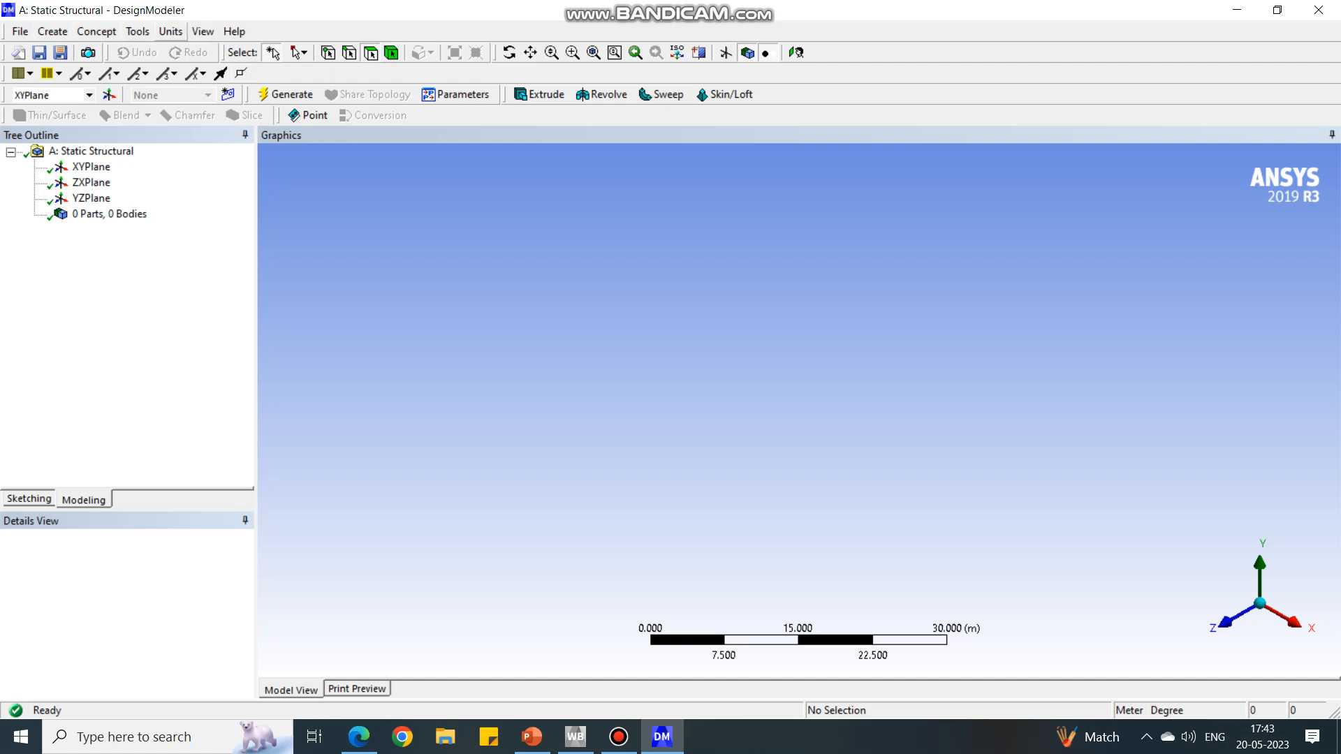
left_click(171, 31)
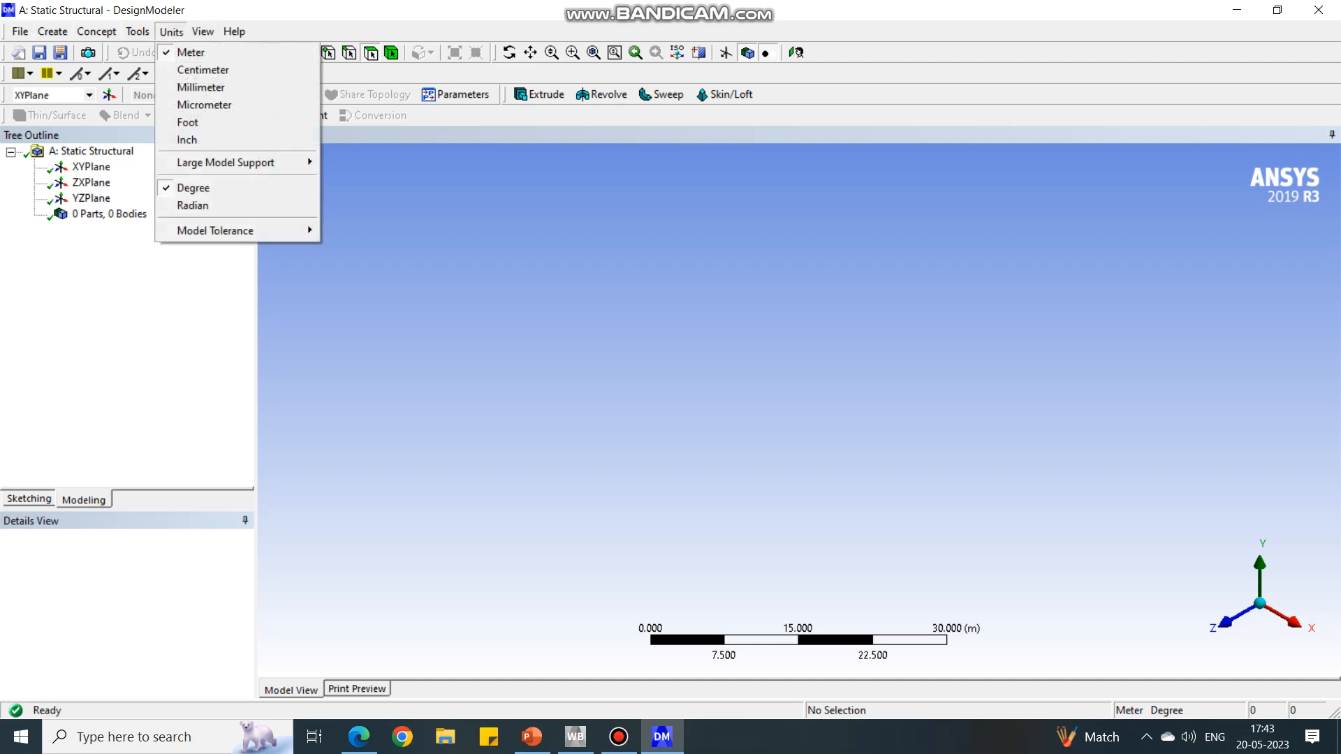
mouse_move(201, 88)
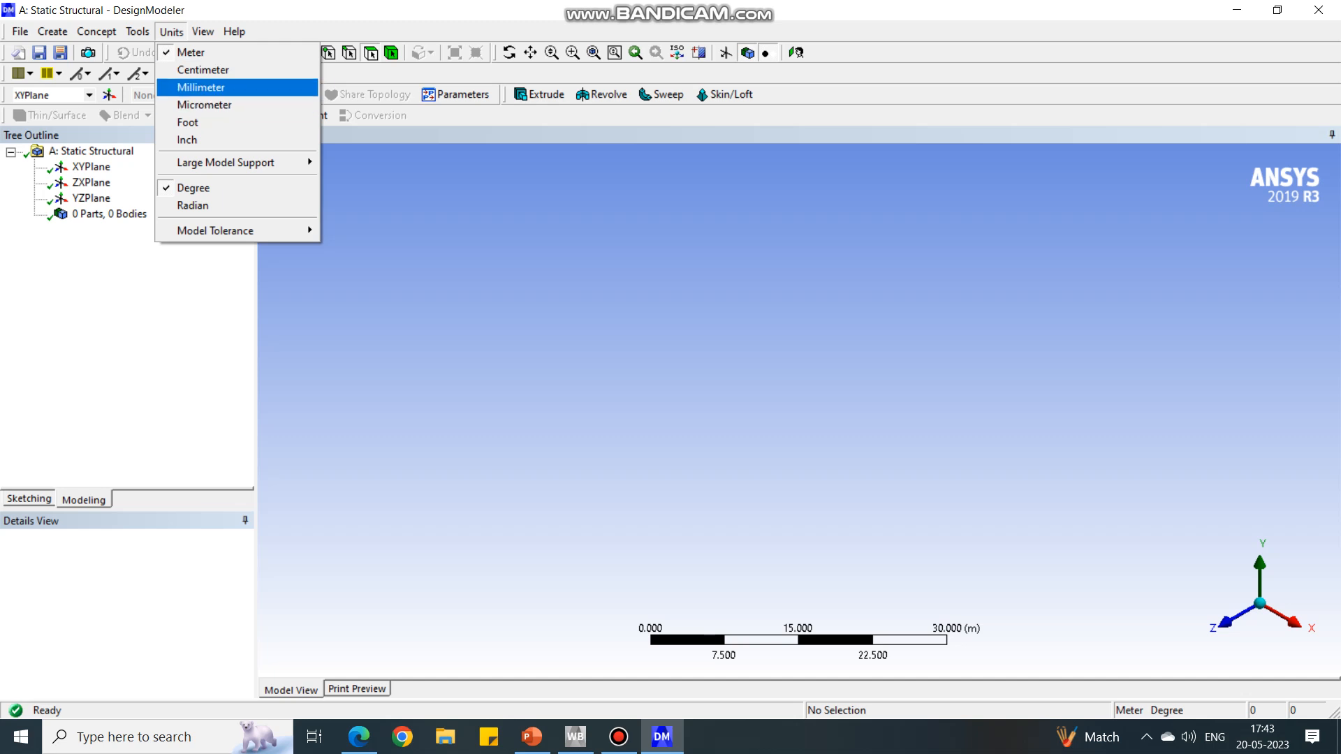
left_click(200, 86)
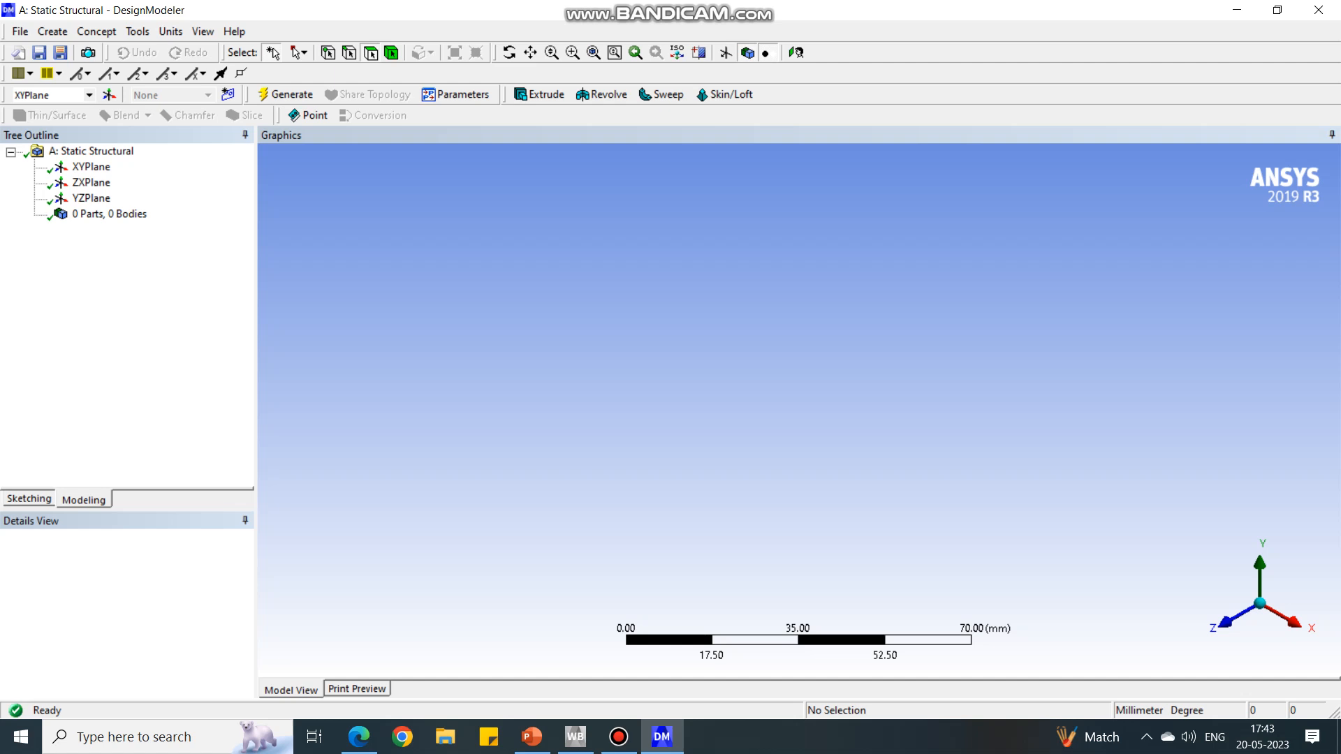
Orient the view to look straight at the XYPlane.
left_click(92, 167)
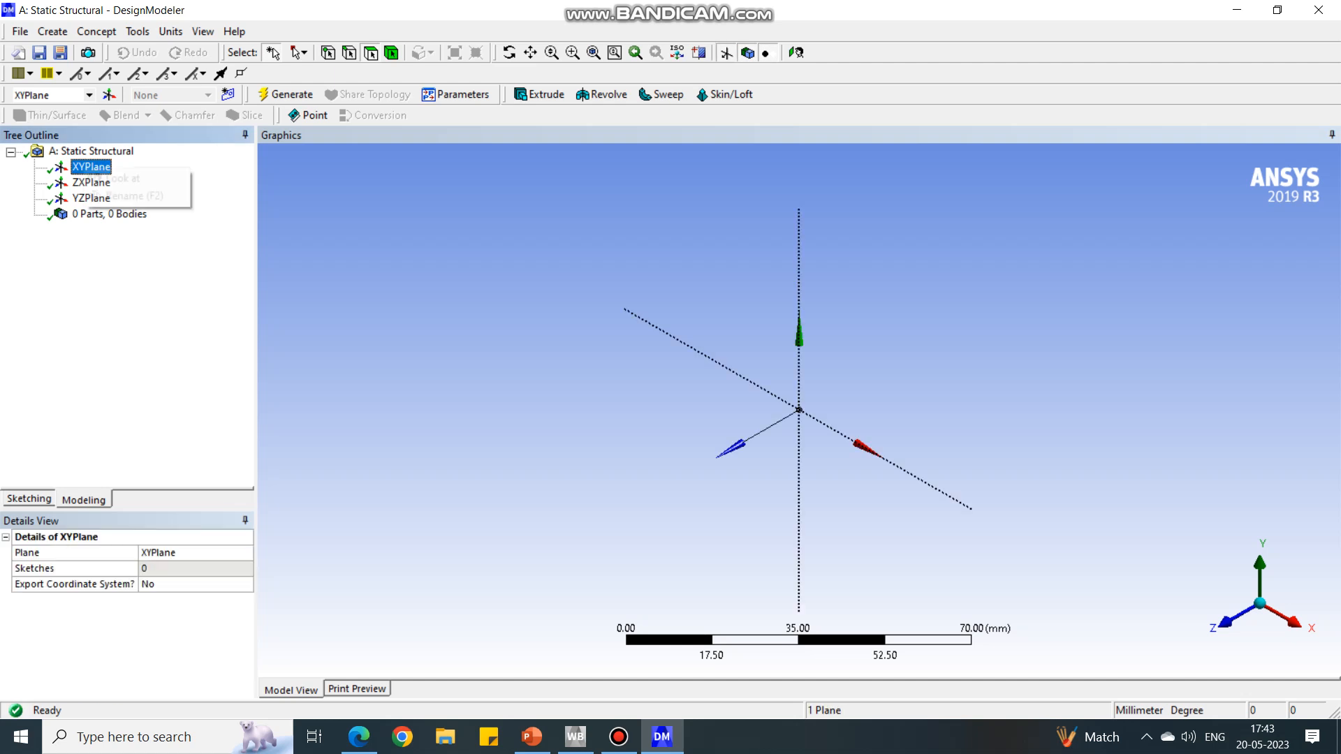
right_click(91, 167)
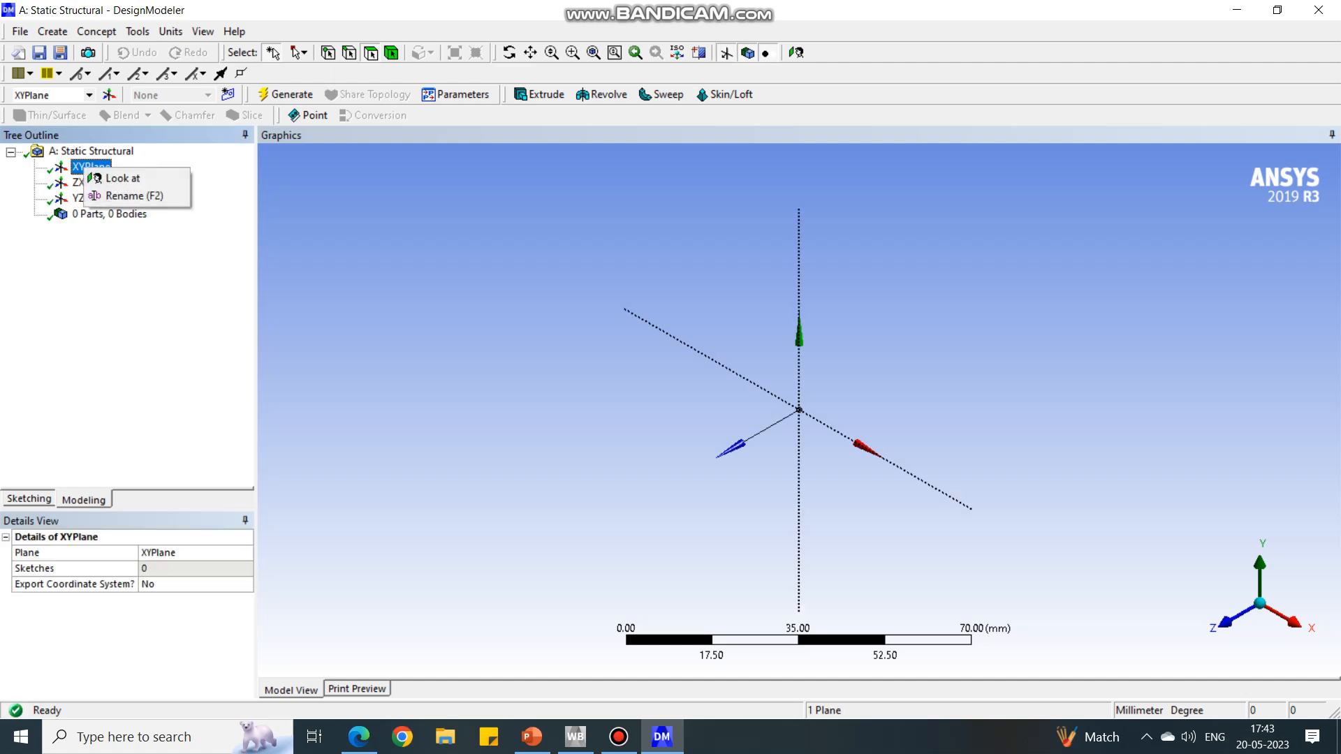
mouse_move(124, 178)
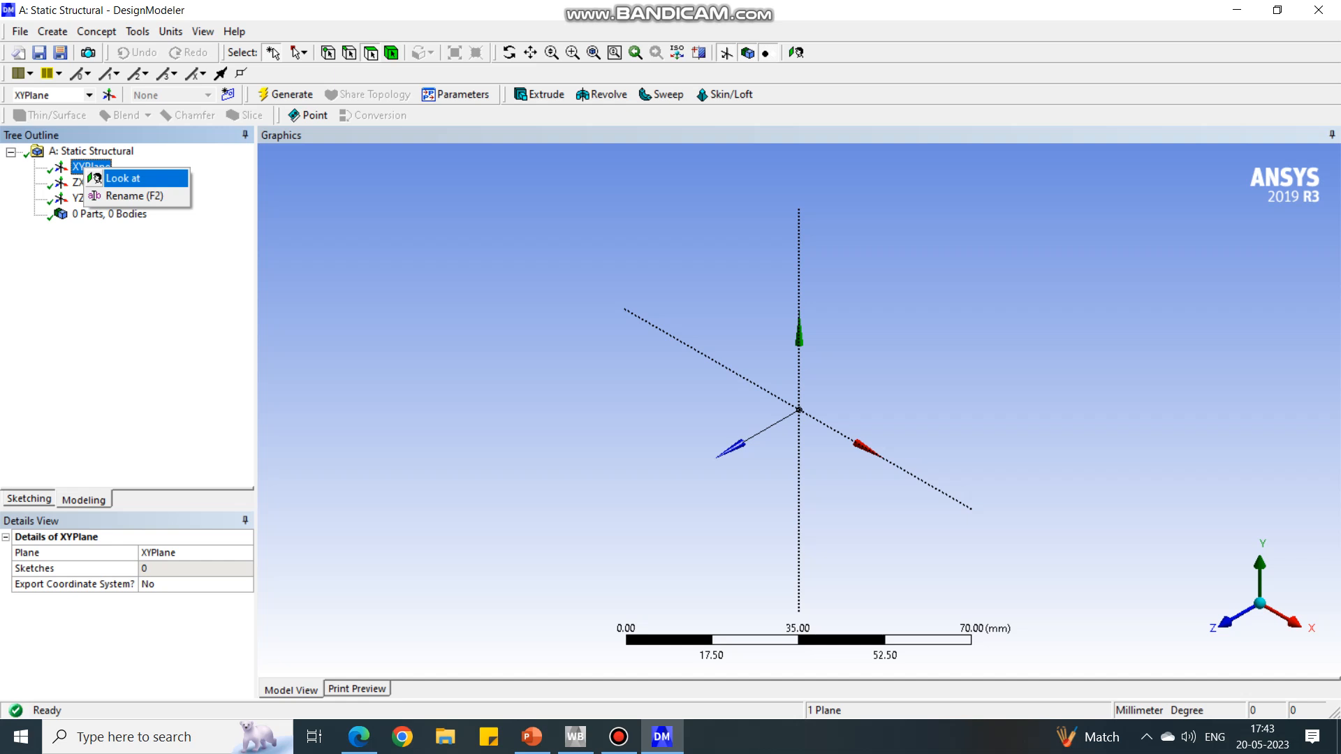
left_click(123, 178)
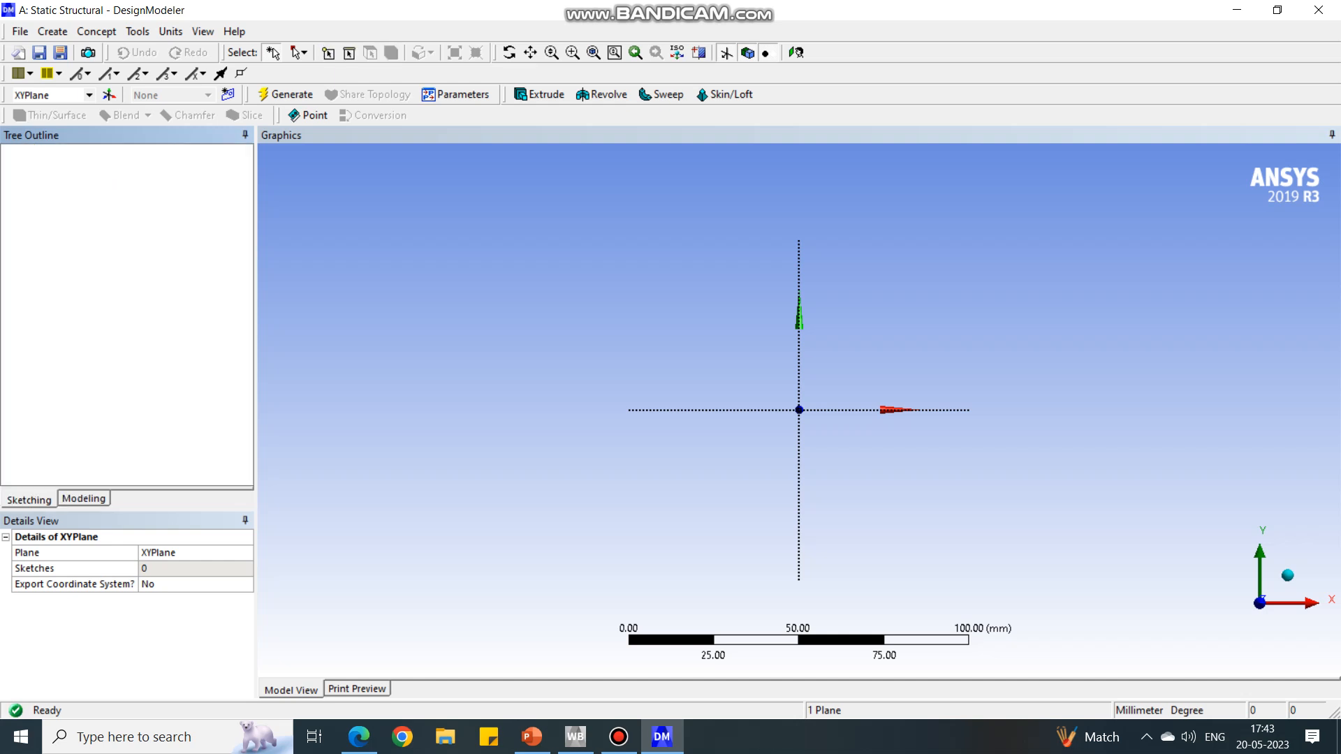
Sketch a rectangle on the XY plane and place its height dimension.
left_click(28, 500)
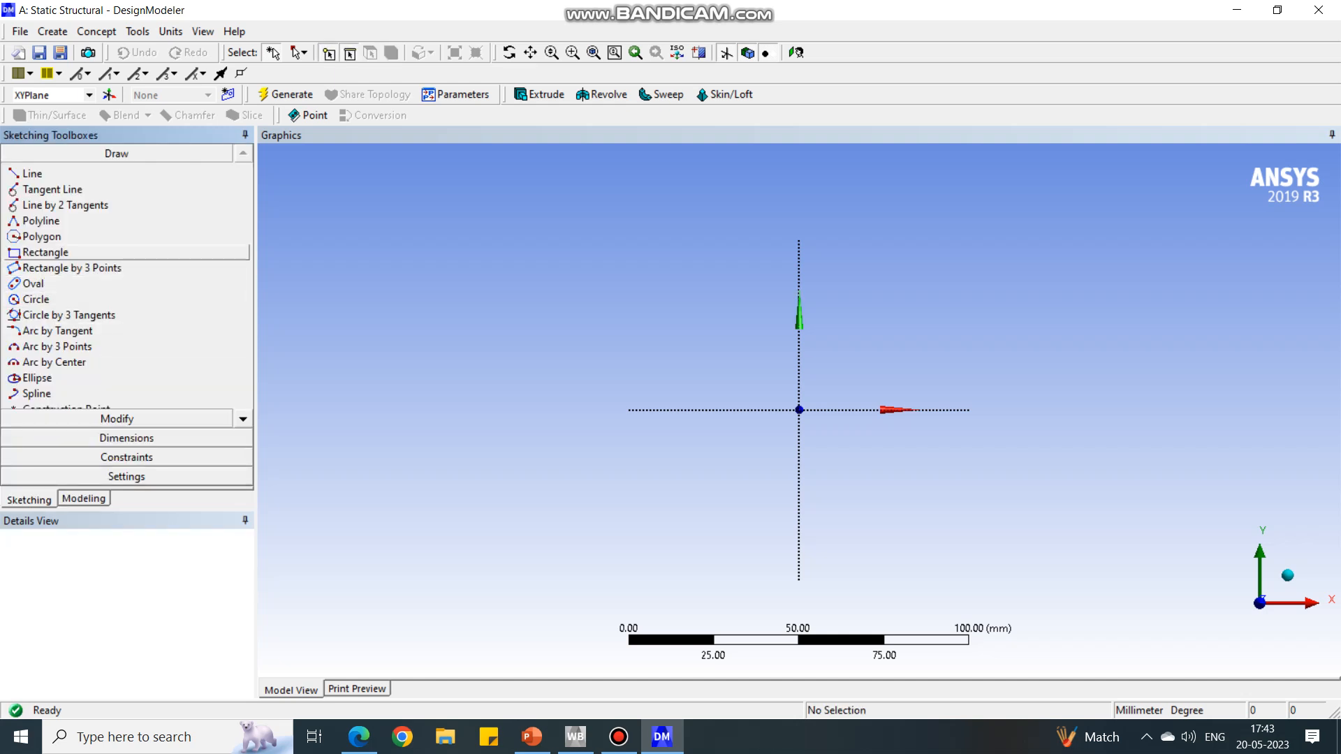
left_click(44, 252)
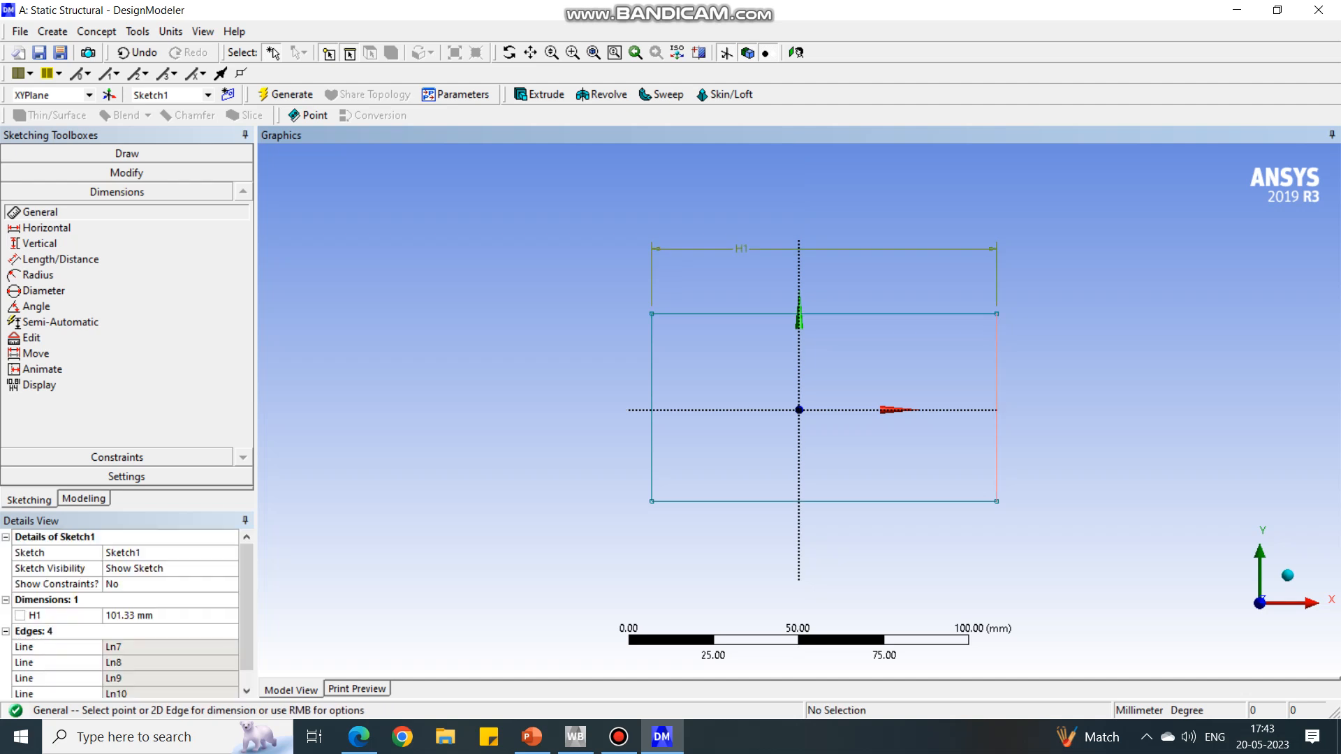
left_click(997, 411)
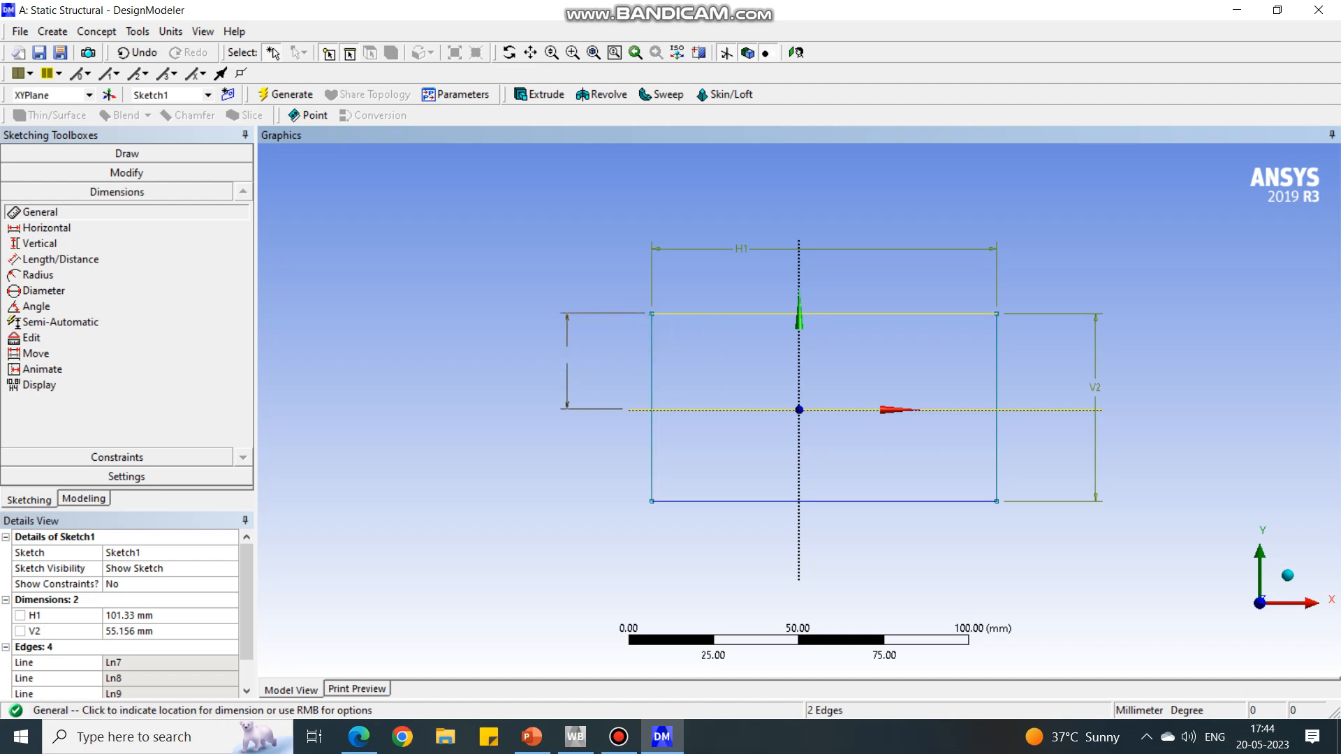
left_click(563, 355)
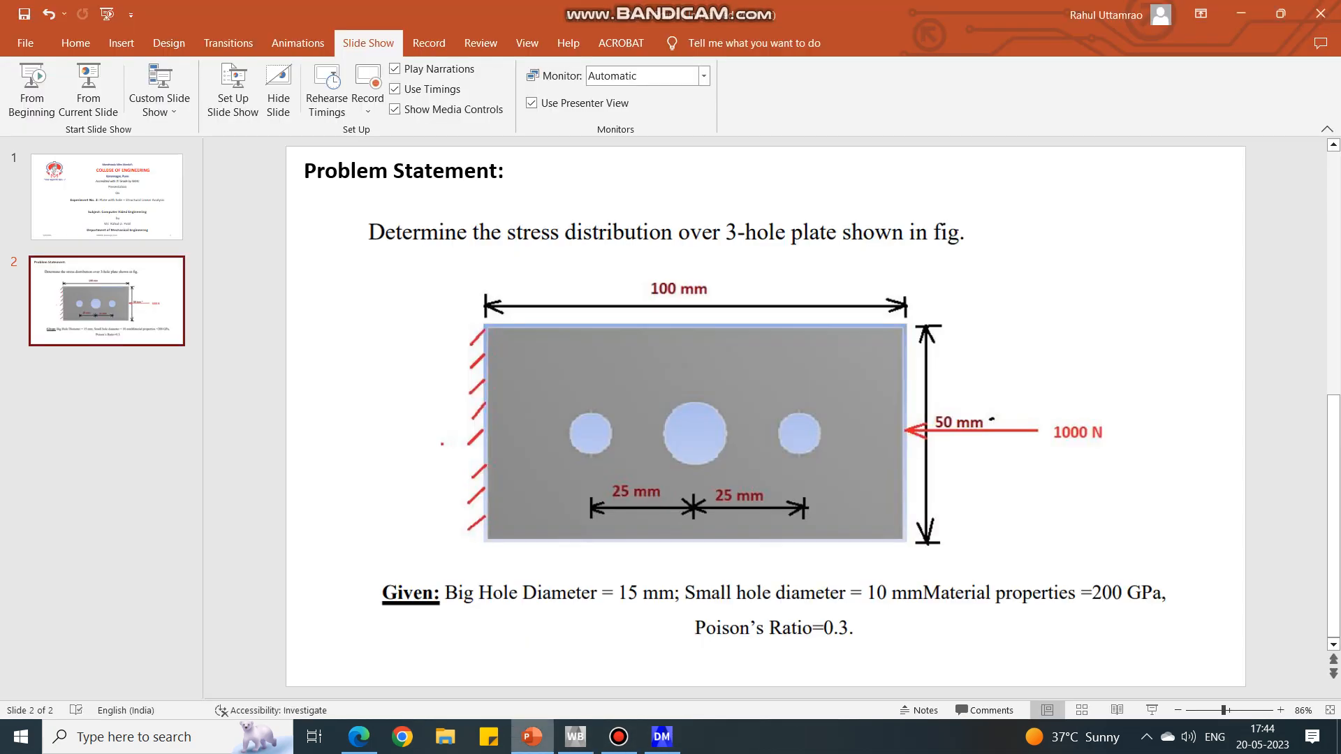
Set the rectangle to 100 mm by 50 mm, with 50 mm and 25 mm origin offsets.
left_click(660, 737)
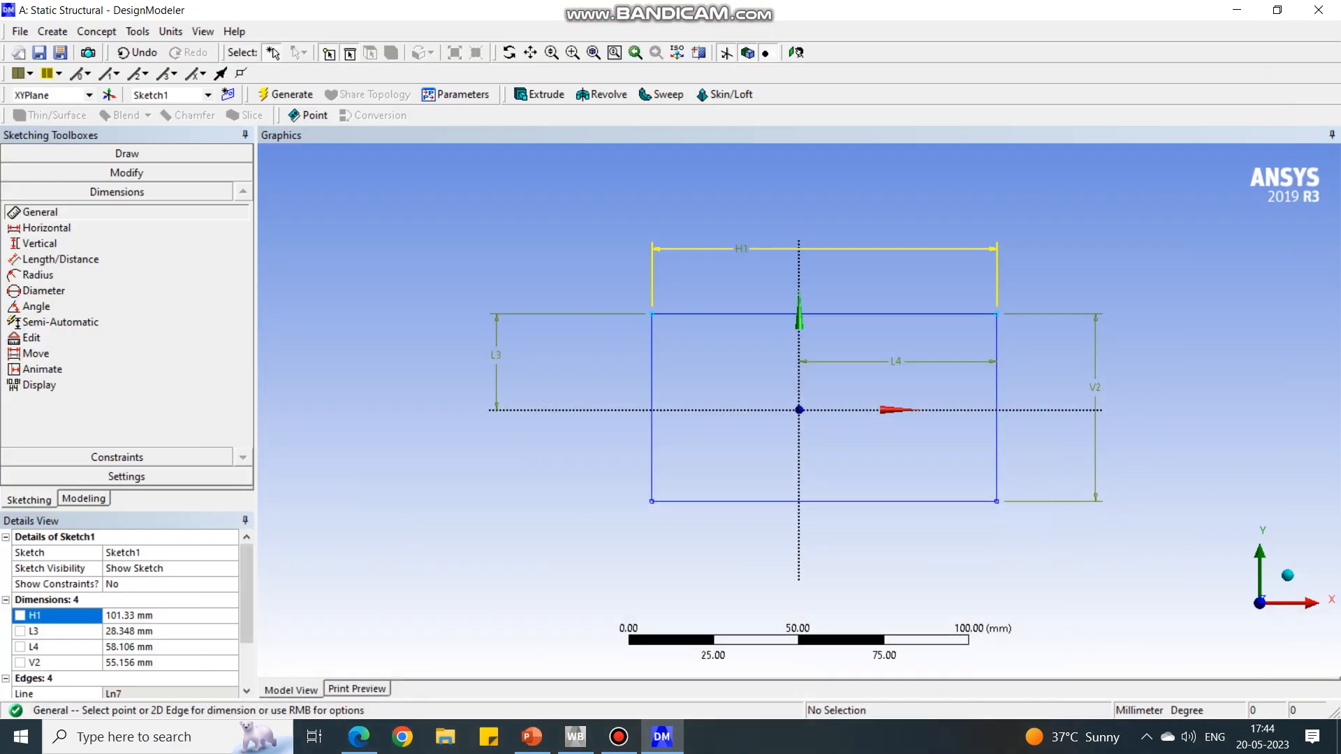
type("100")
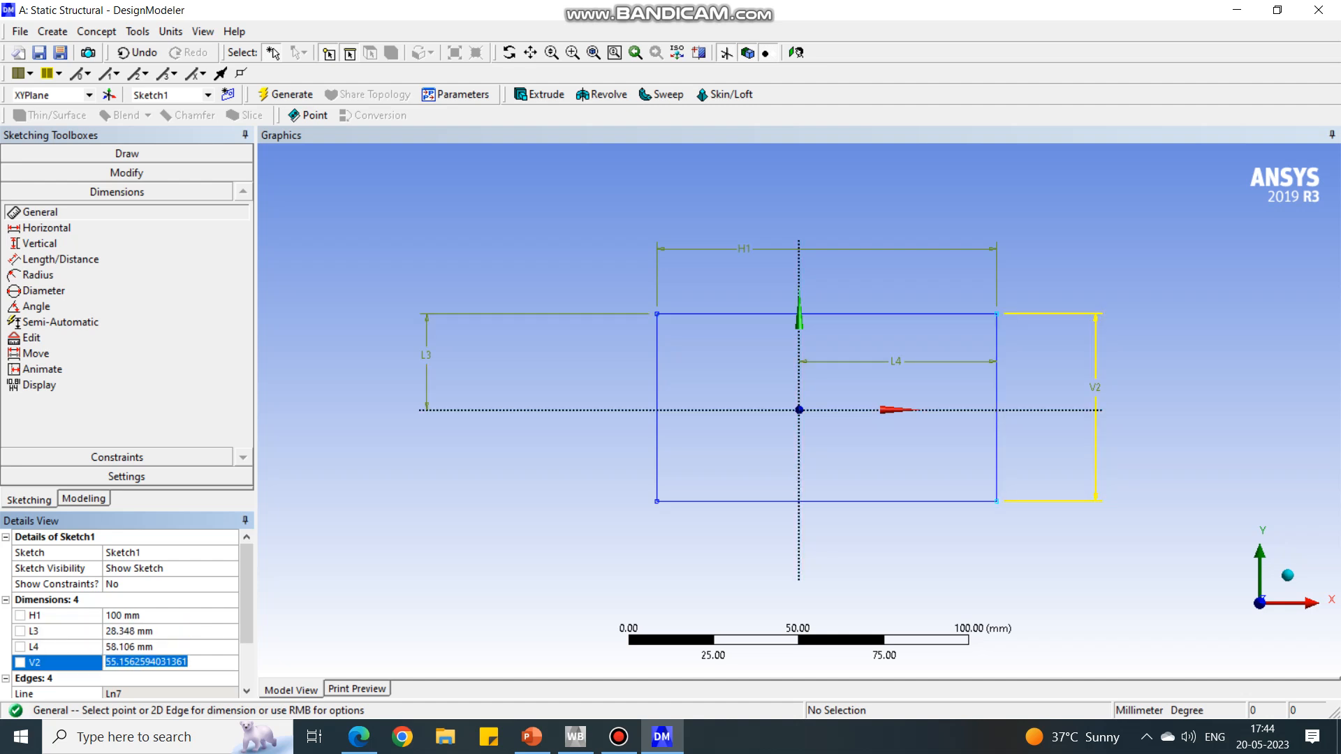
type("50 mm")
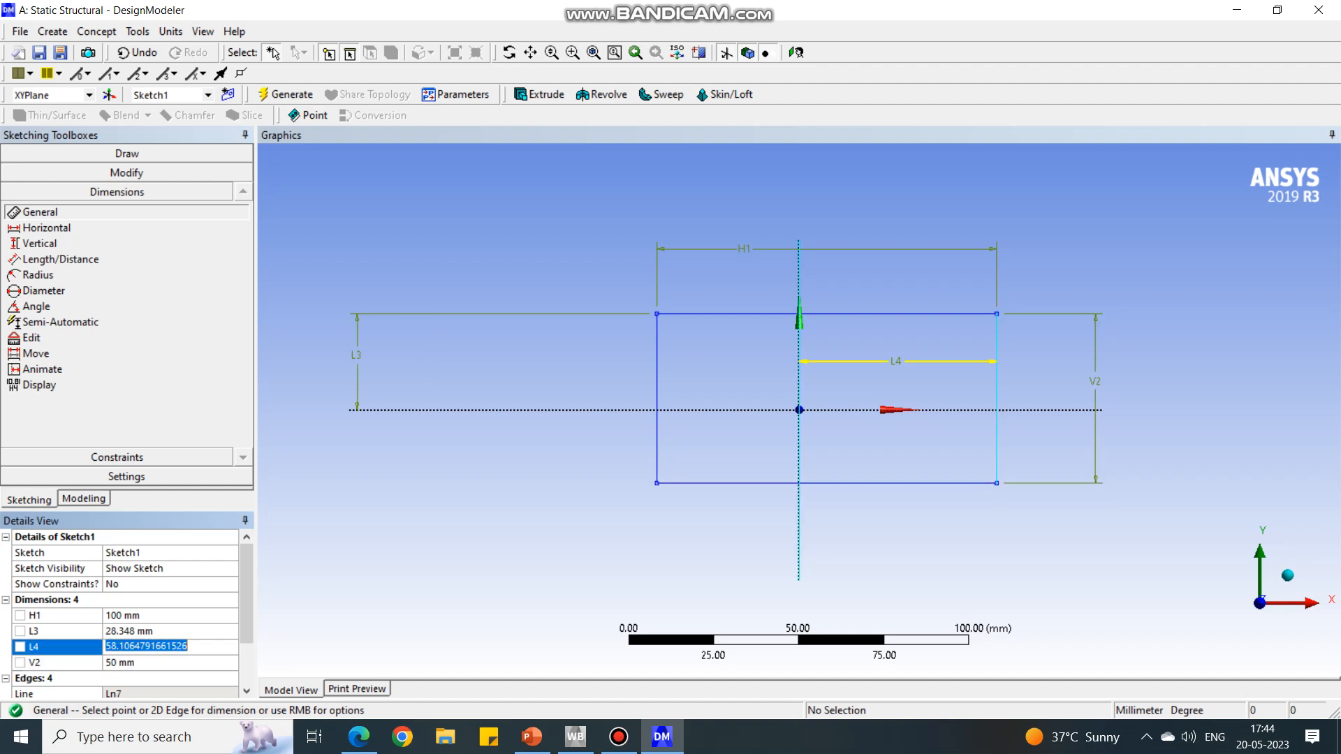
type("50 mm")
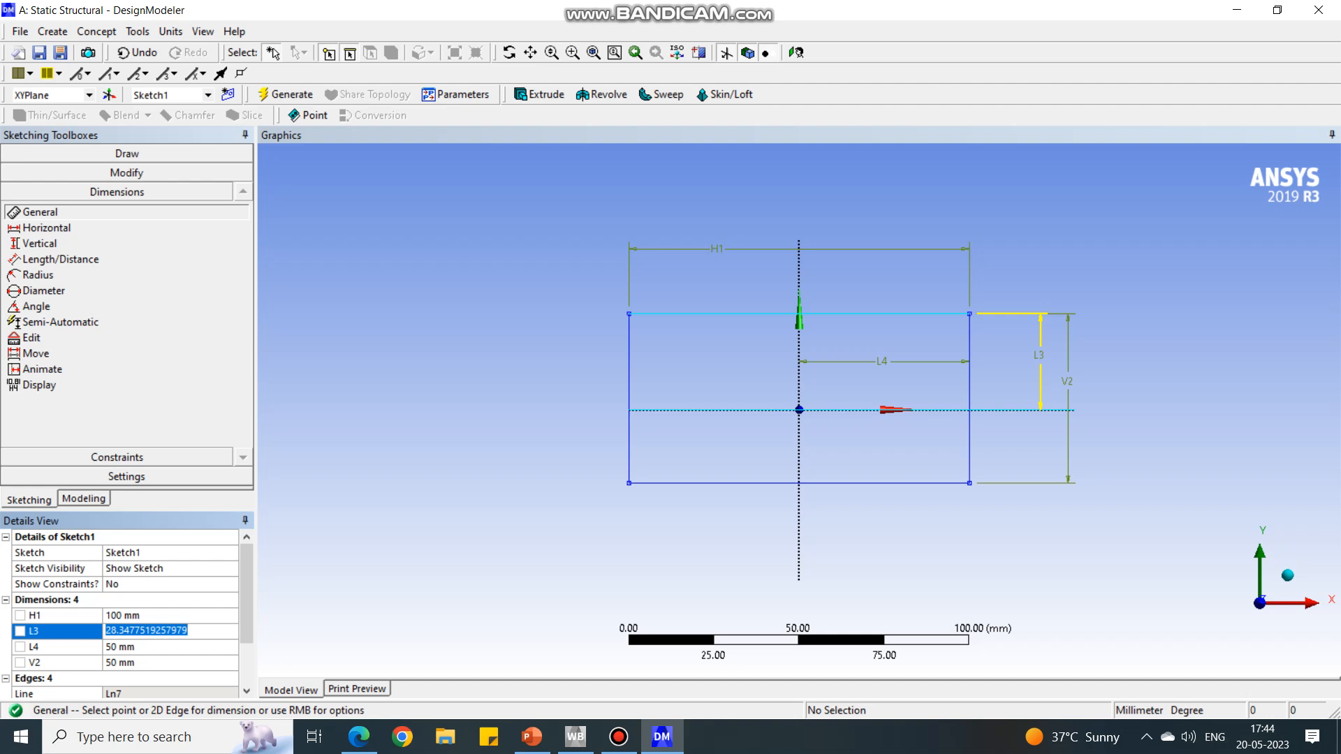
type("25")
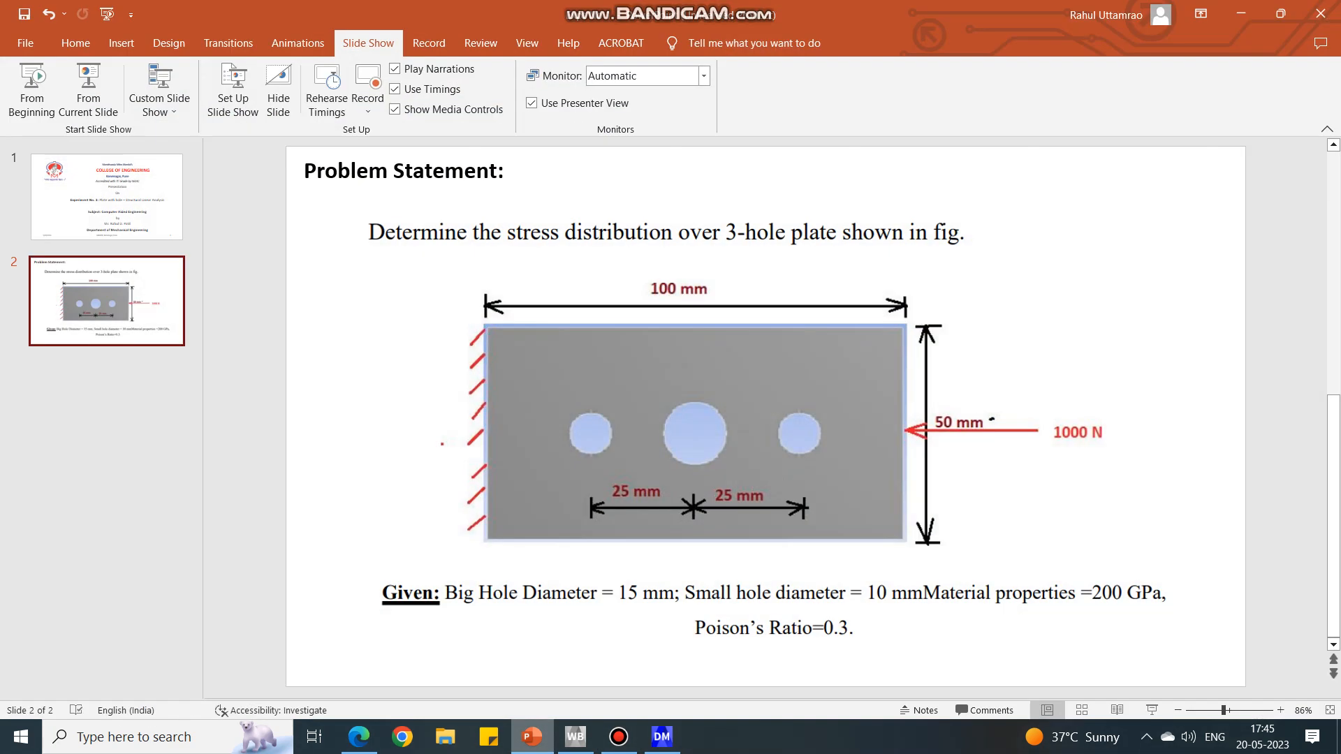
left_click(660, 736)
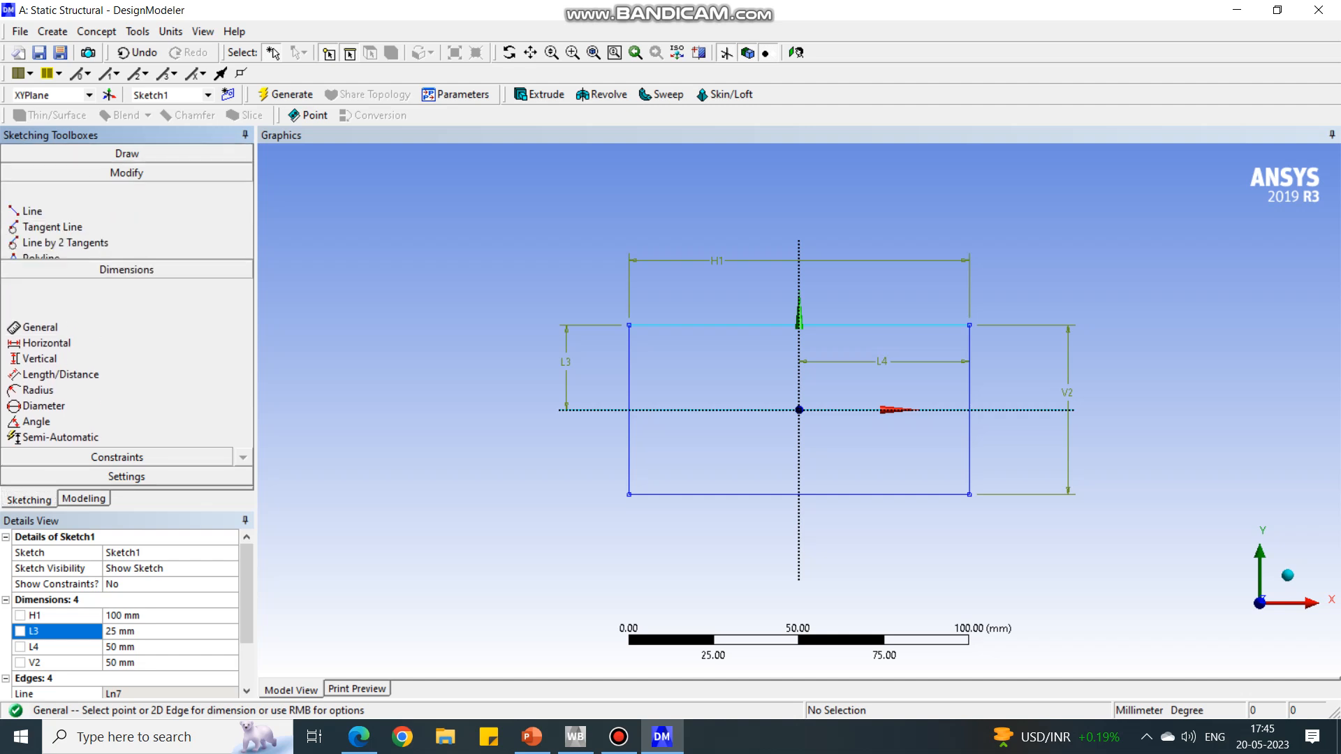
Draw a circle centred on the origin and dimension its diameter to 15 mm.
left_click(126, 153)
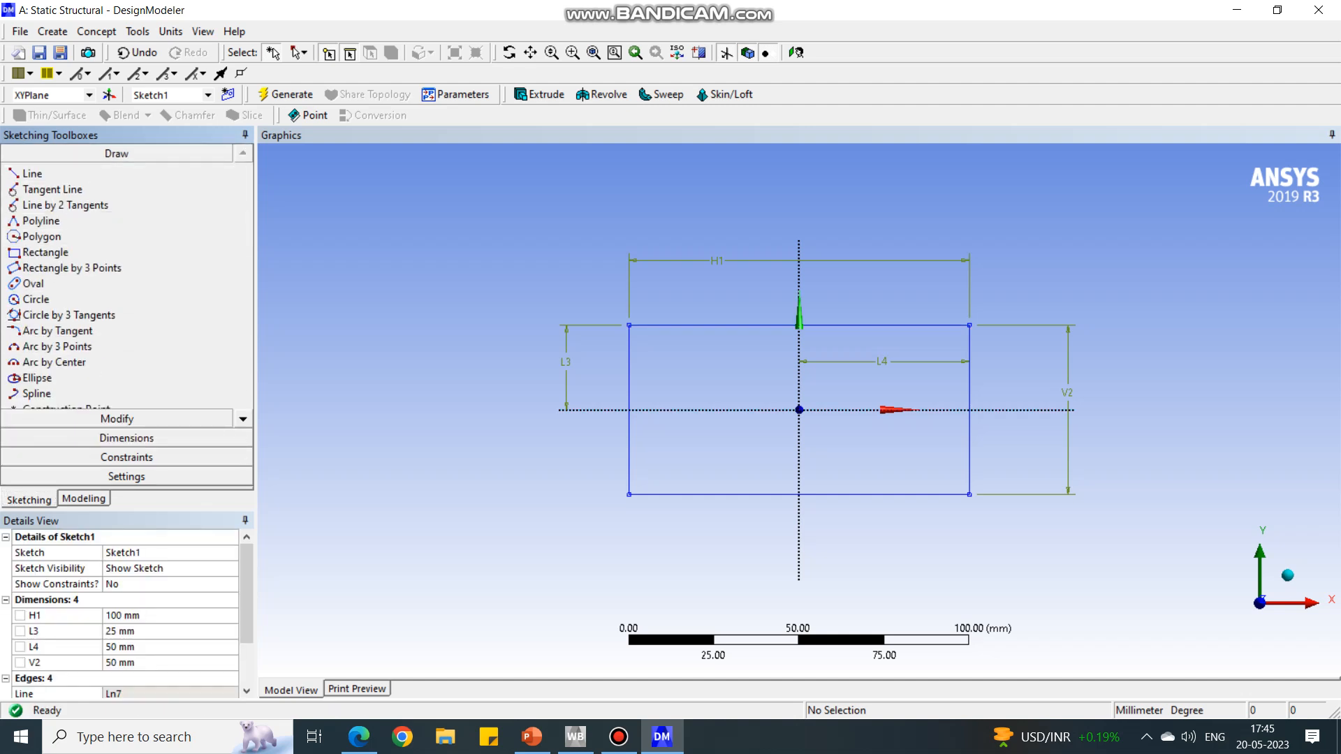
left_click(36, 299)
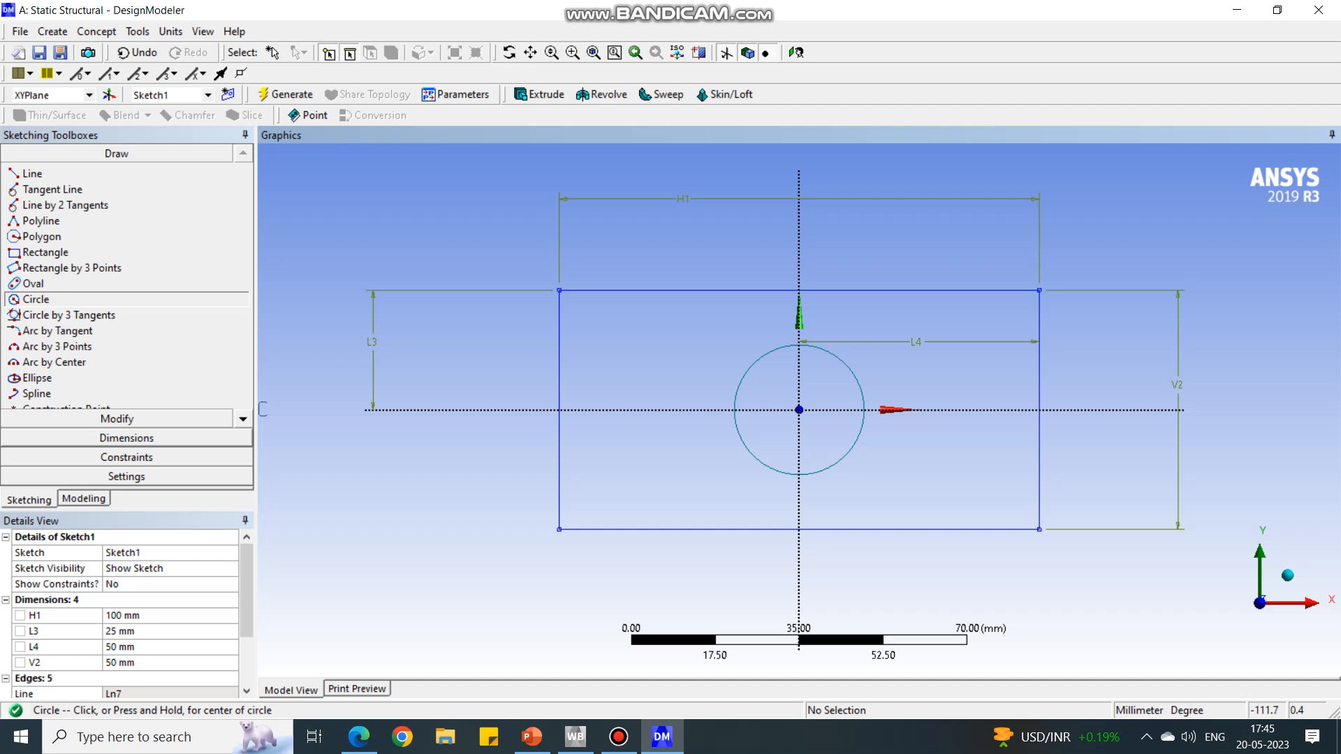
left_click(126, 191)
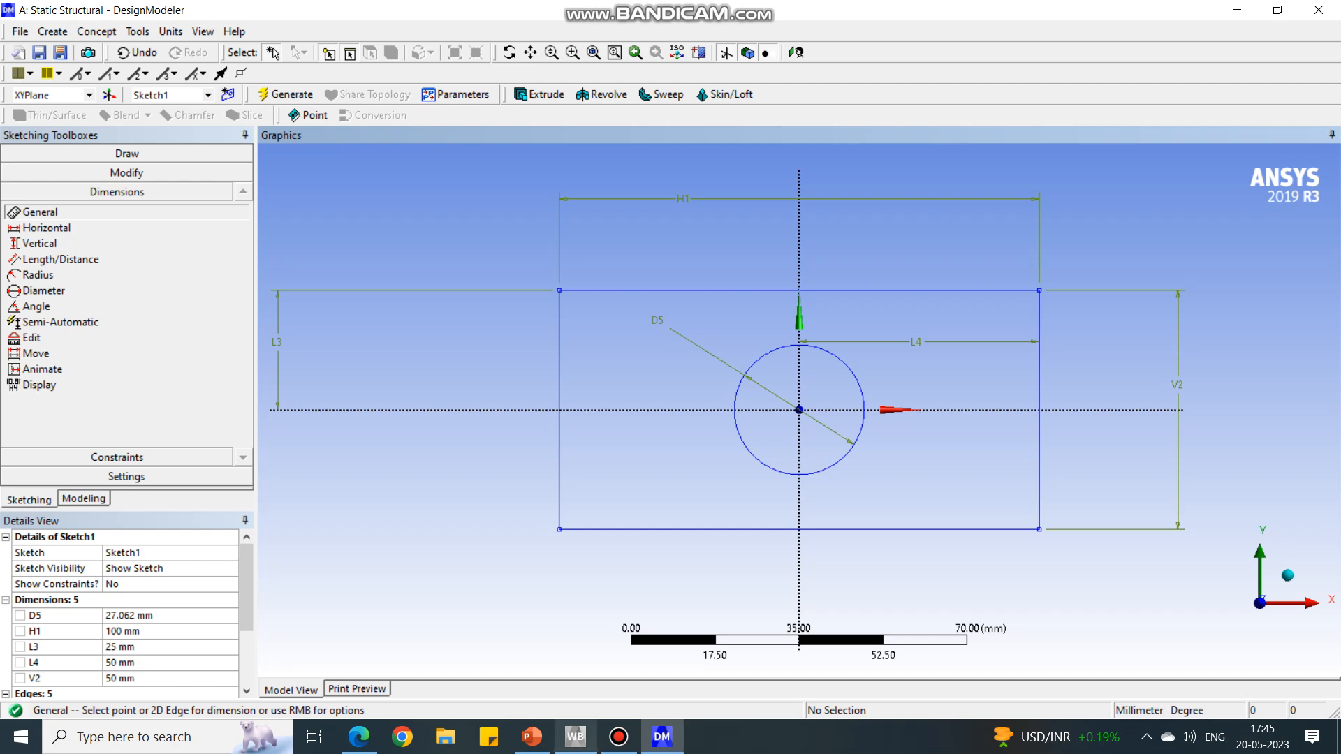
left_click(531, 737)
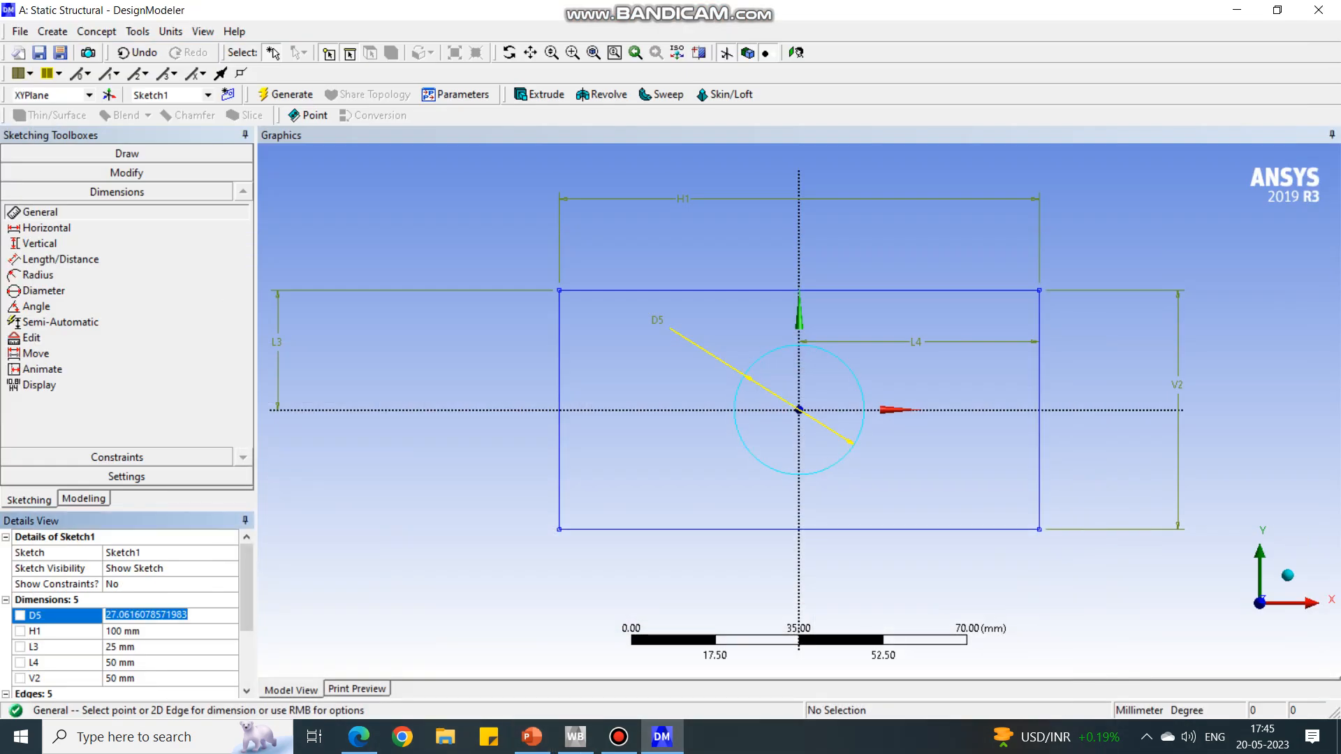
type("15 mm")
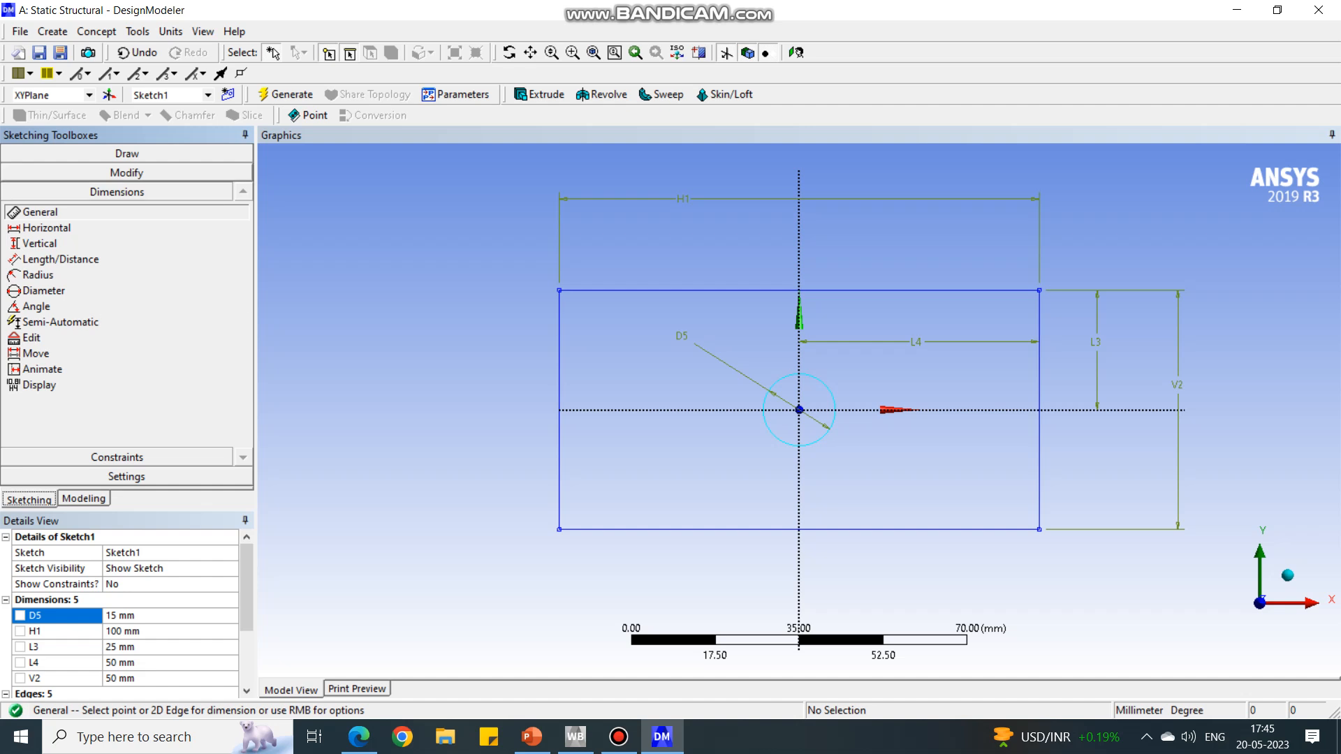
left_click(126, 153)
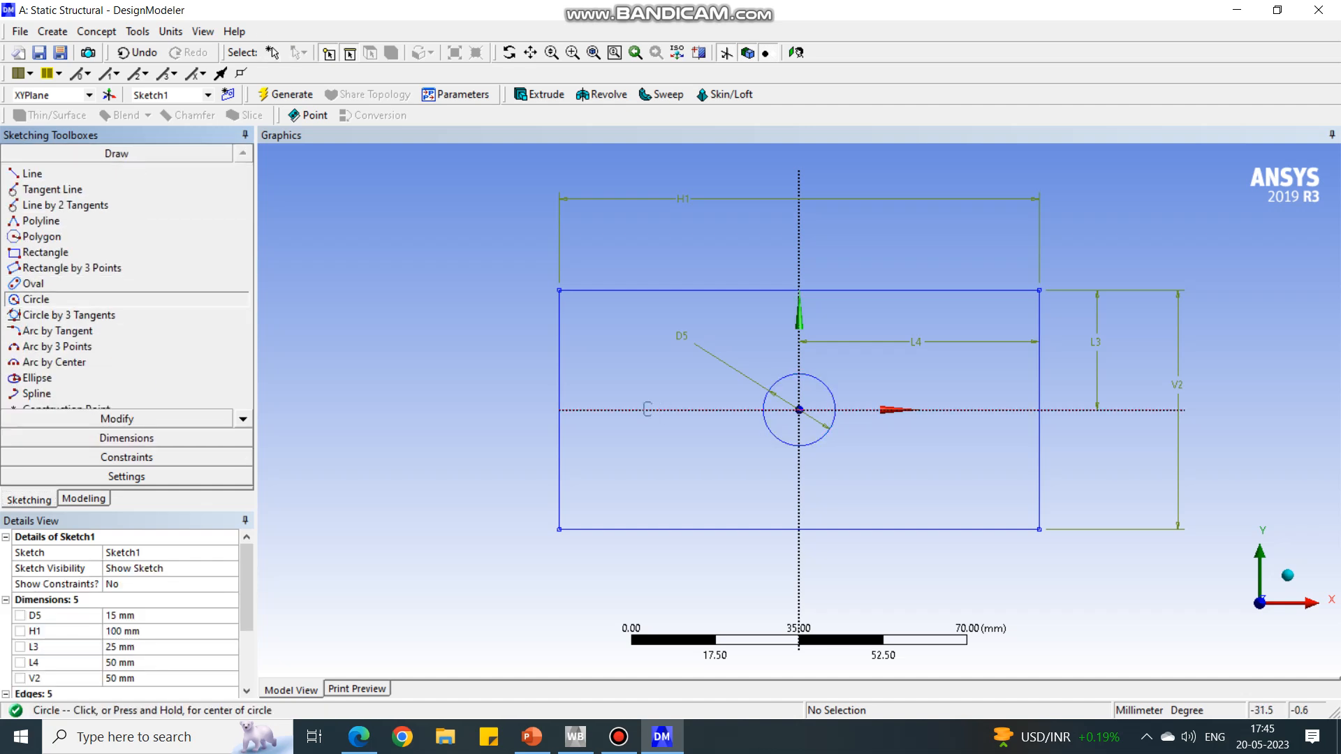
Draw two circles flanking the central hole with 10 mm diameters D6 and D7.
left_click(647, 409)
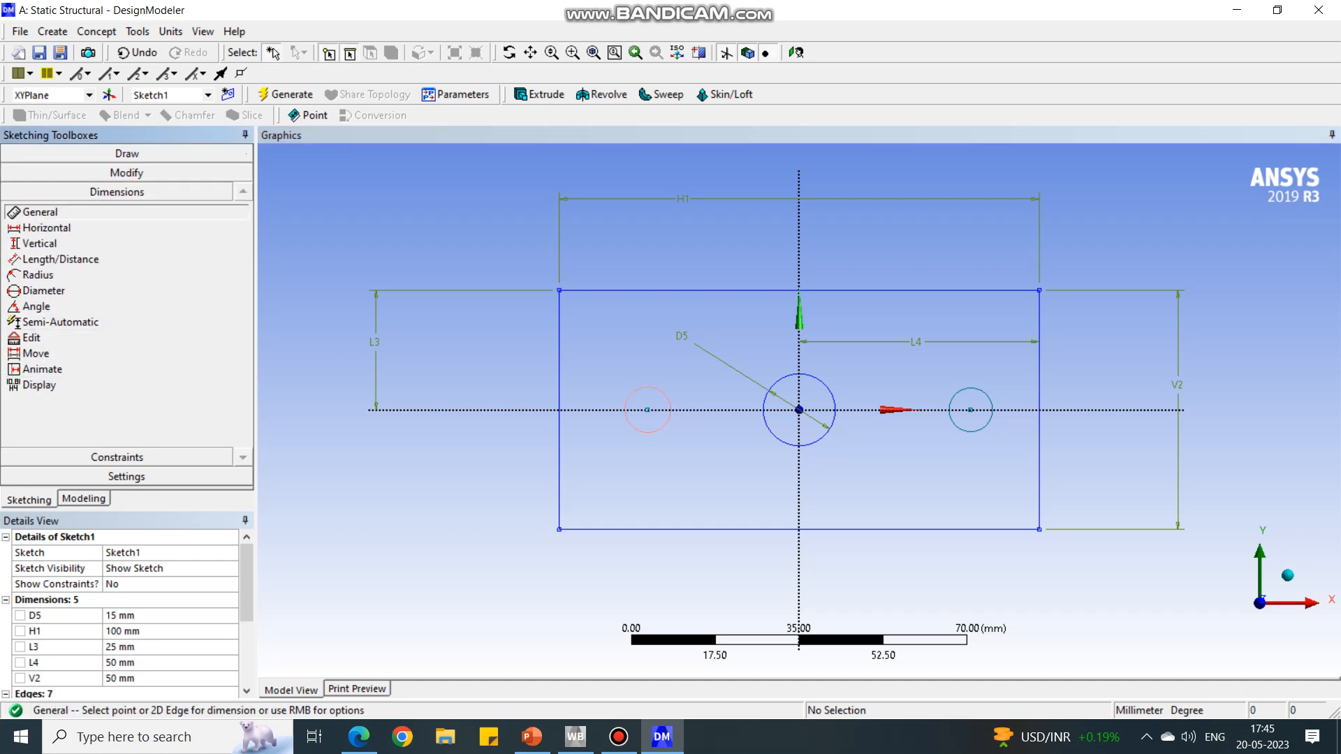
left_click(647, 408)
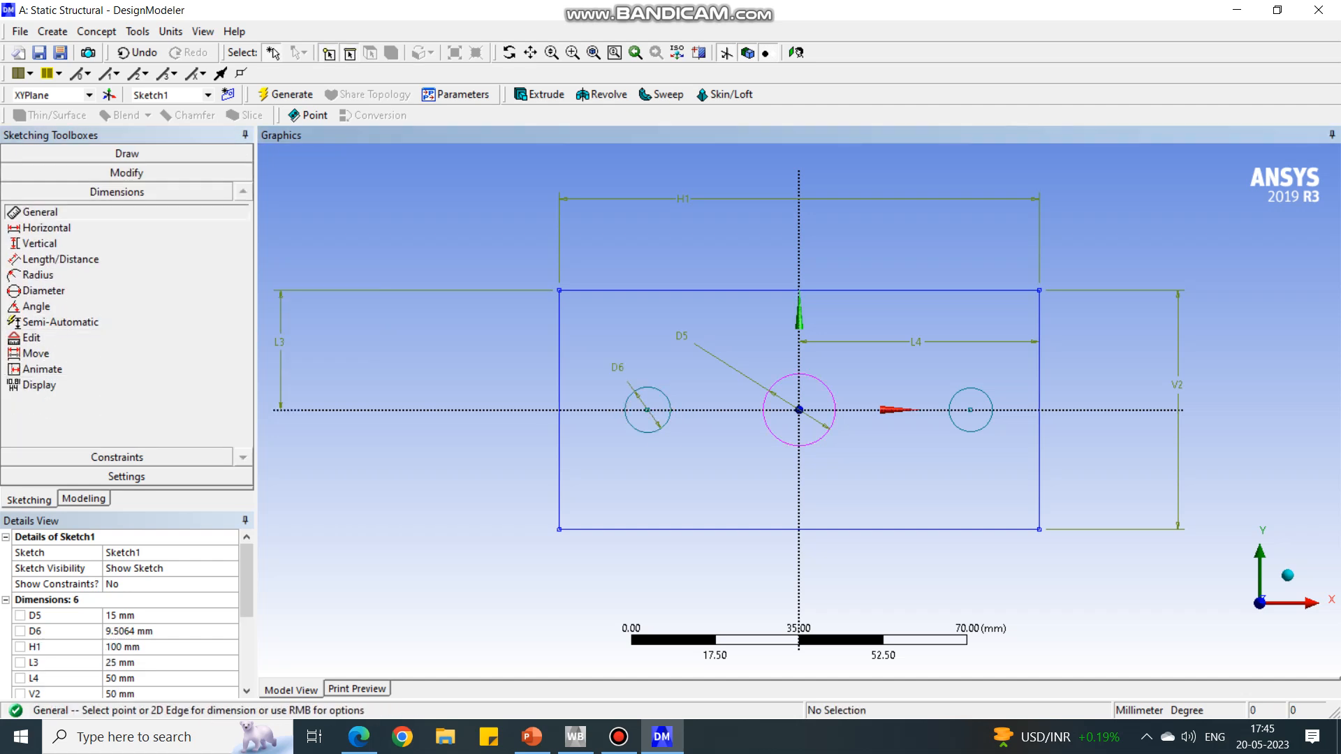
left_click(969, 409)
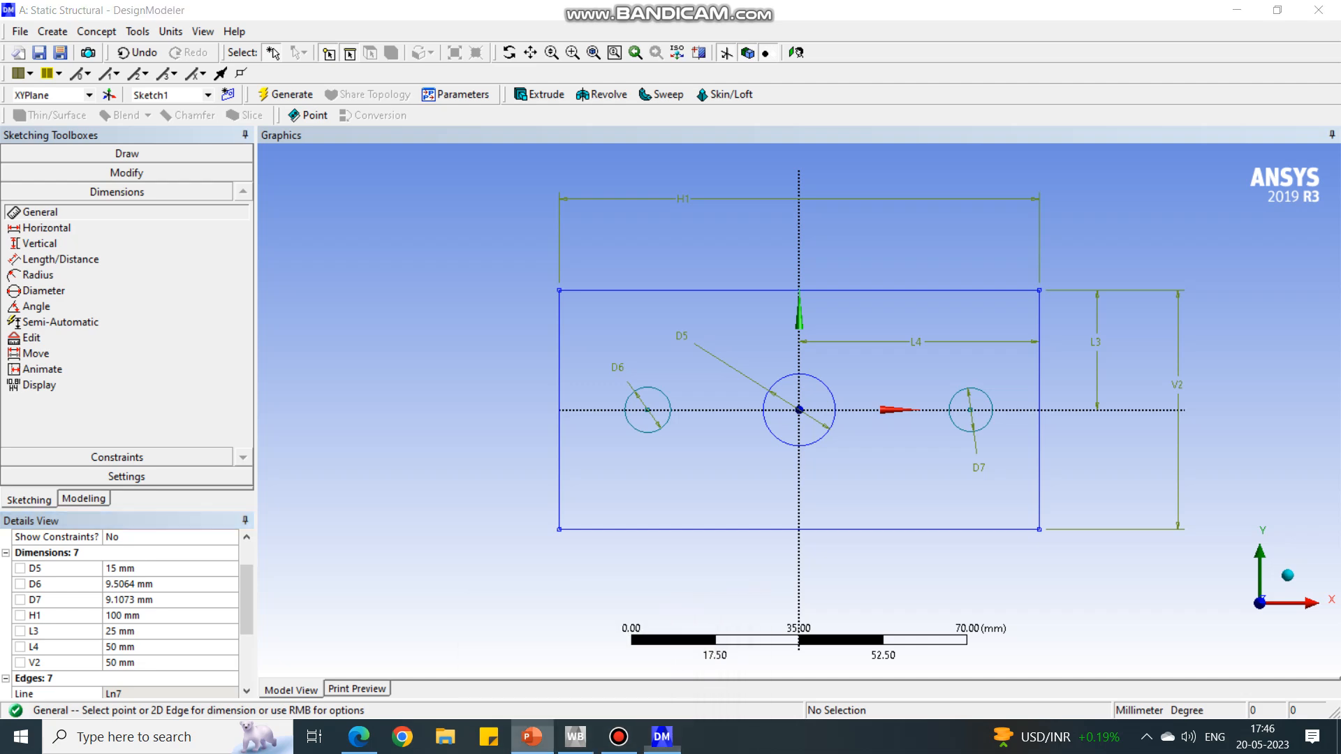
left_click(531, 737)
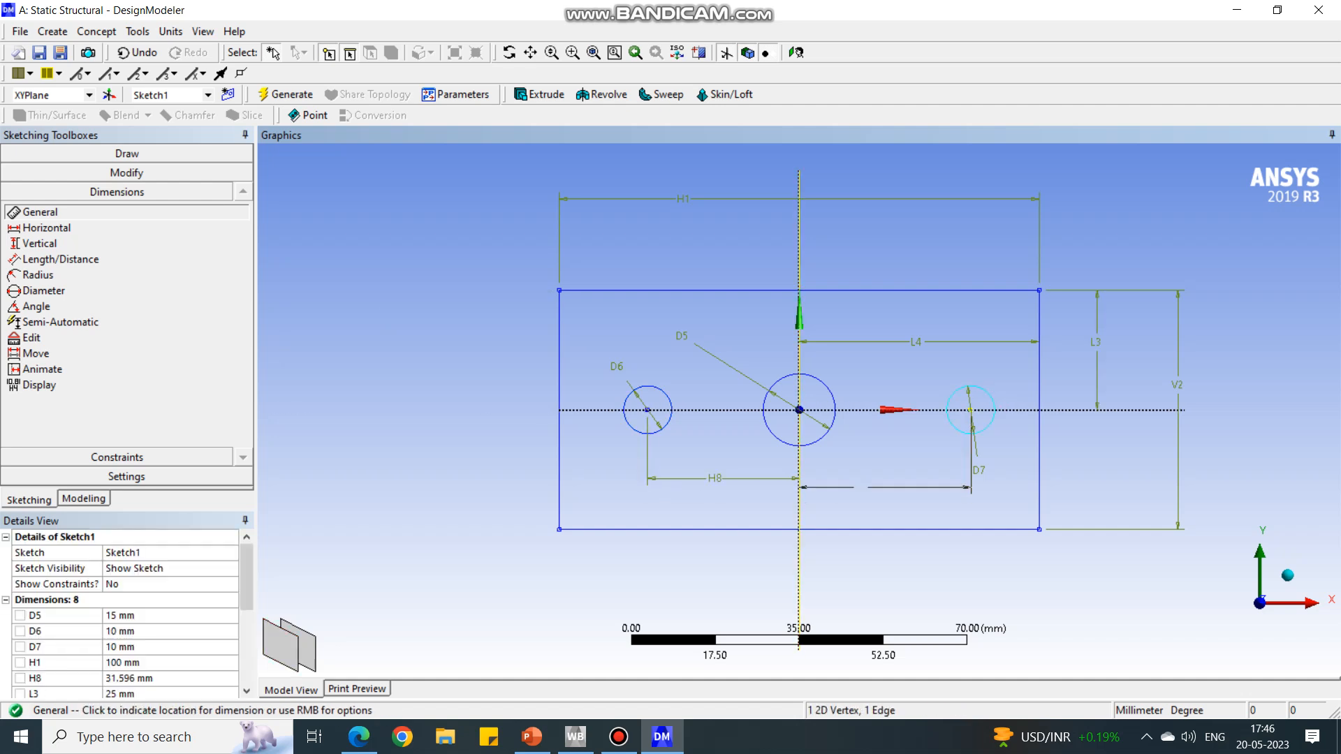
Add horizontal dimension H9 and set both side-hole offsets H8 and H9 to 25 mm.
left_click(971, 411)
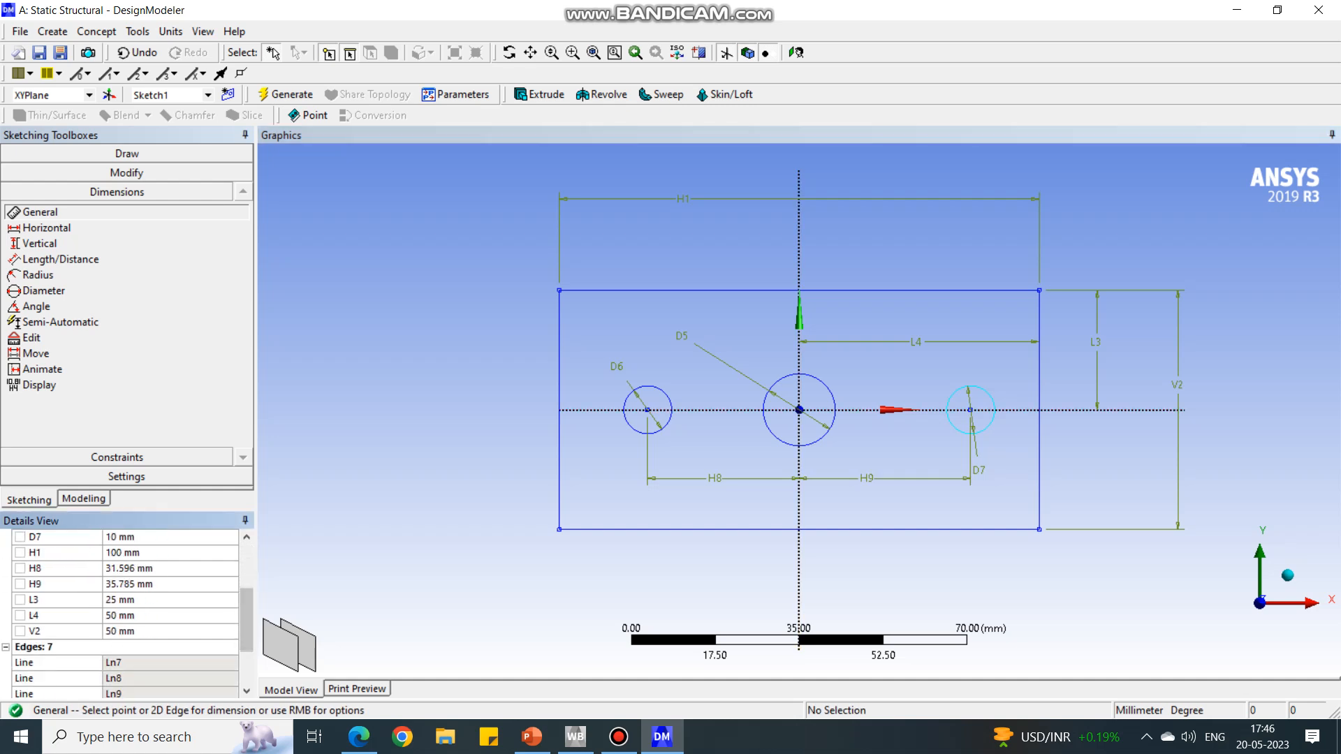
left_click(33, 568)
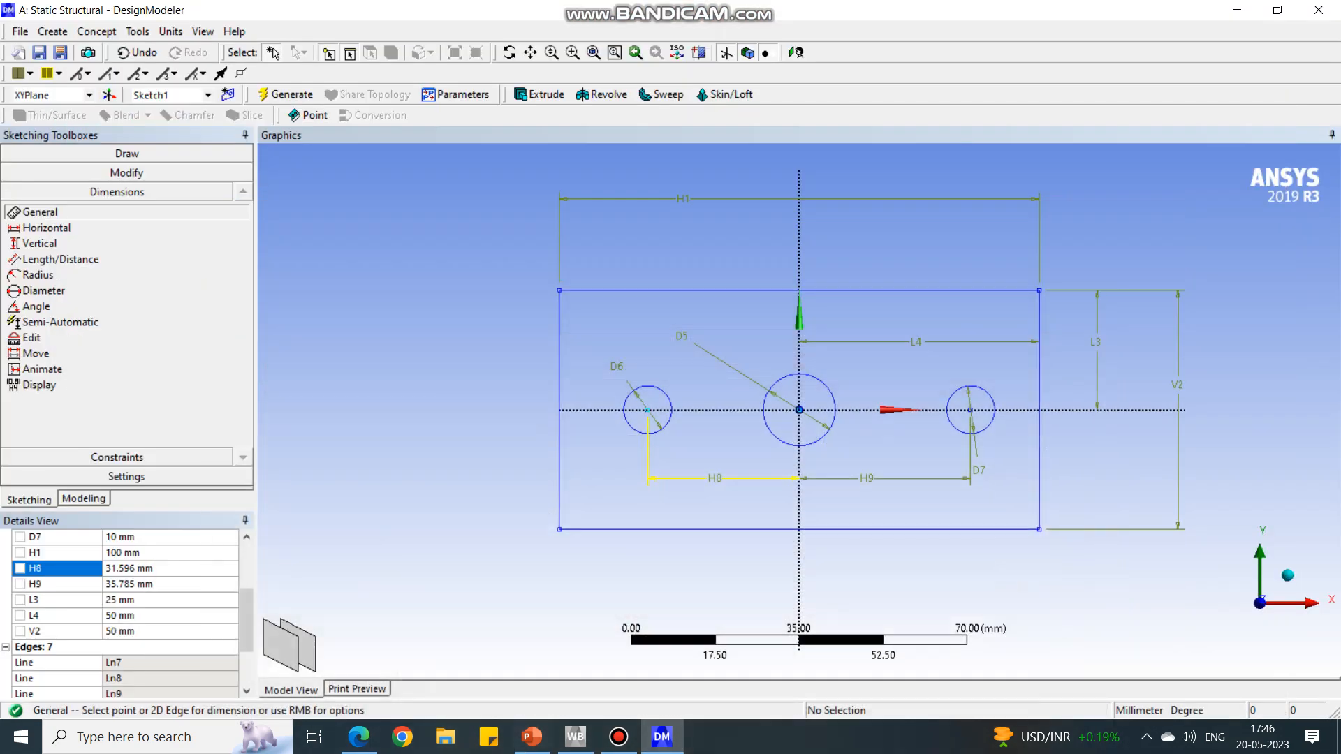
type("25")
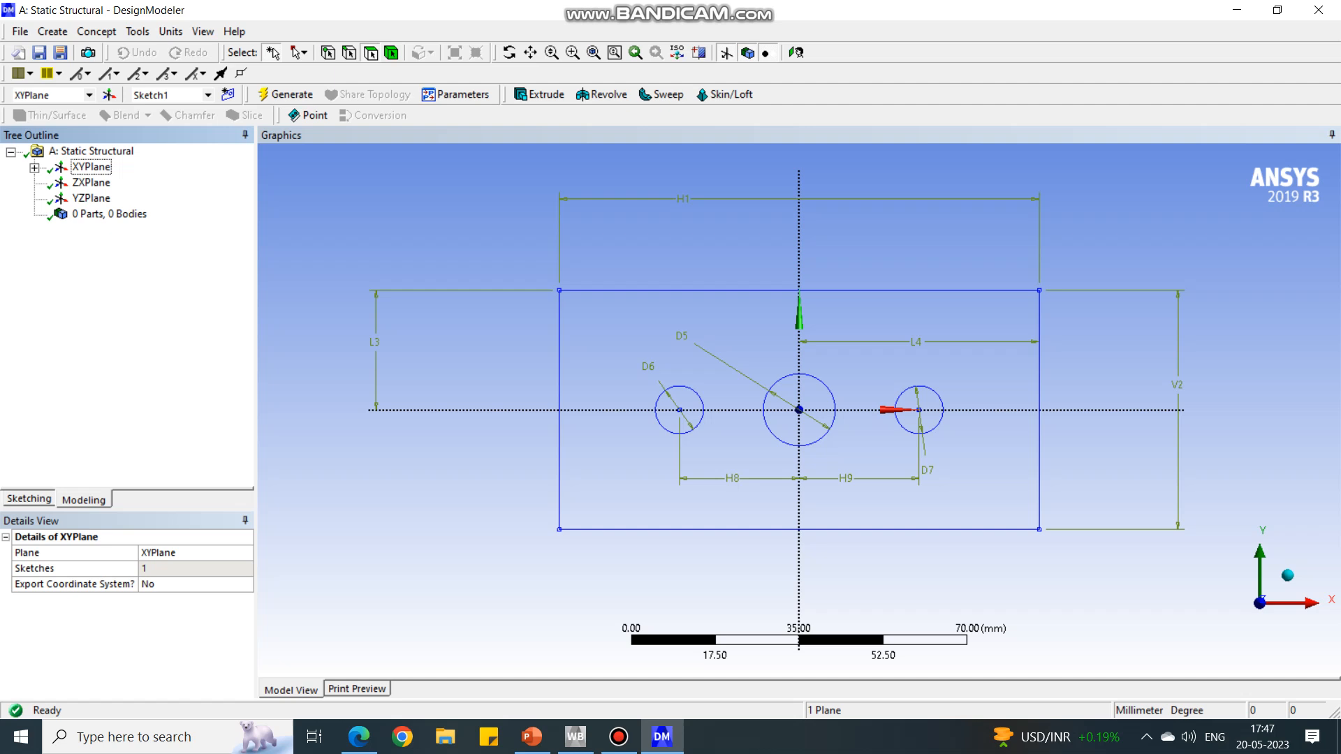
left_click(96, 32)
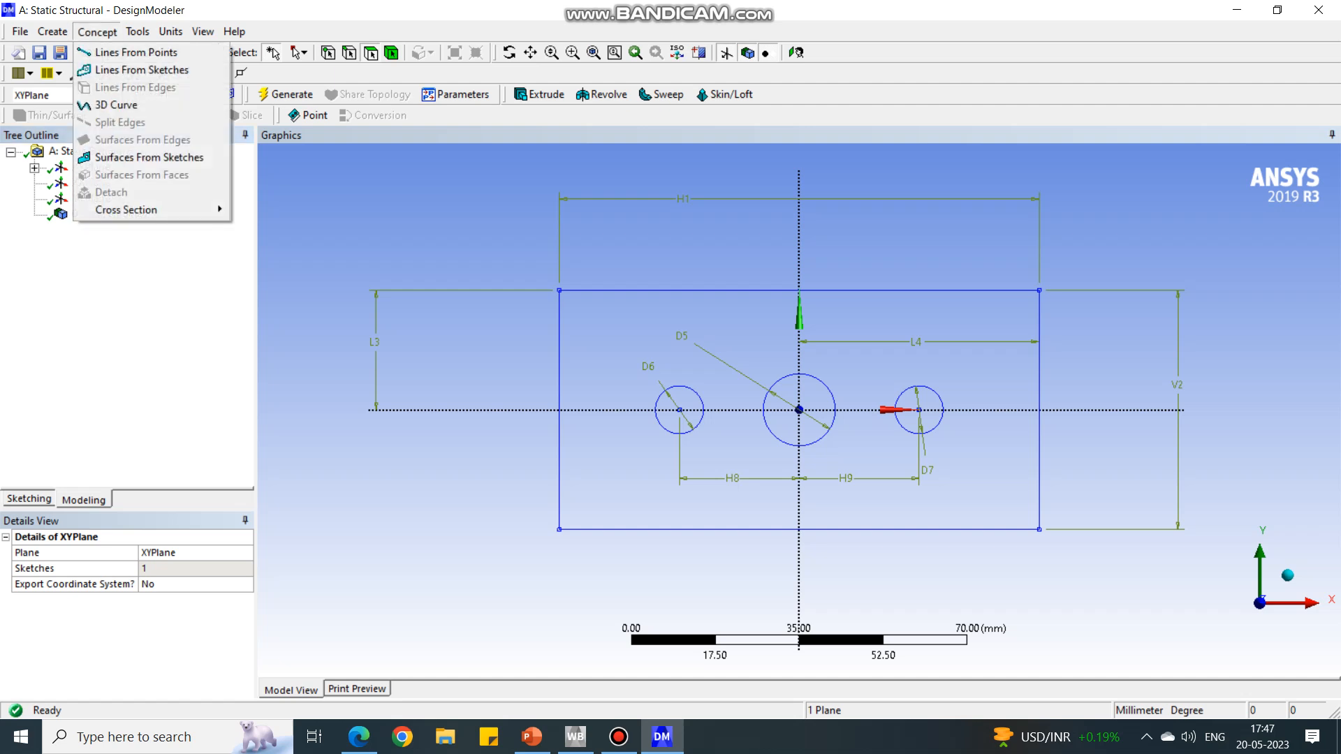
mouse_move(142, 174)
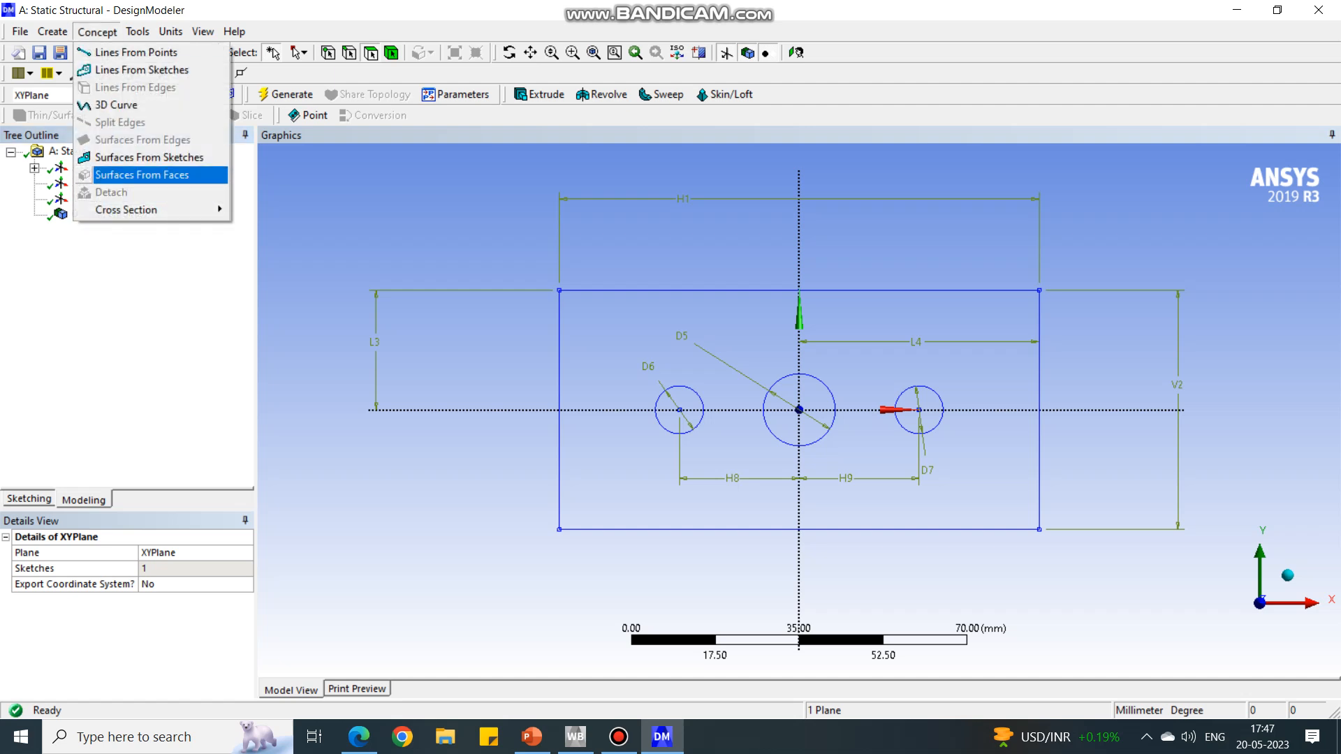
mouse_move(151, 157)
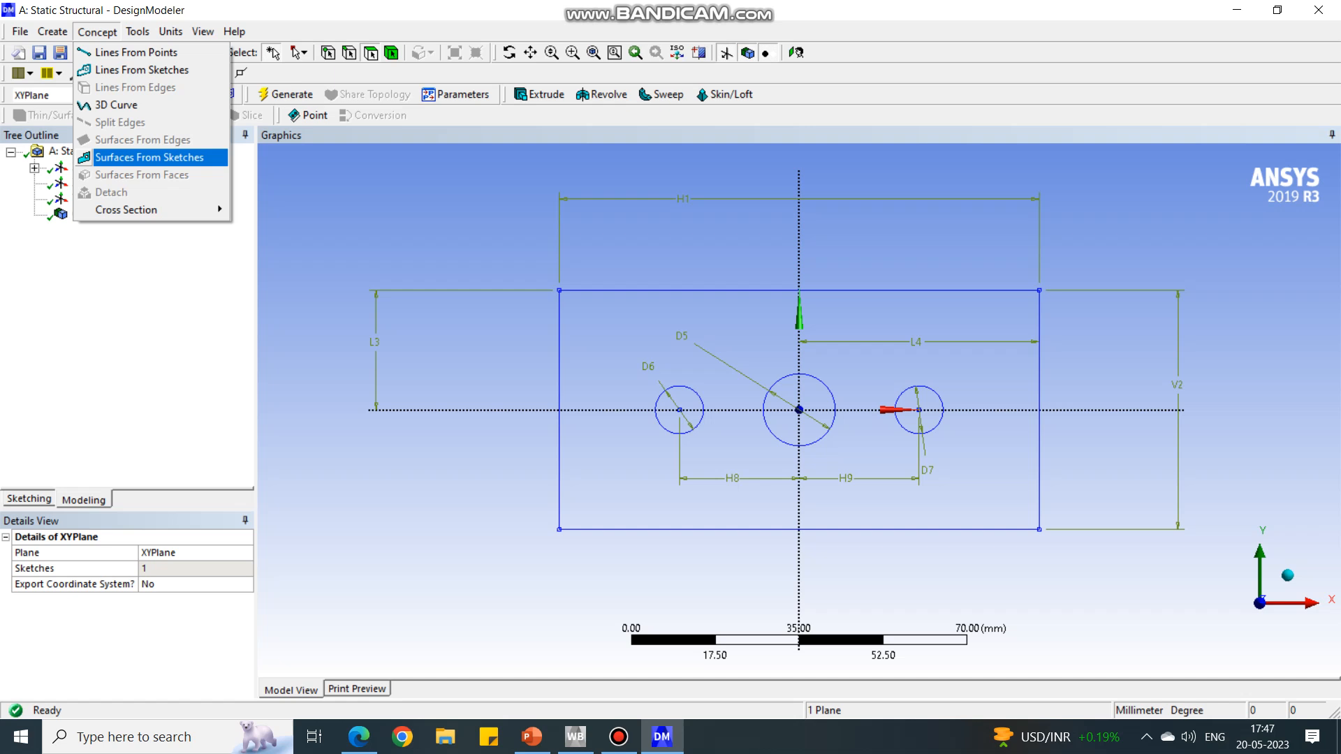
Create a Surfaces From Sketches feature based on Sketch1, then view the problem drawing.
left_click(155, 157)
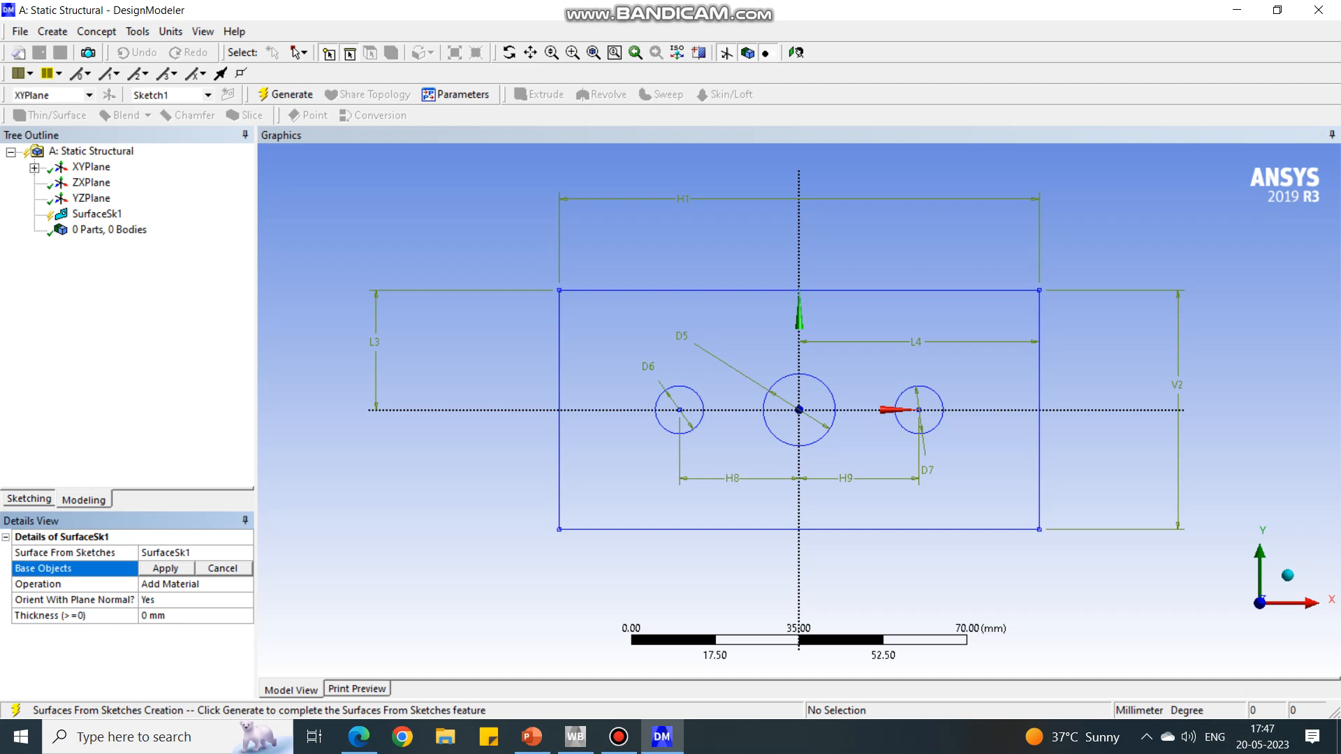
left_click(35, 167)
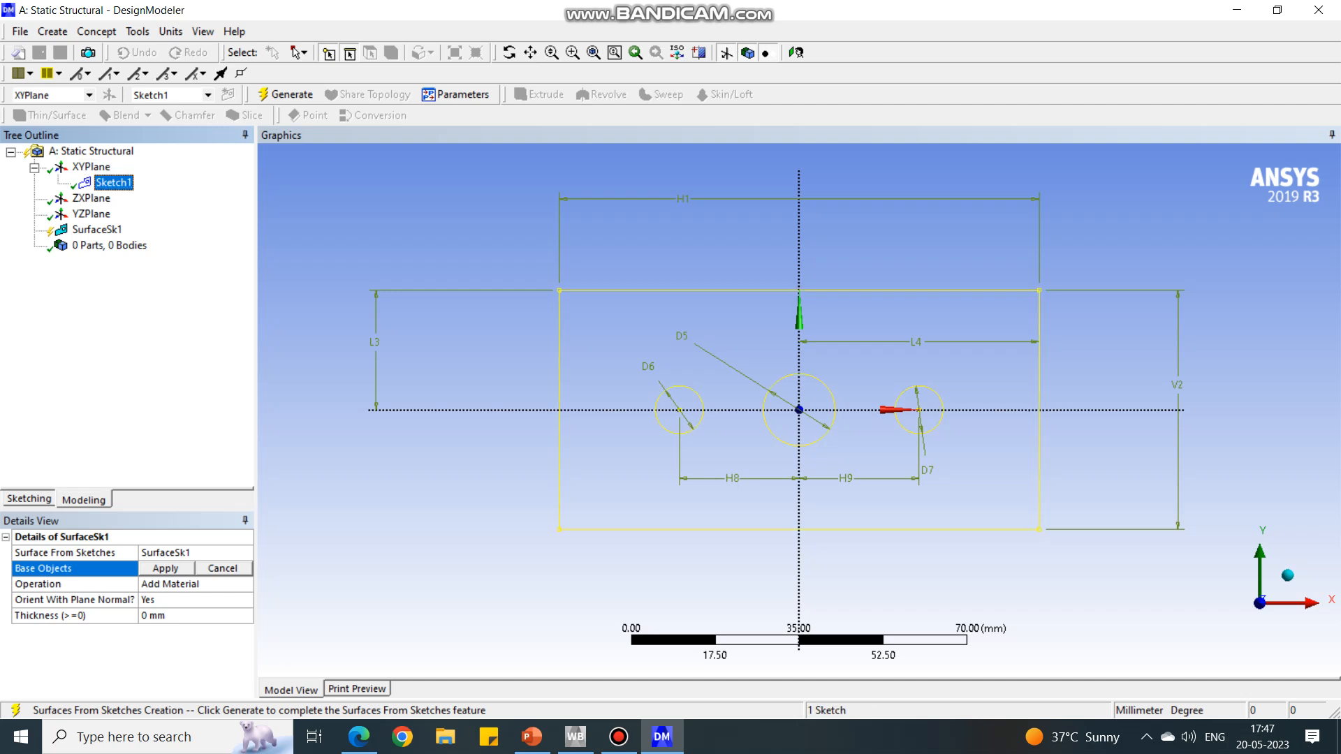
left_click(165, 568)
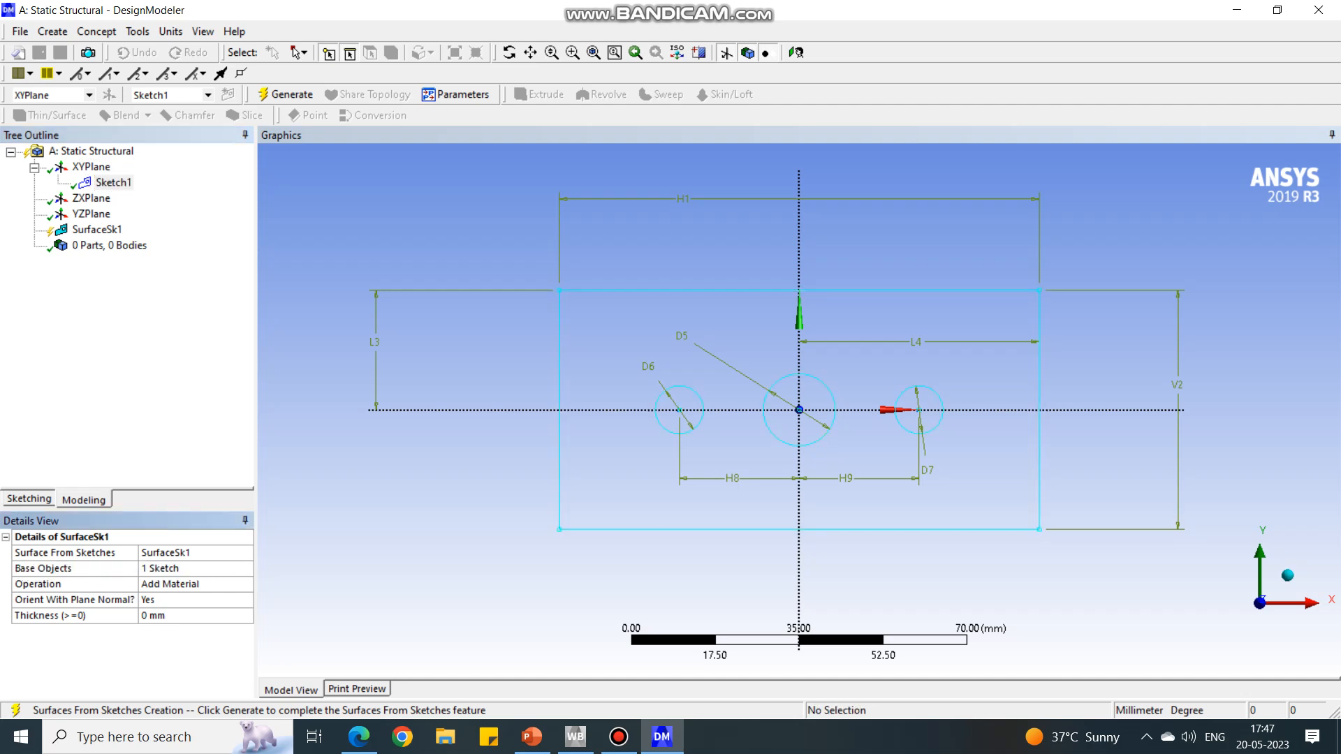
left_click(72, 584)
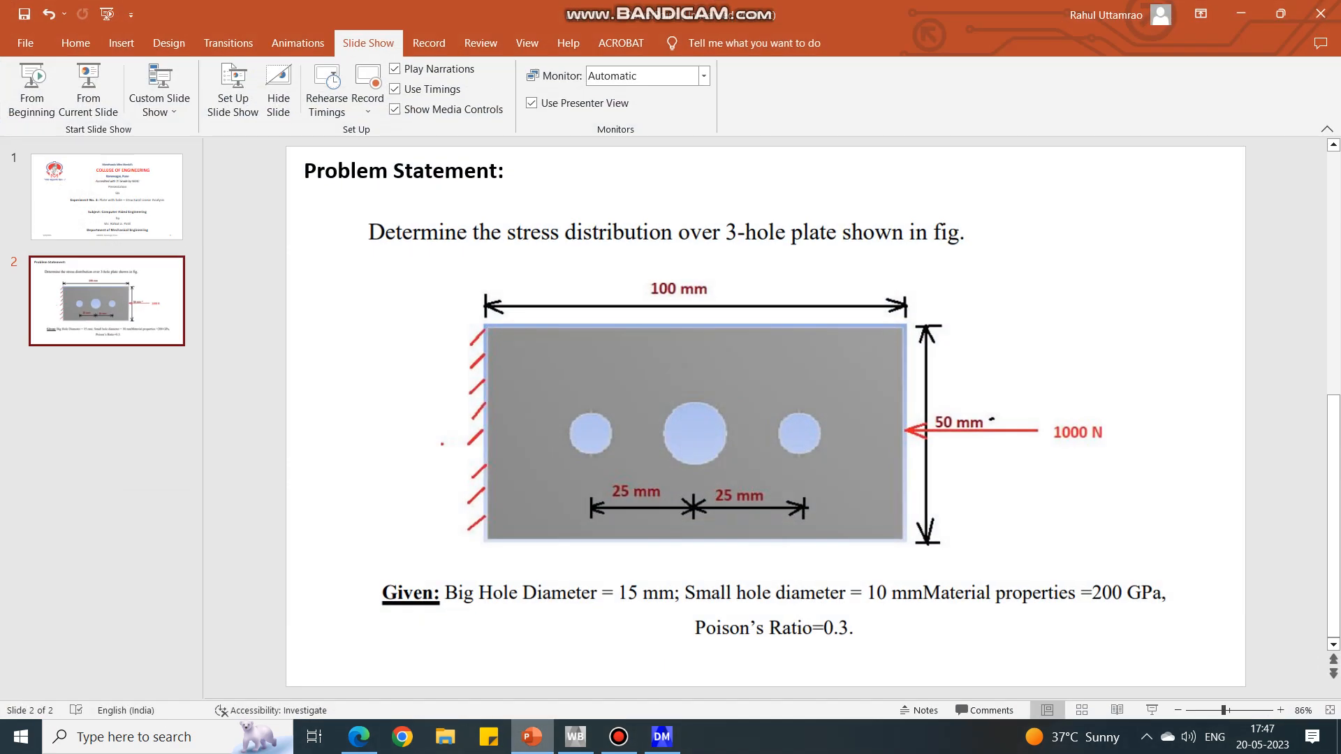
Set SurfaceSk1 thickness to 1 mm, generate the plate body, and close DesignModeler.
left_click(660, 736)
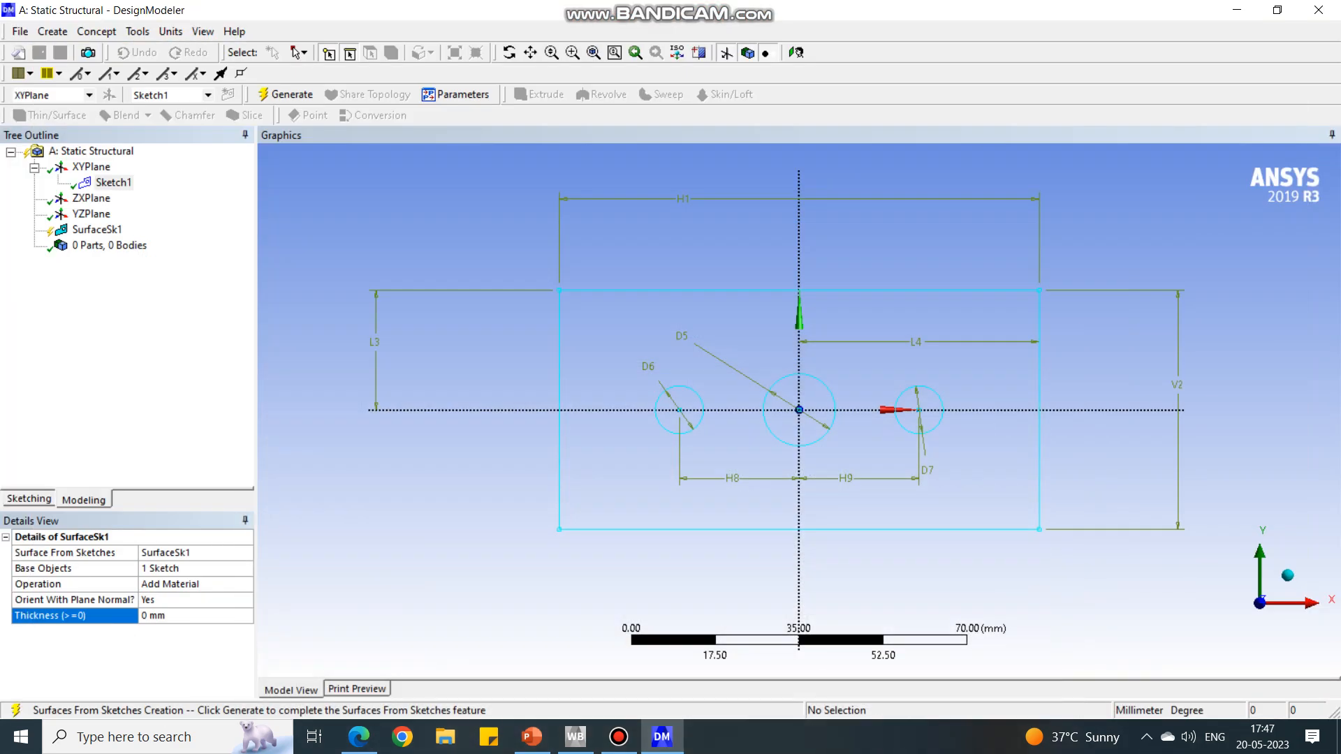
type("1")
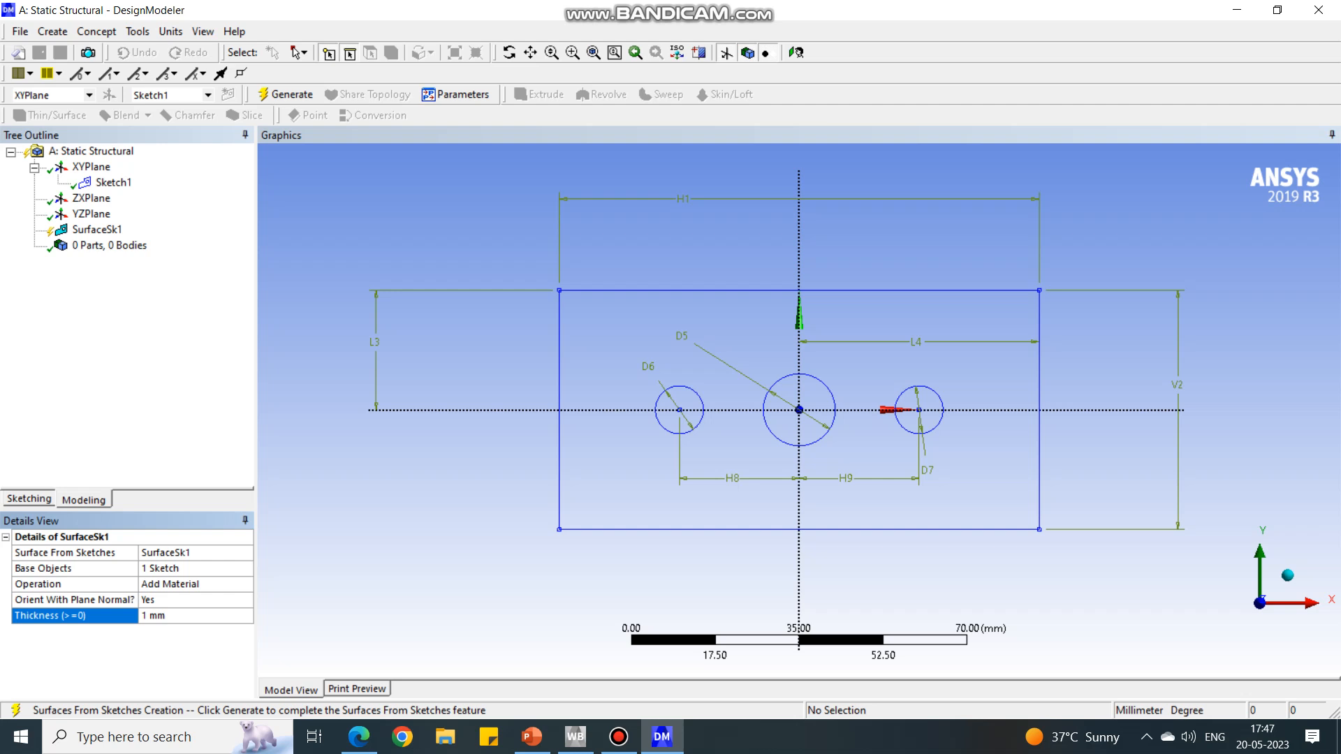
left_click(97, 229)
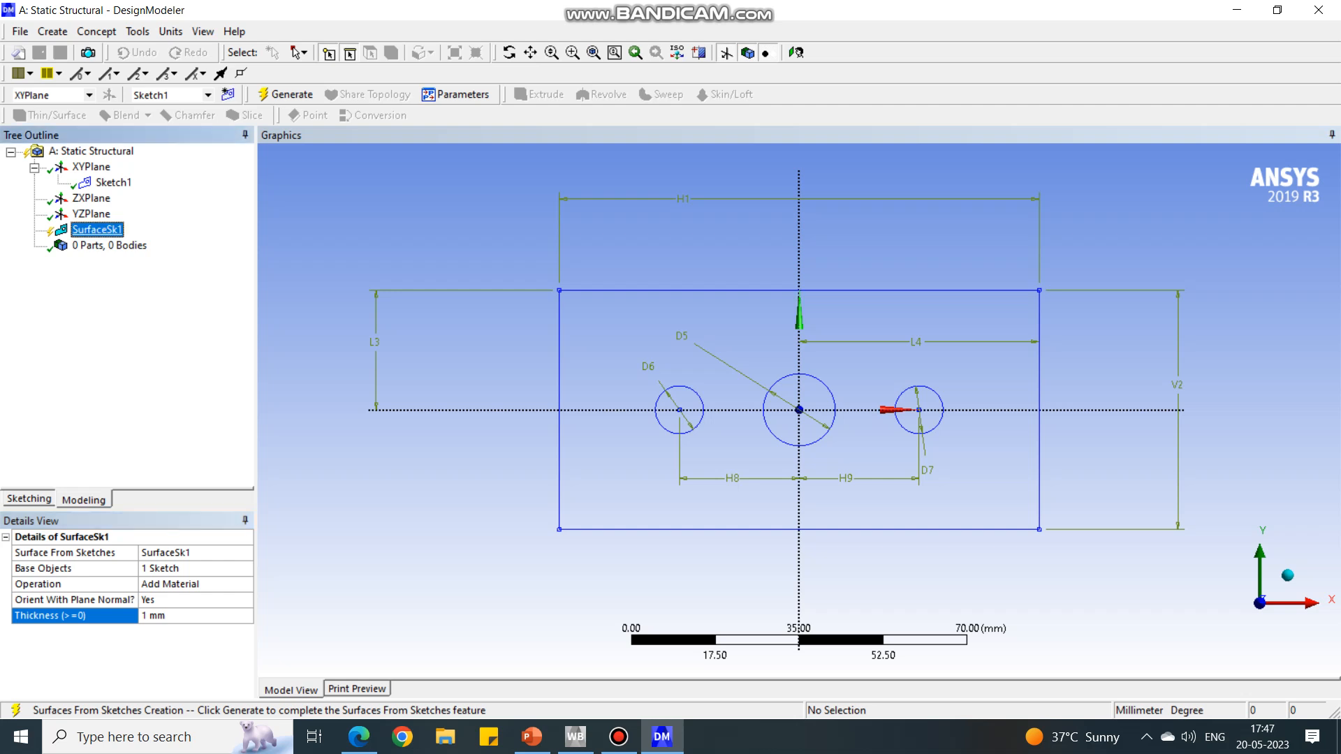
right_click(96, 229)
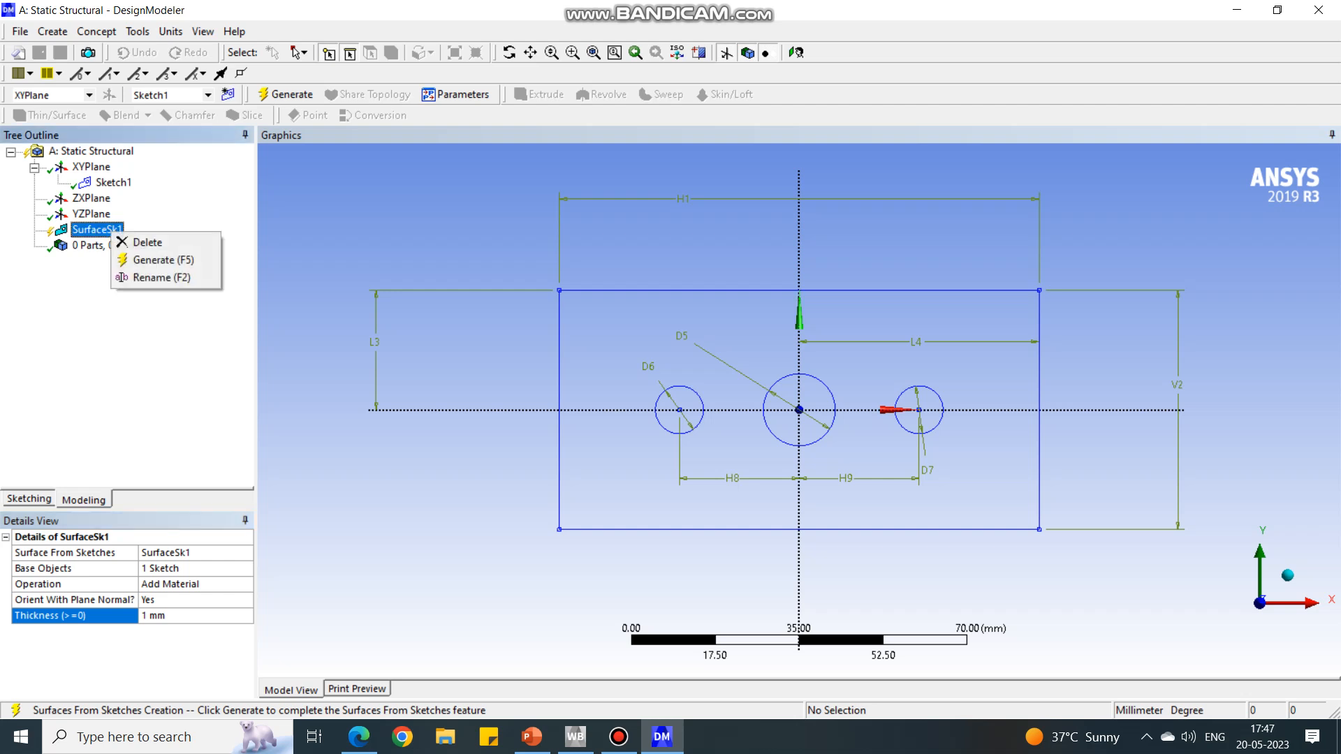
left_click(159, 259)
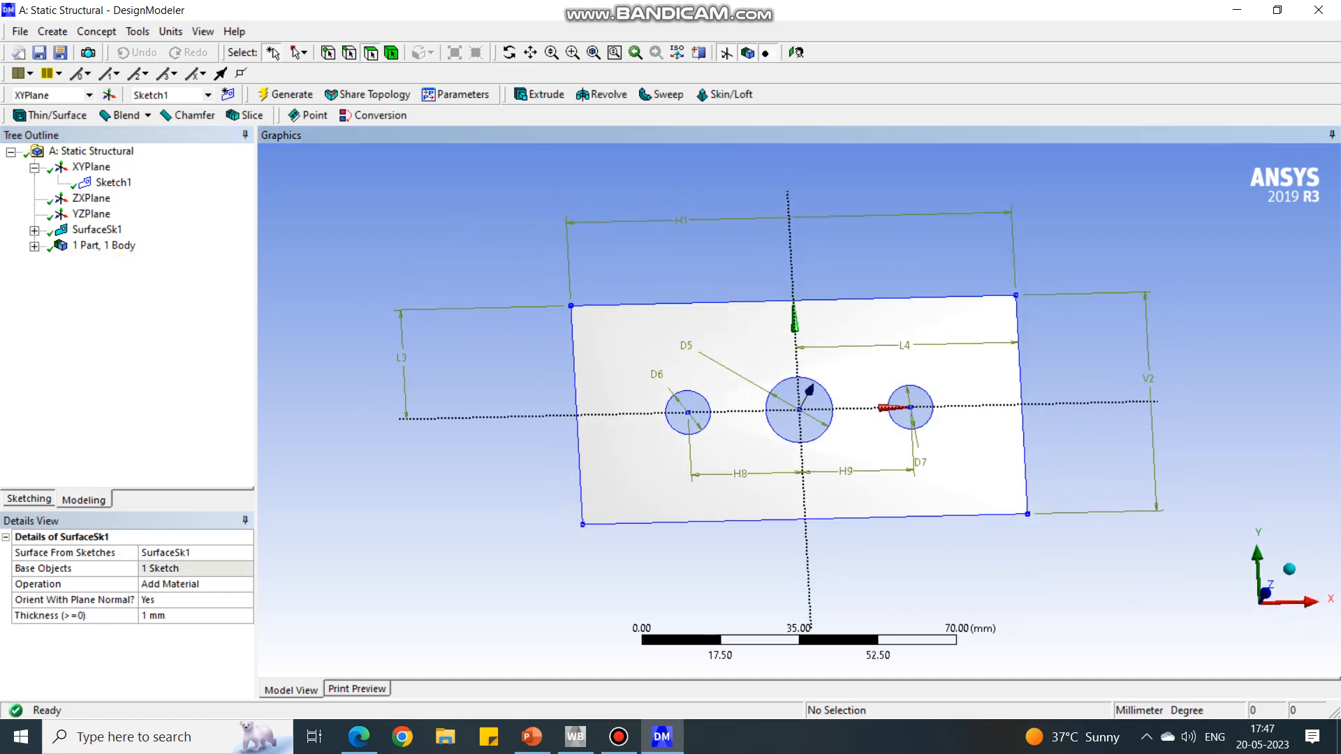
left_click(20, 30)
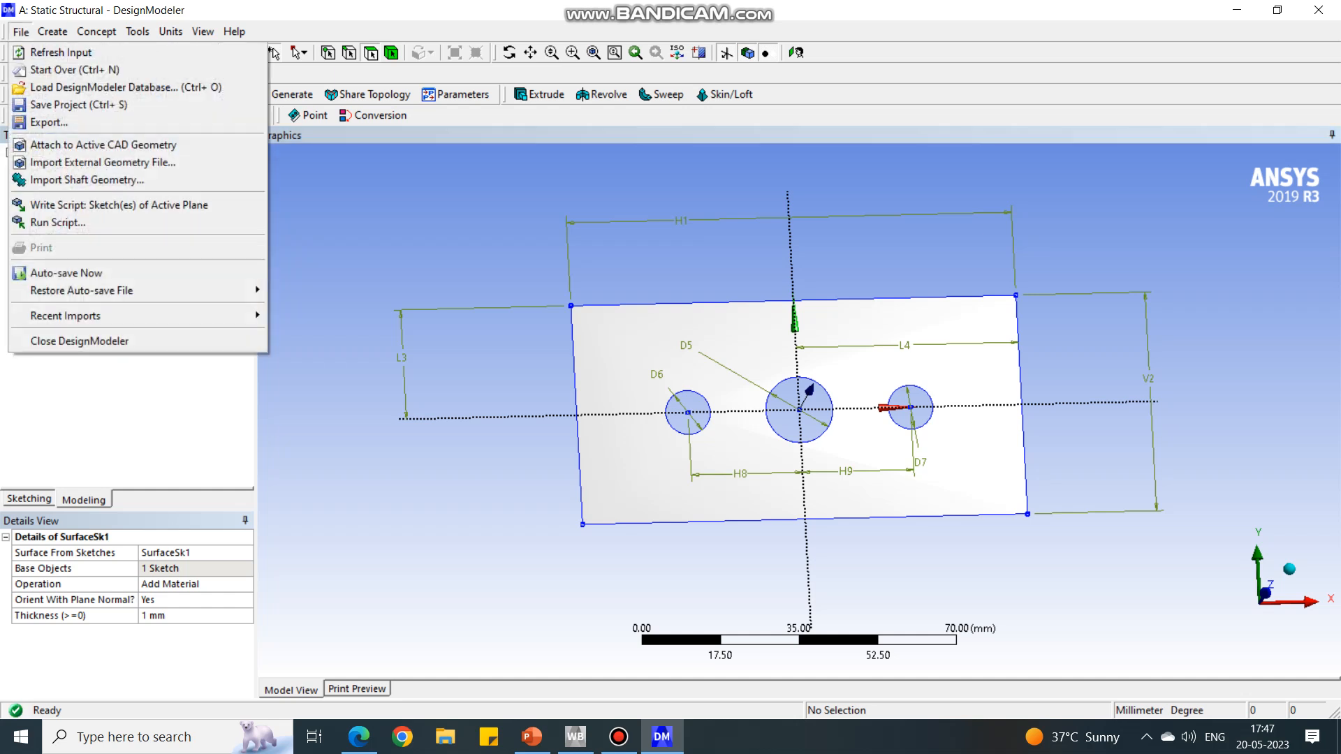
mouse_move(80, 340)
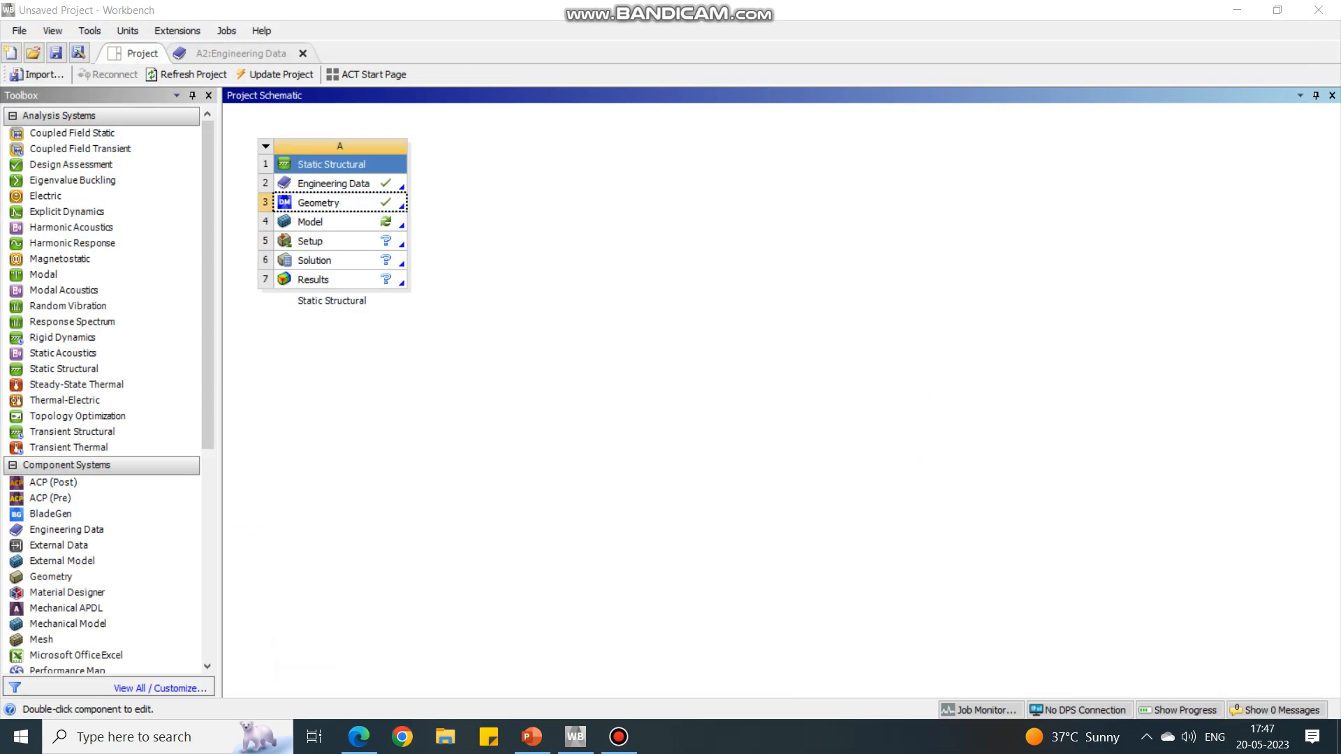
Launch ANSYS Mechanical from the Static Structural Model cell to load the plate.
left_click(334, 222)
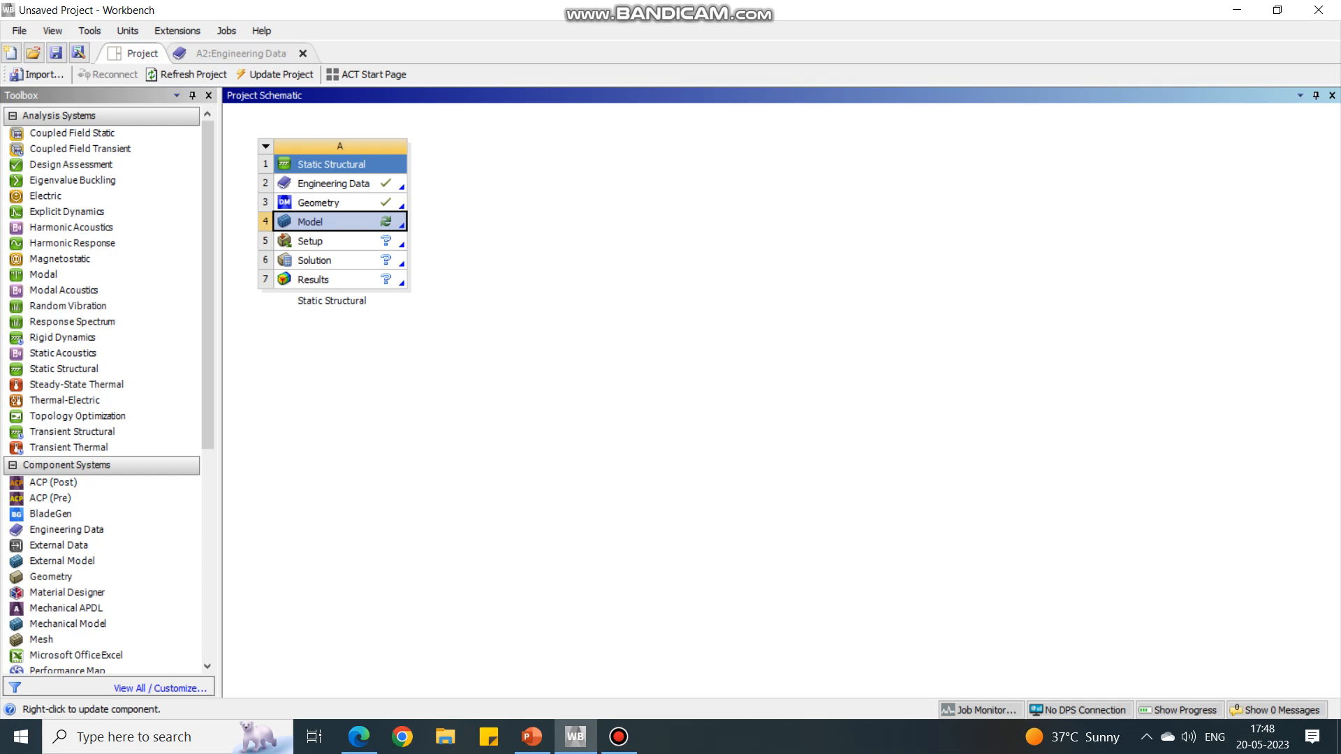
right_click(310, 221)
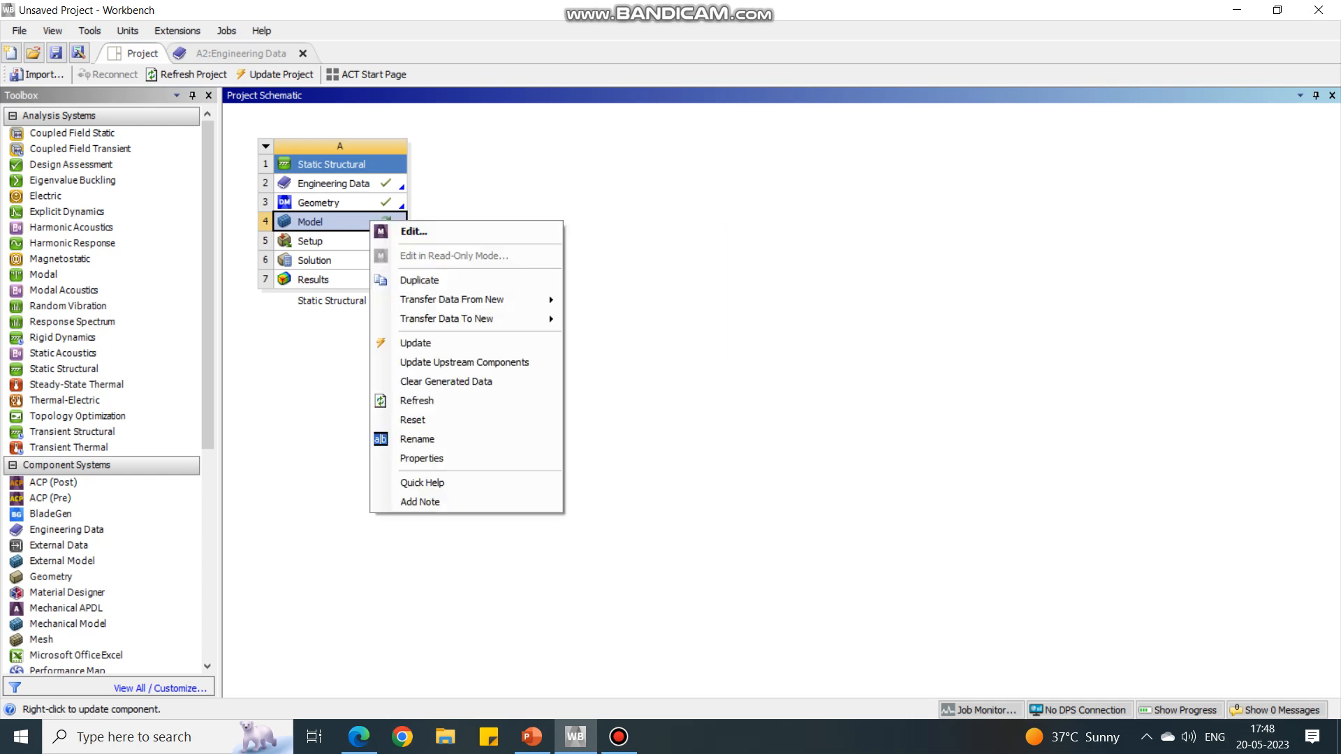
left_click(415, 231)
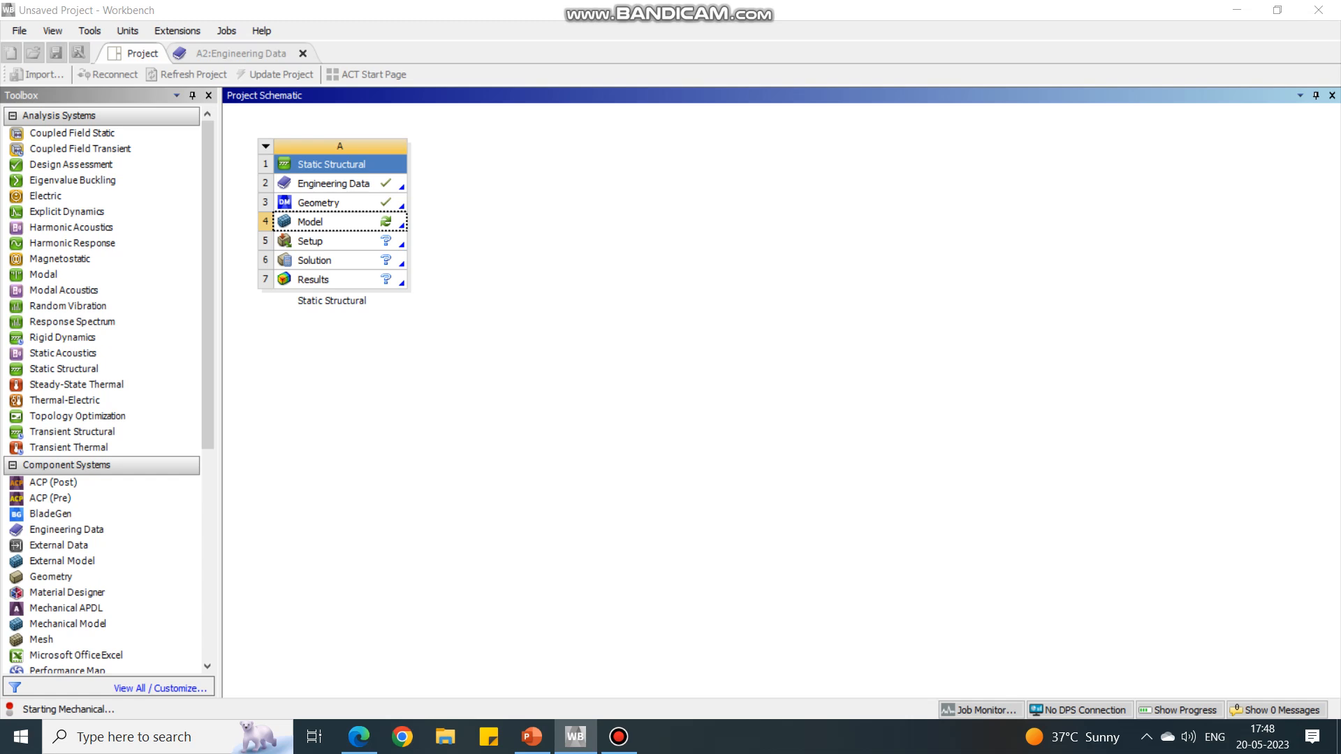
double_click(309, 222)
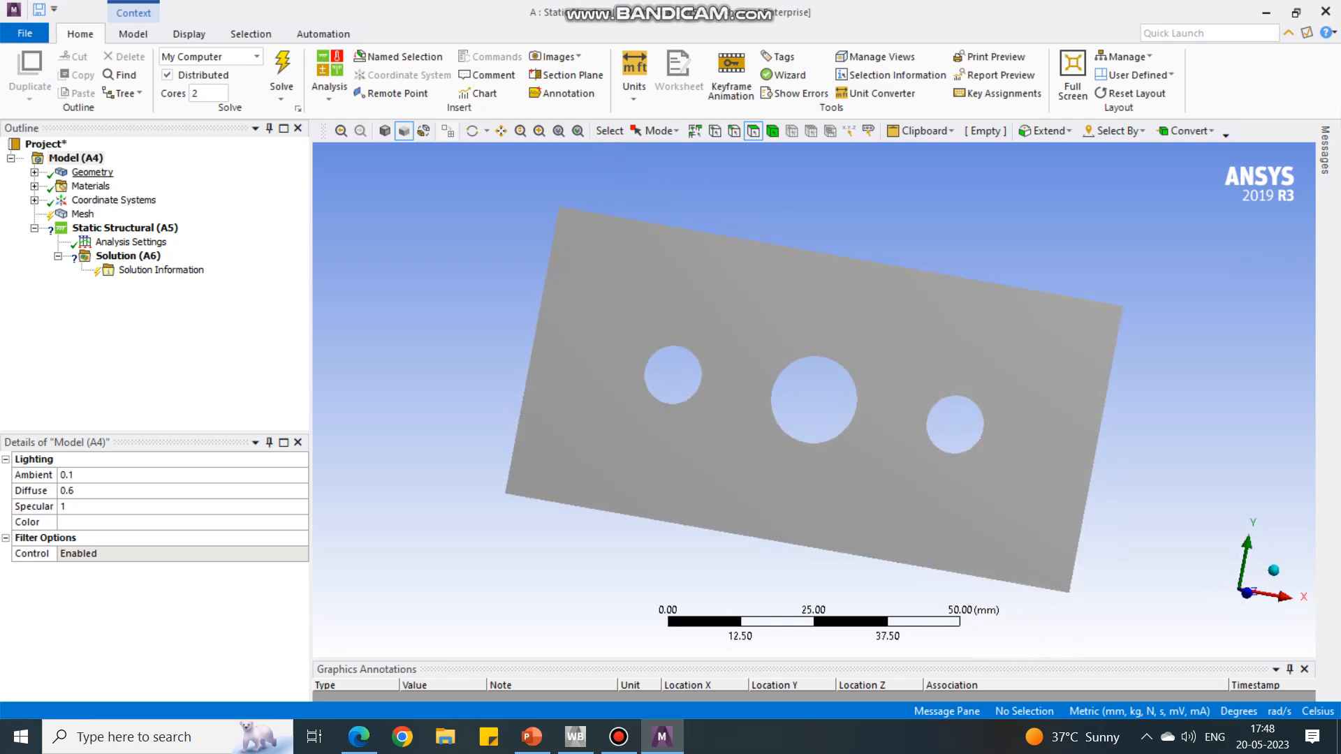
Insert an Edge Sizing mesh control scoped to the left, middle and right hole edges.
left_click(85, 213)
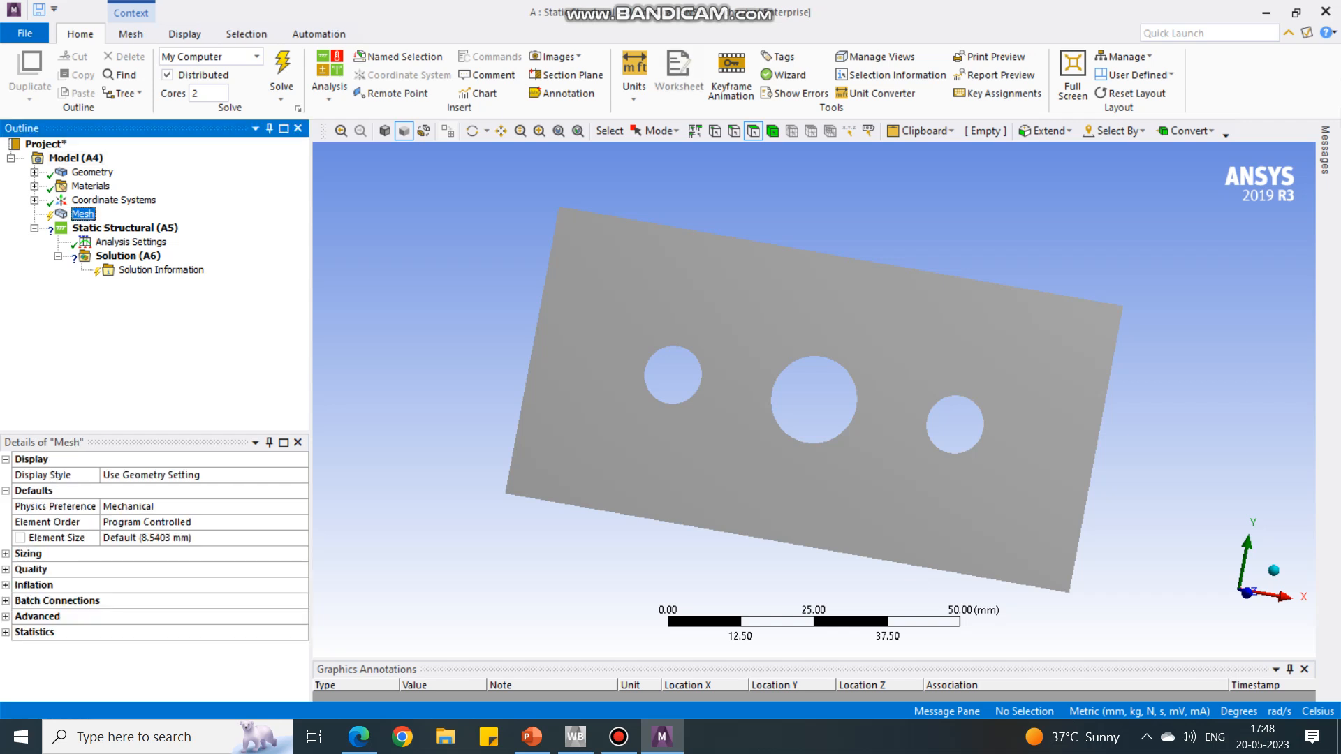
mouse_move(717, 359)
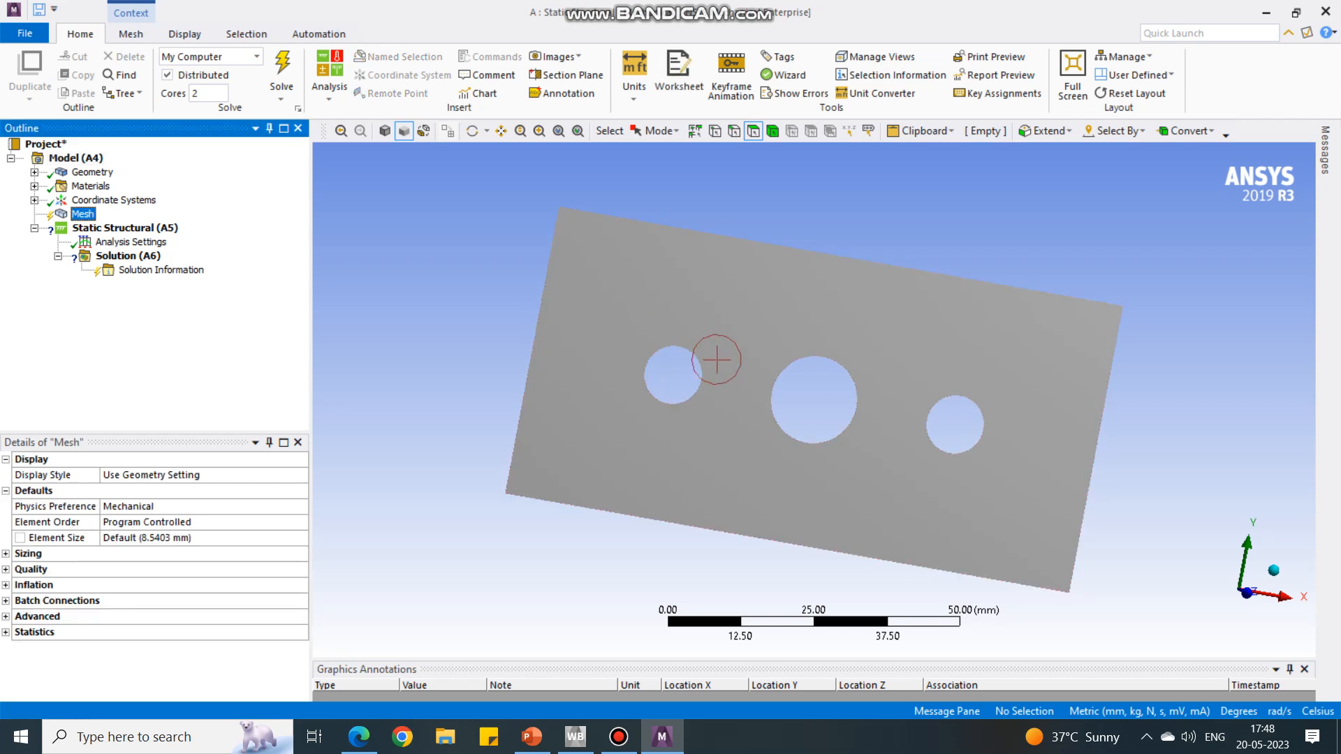
mouse_move(720, 385)
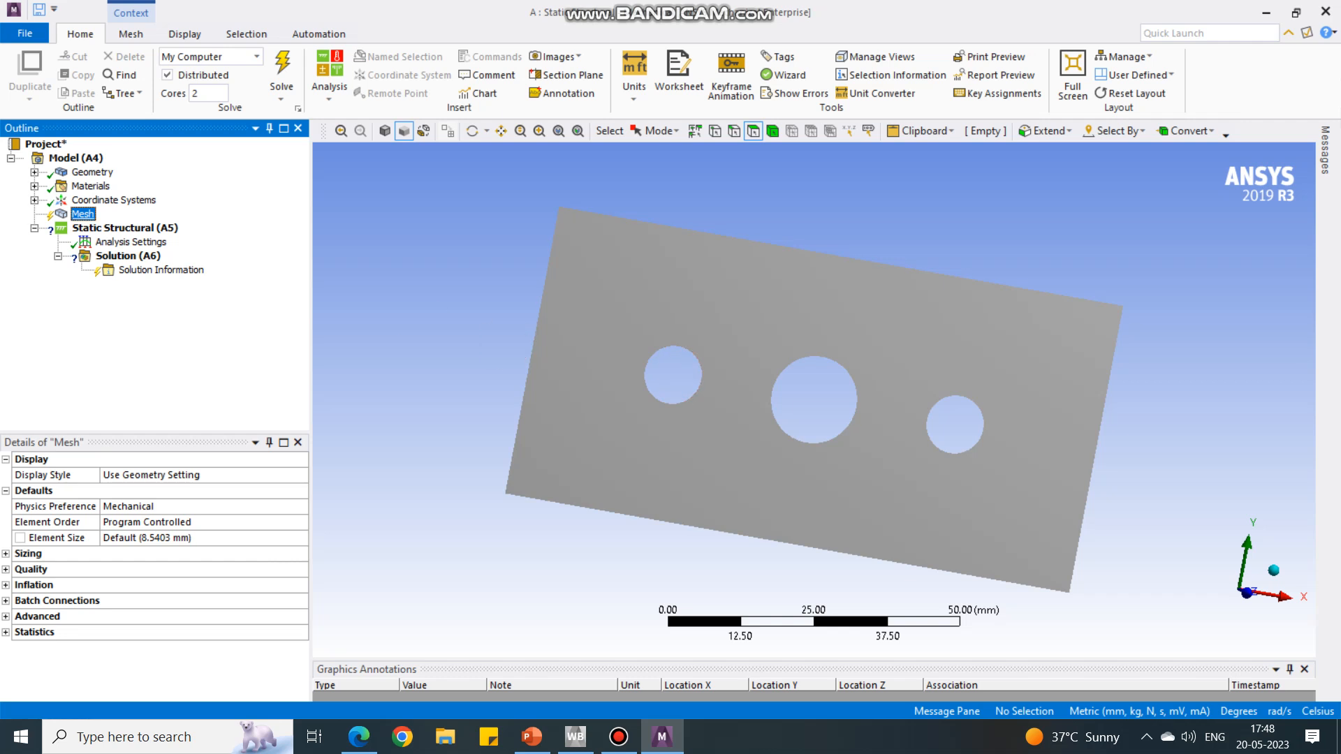
right_click(81, 213)
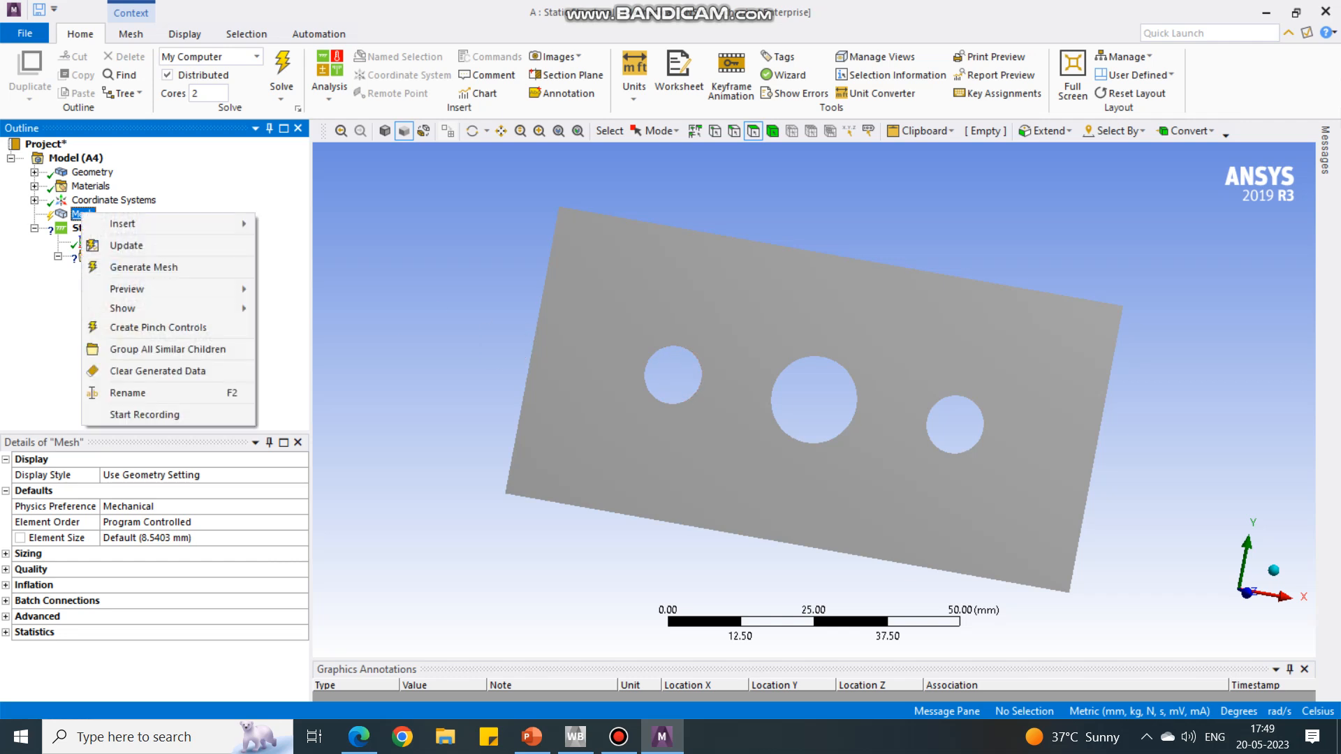
left_click(123, 223)
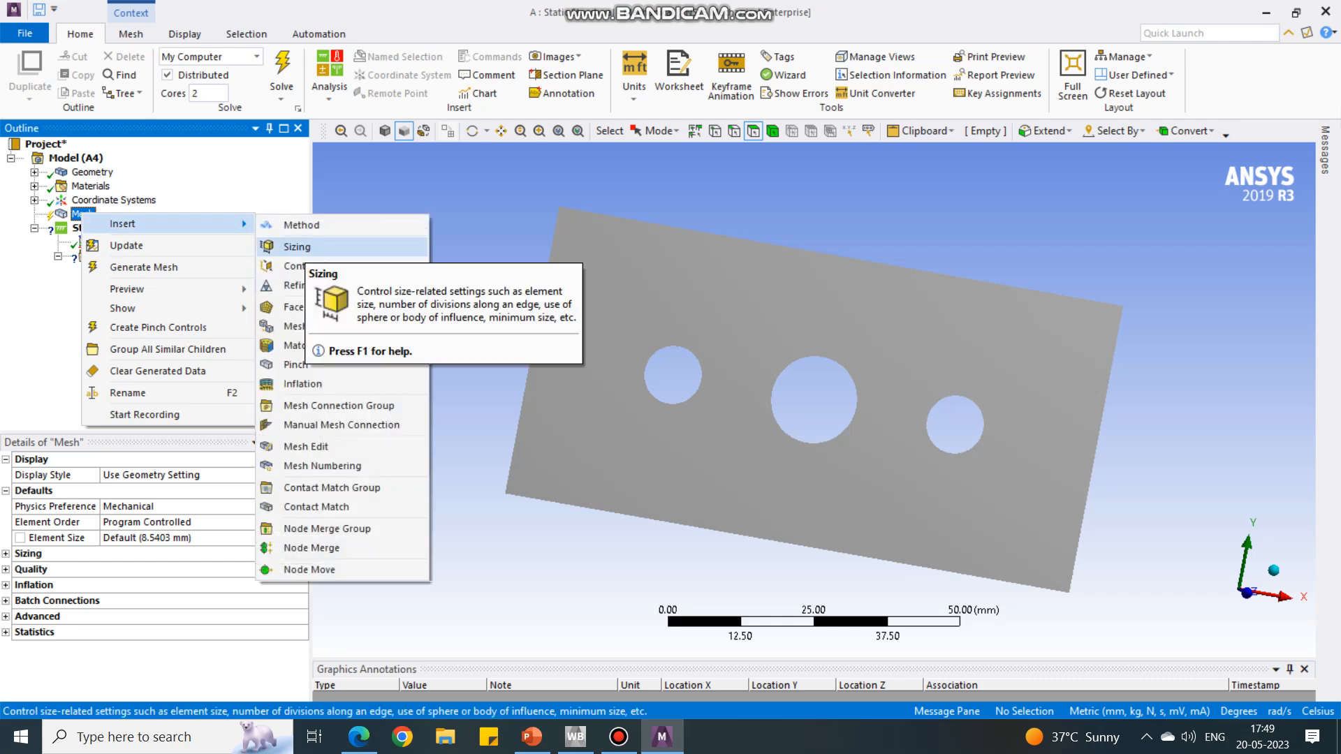
left_click(298, 247)
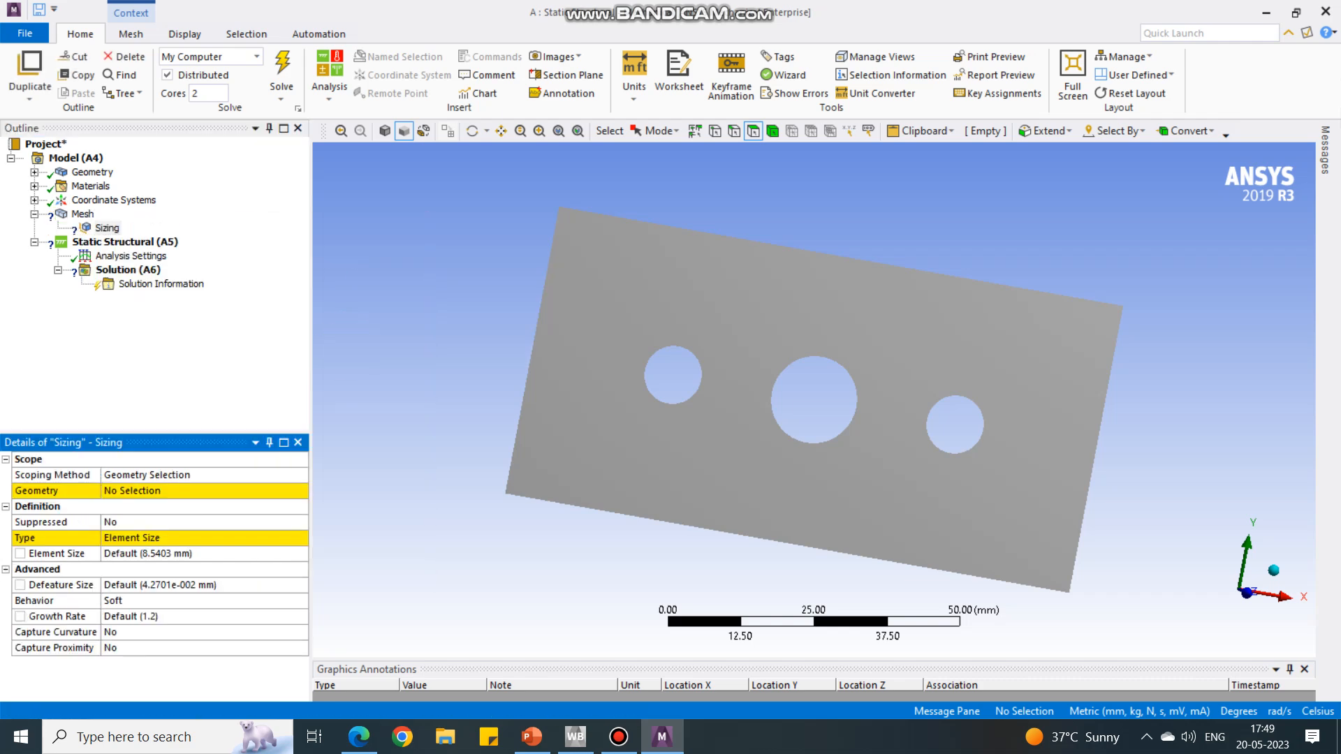
left_click(672, 374)
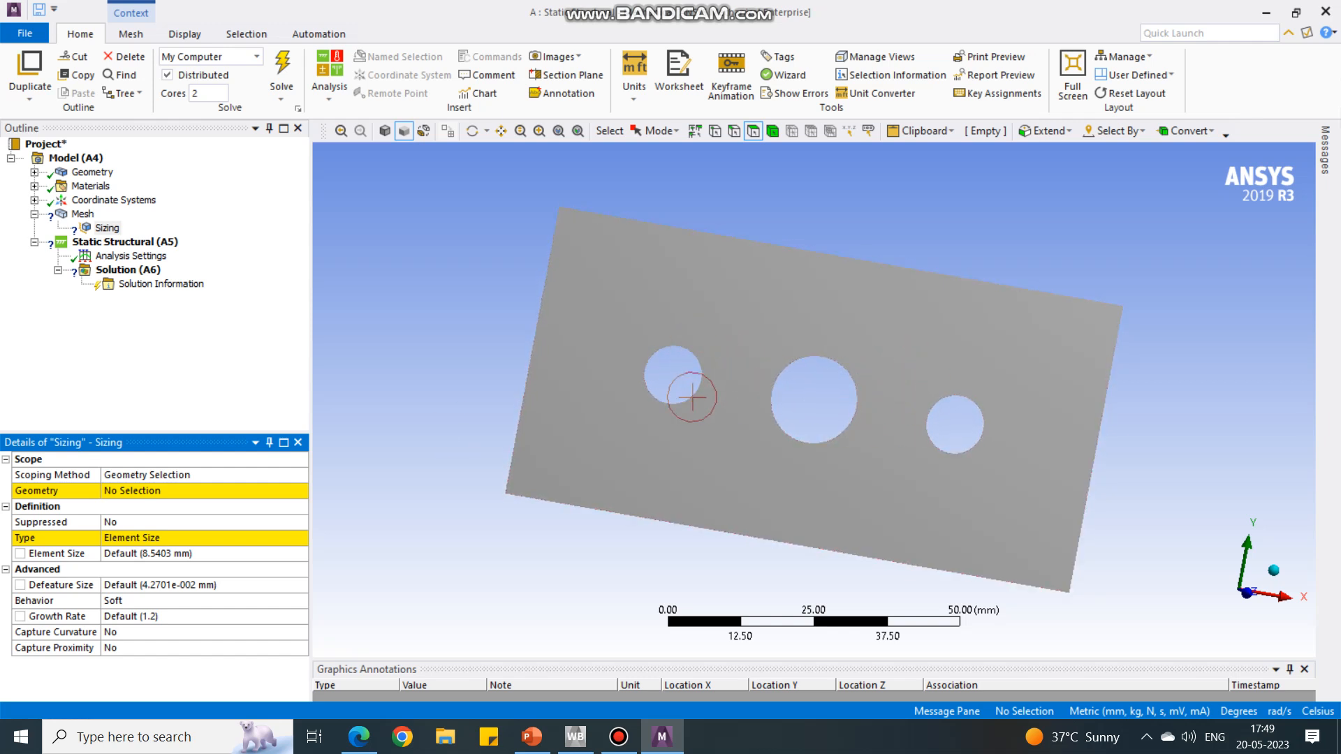
mouse_move(828, 405)
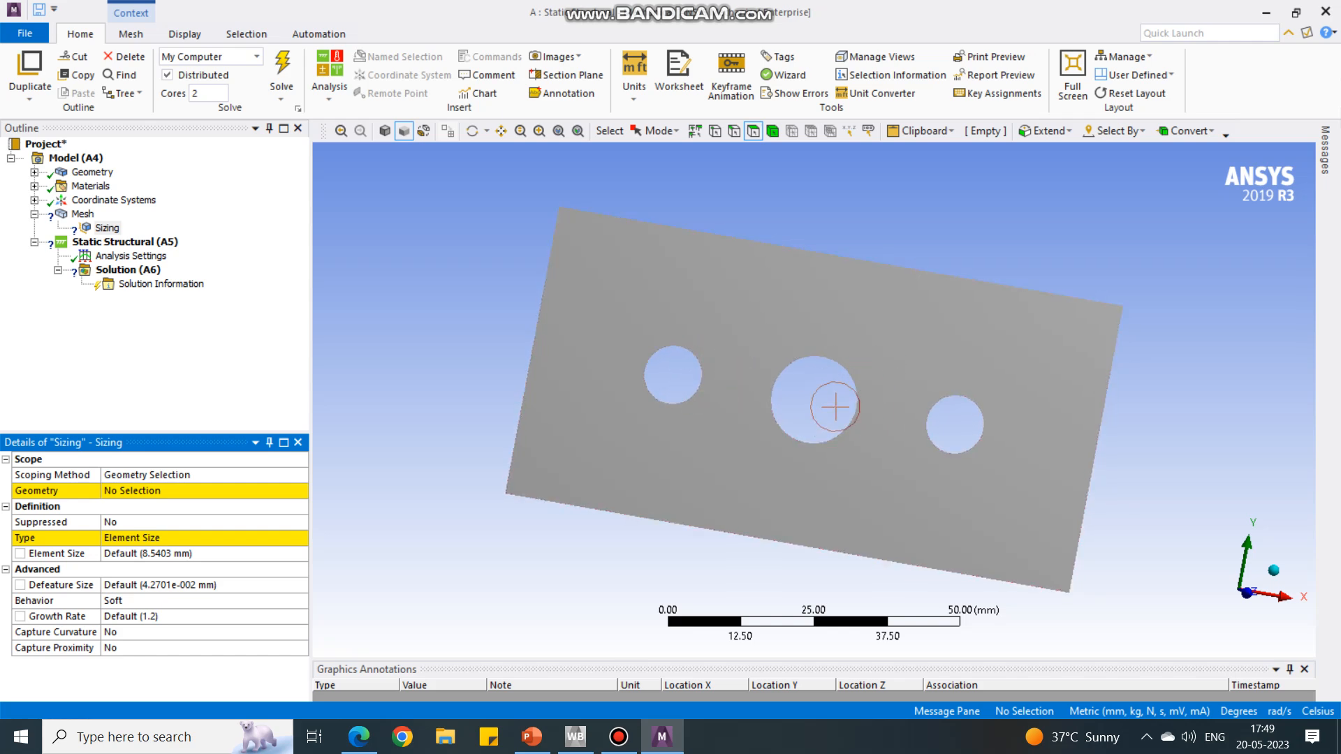
mouse_move(716, 165)
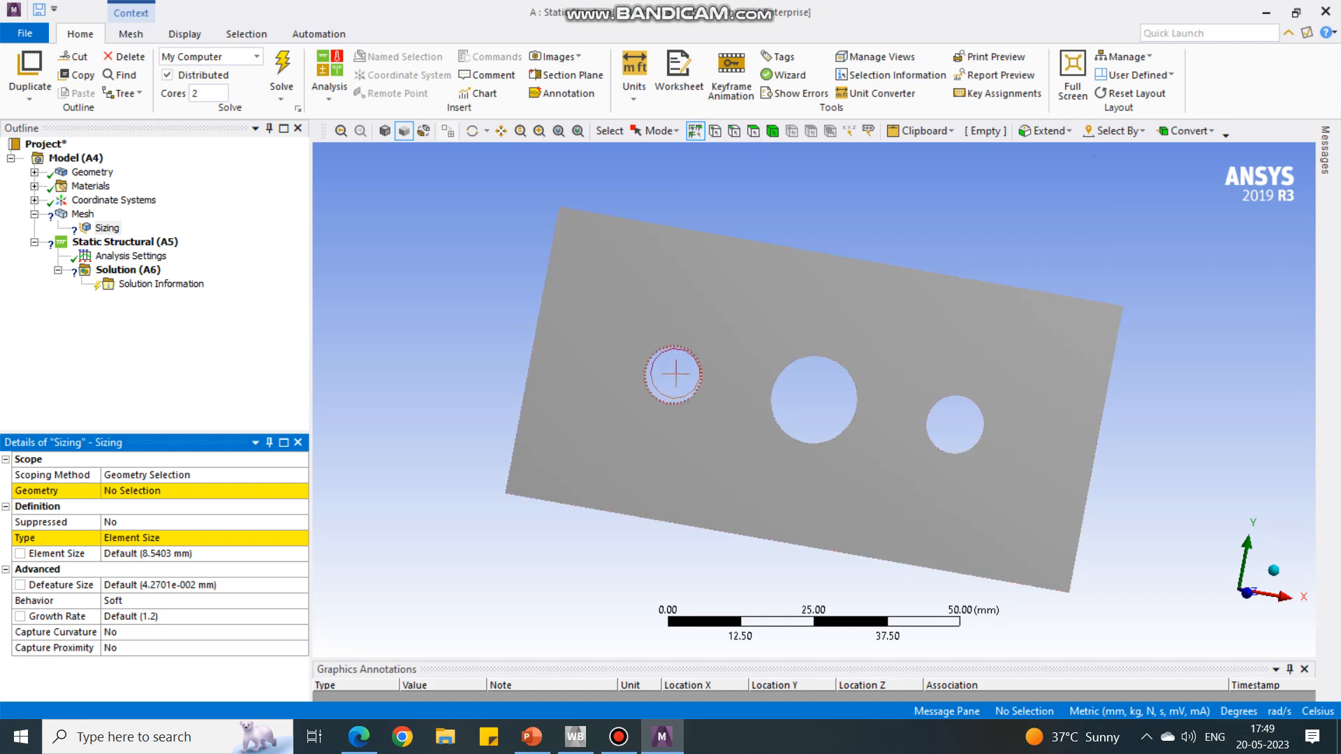
left_click(811, 386)
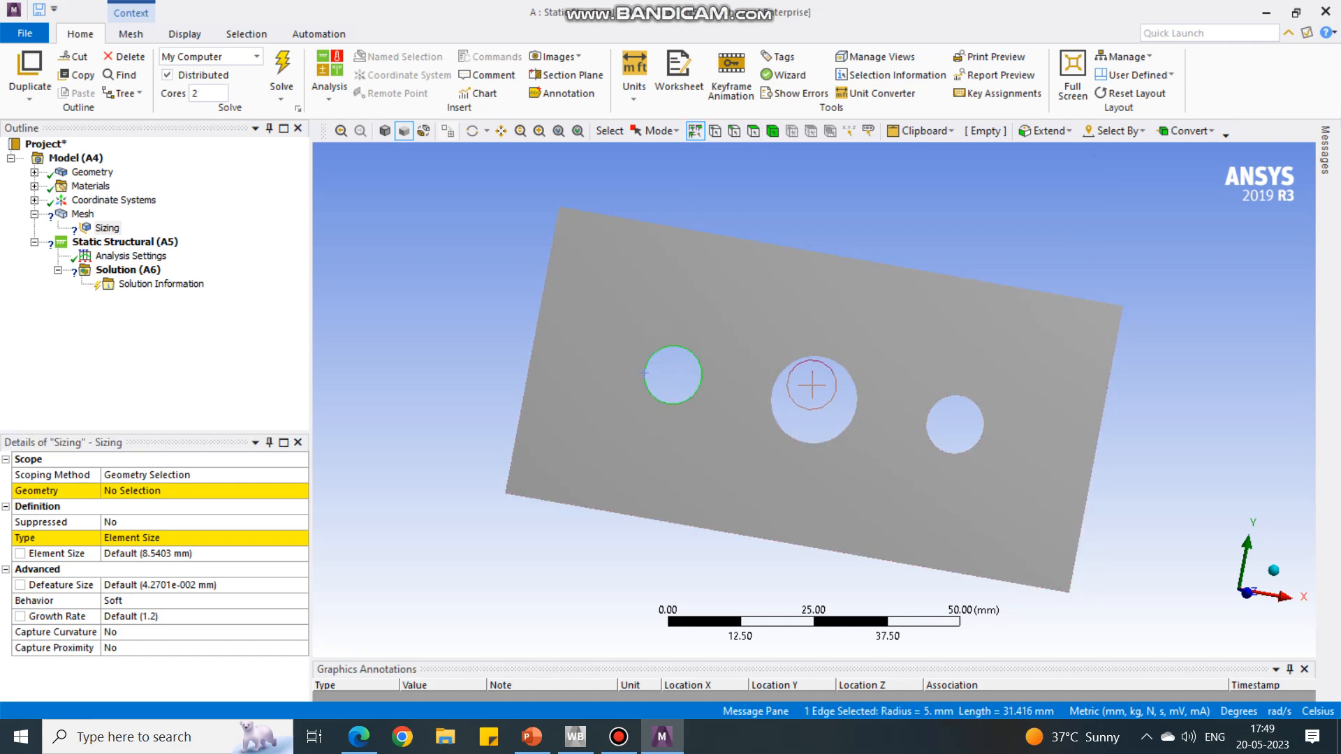
left_click(955, 420)
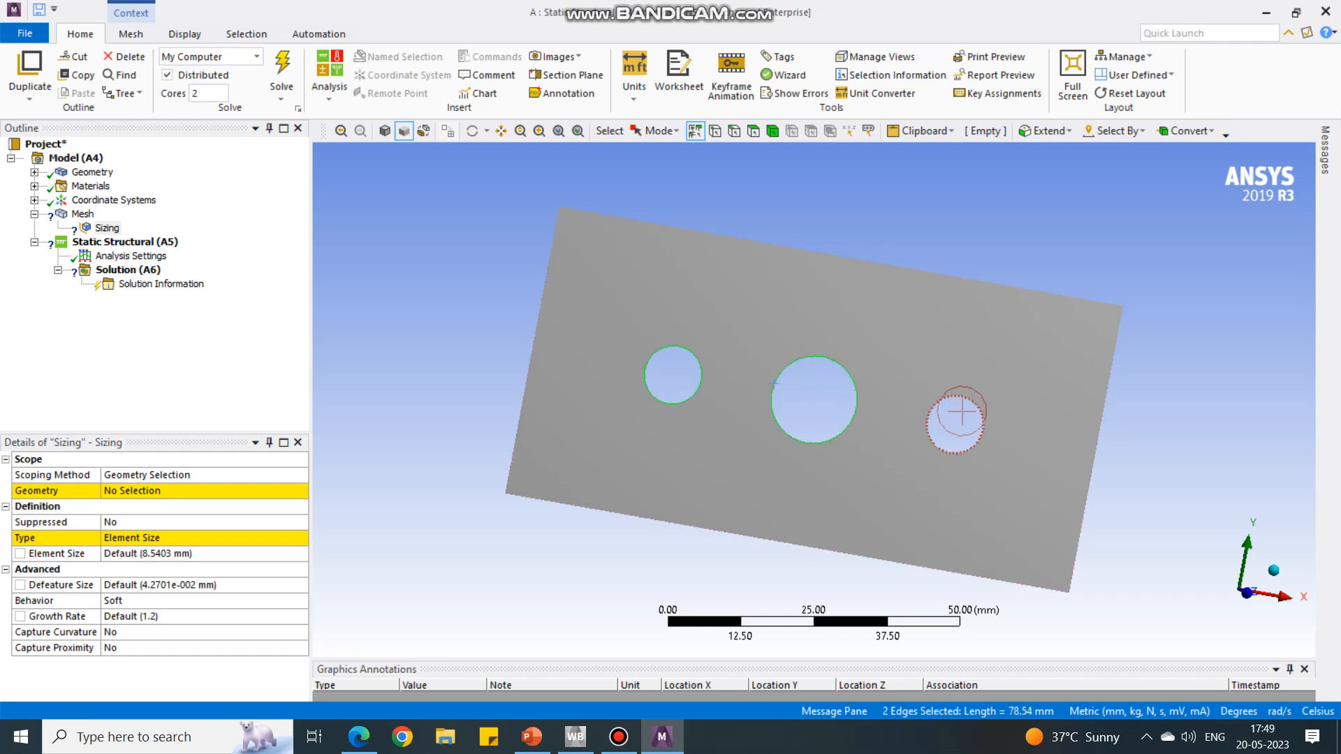
left_click(673, 375)
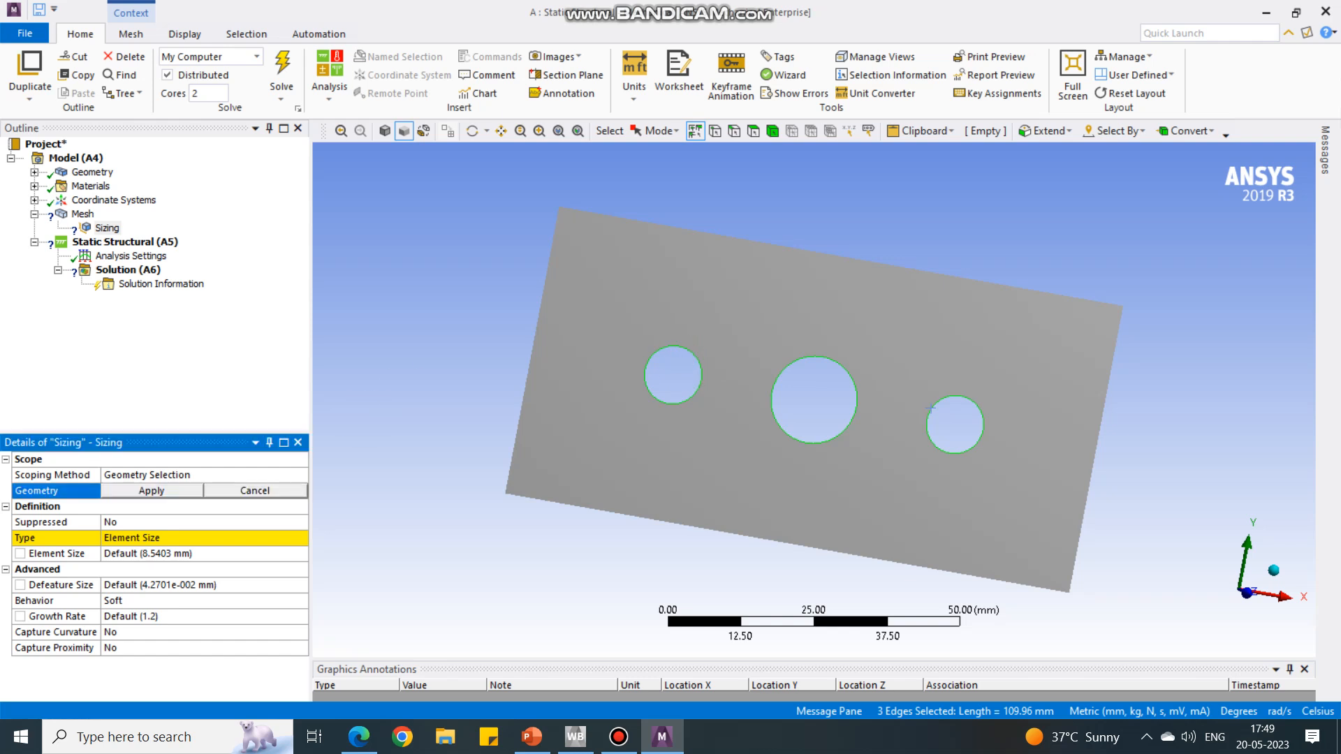
left_click(151, 491)
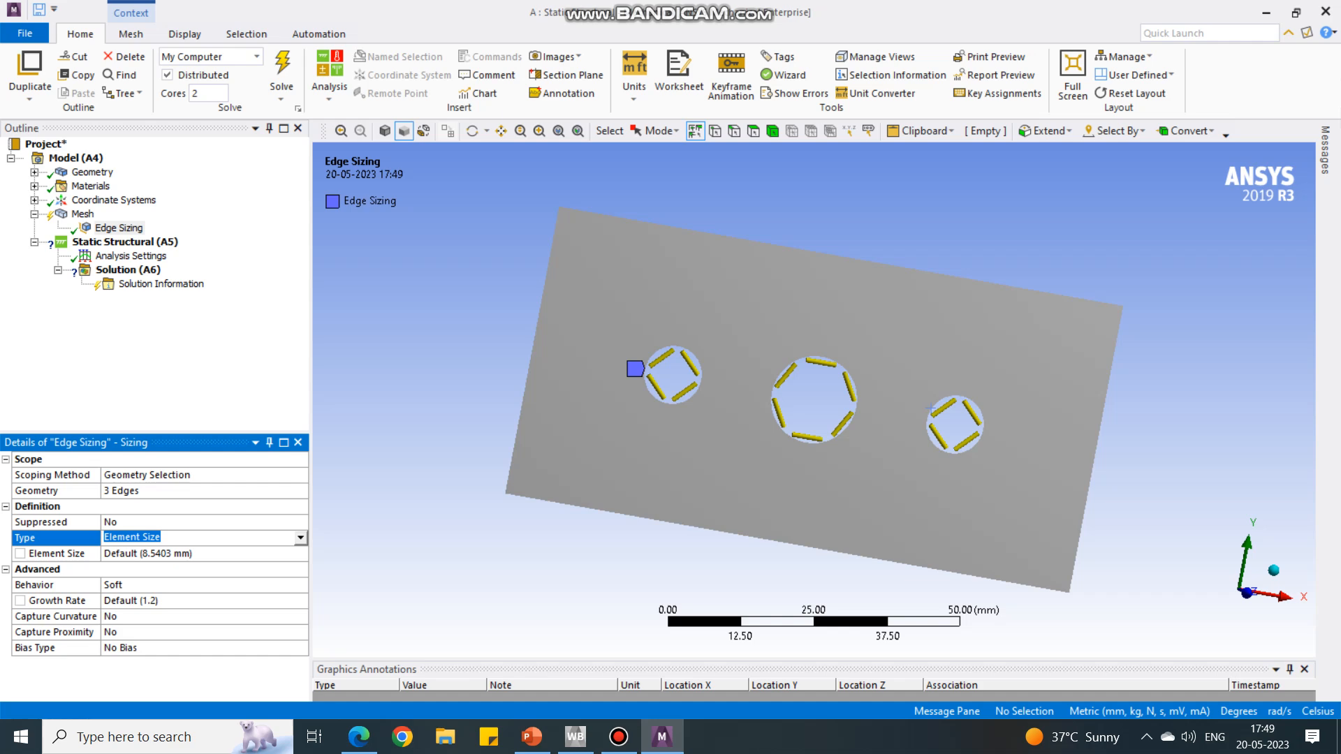
Set the hole edge sizing to 18 divisions and generate the mesh.
left_click(299, 537)
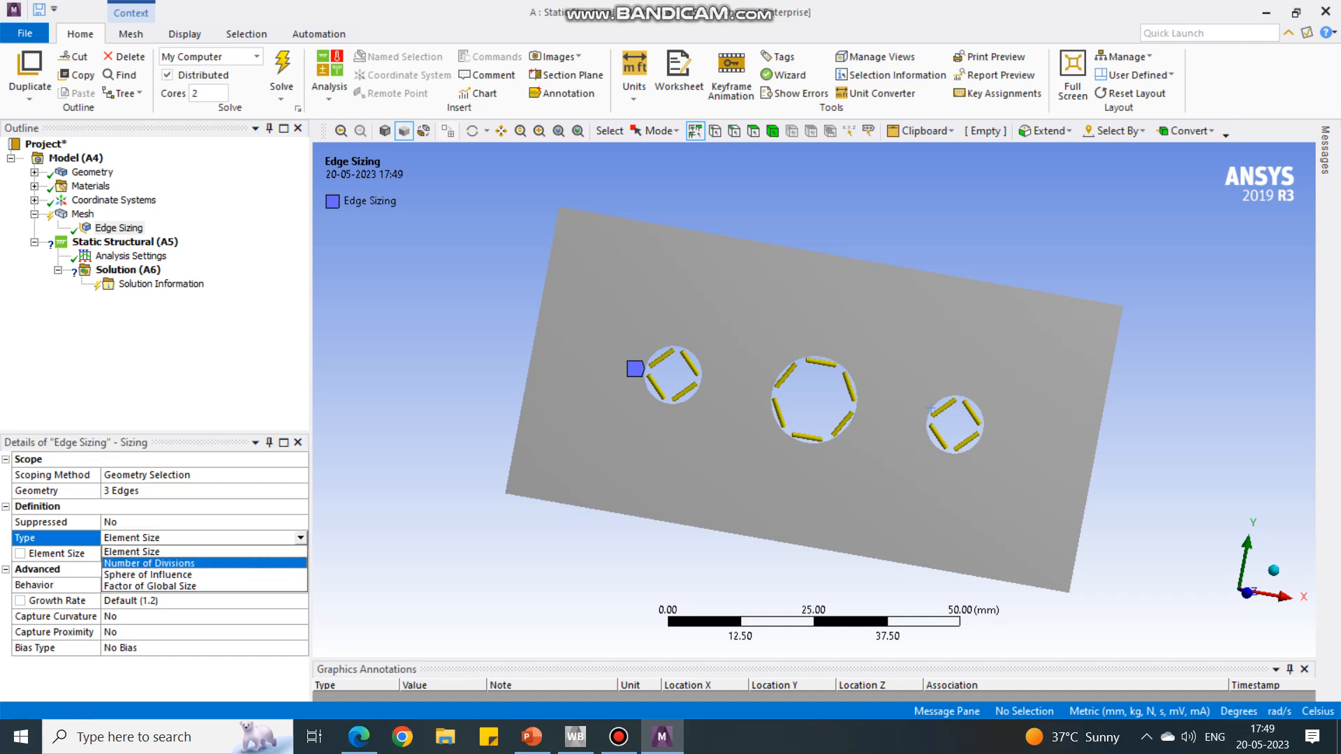
left_click(148, 563)
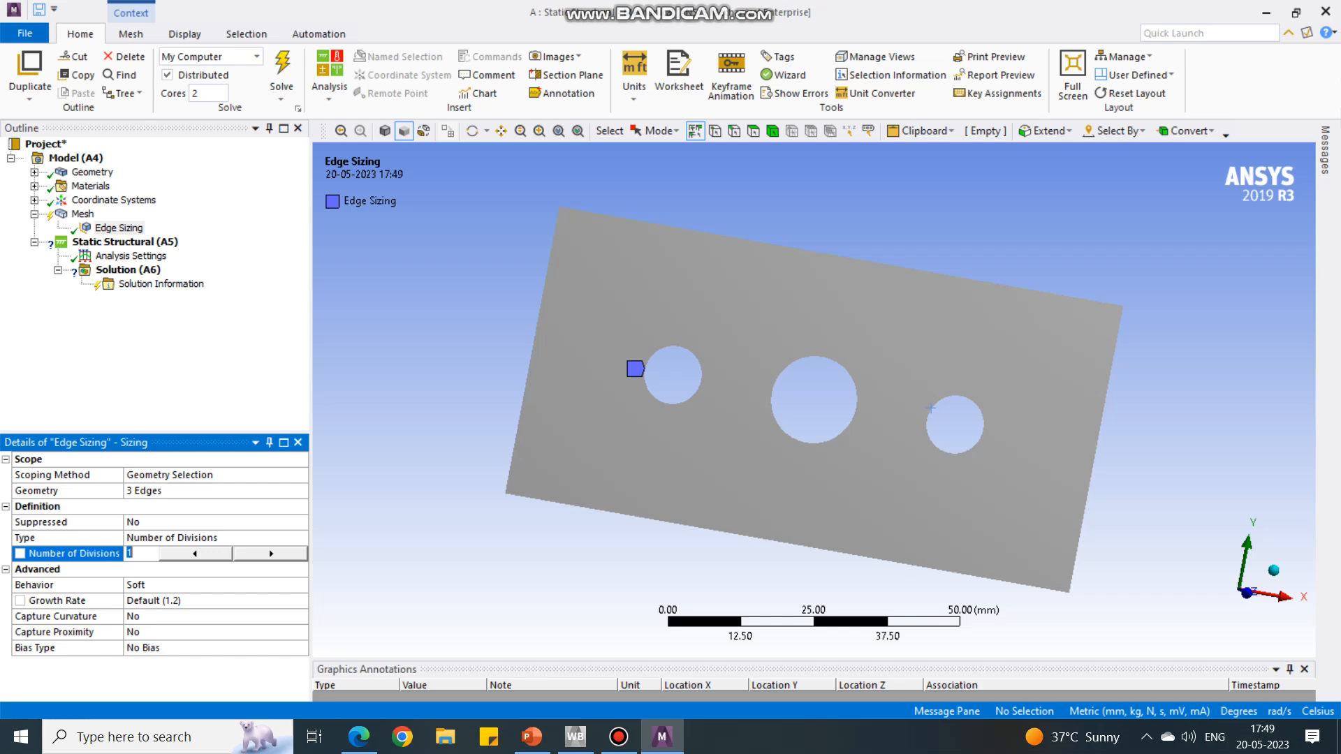
left_click(130, 554)
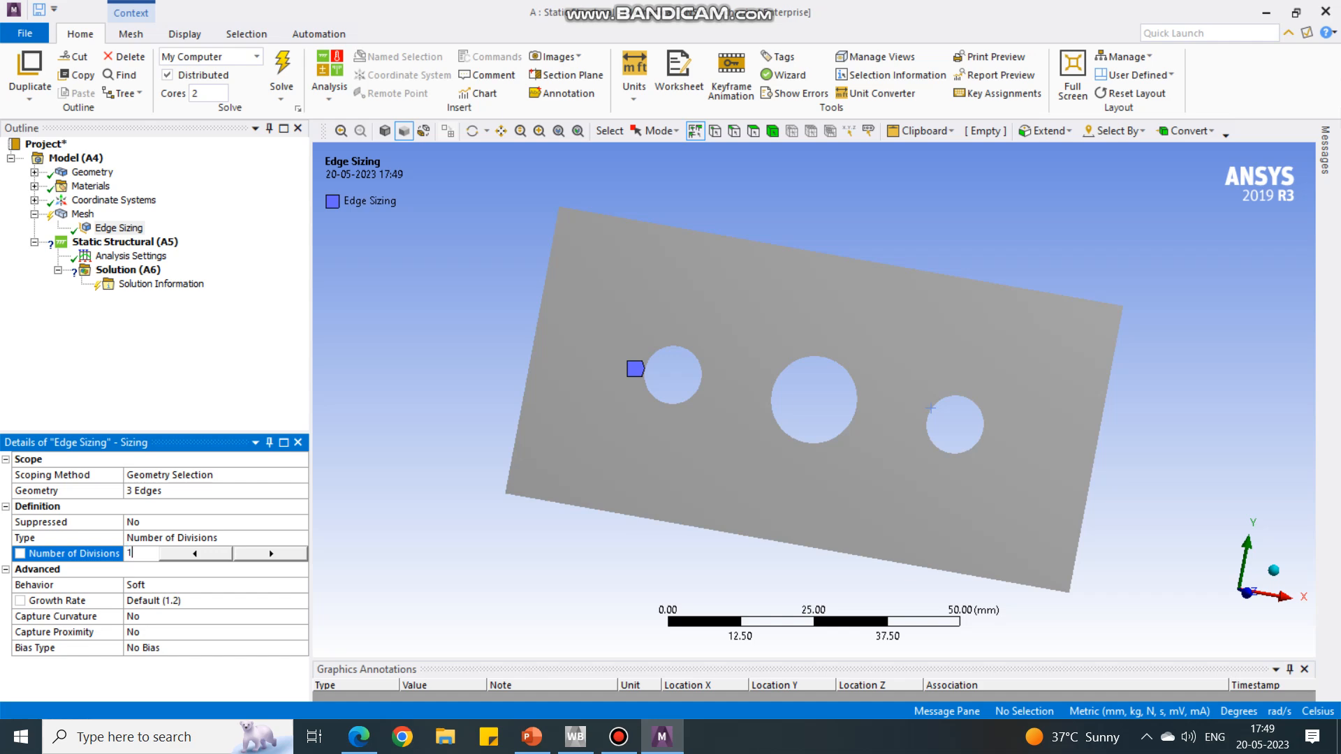
type("18")
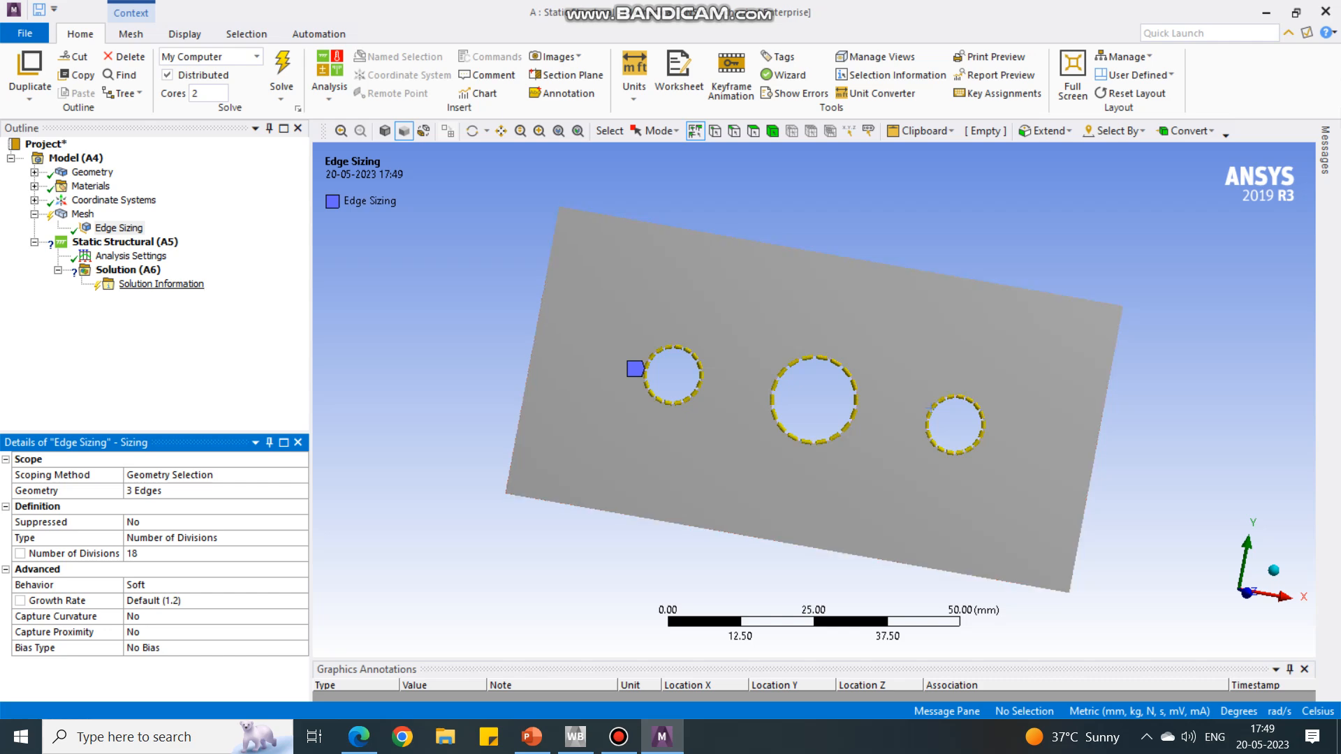
right_click(85, 213)
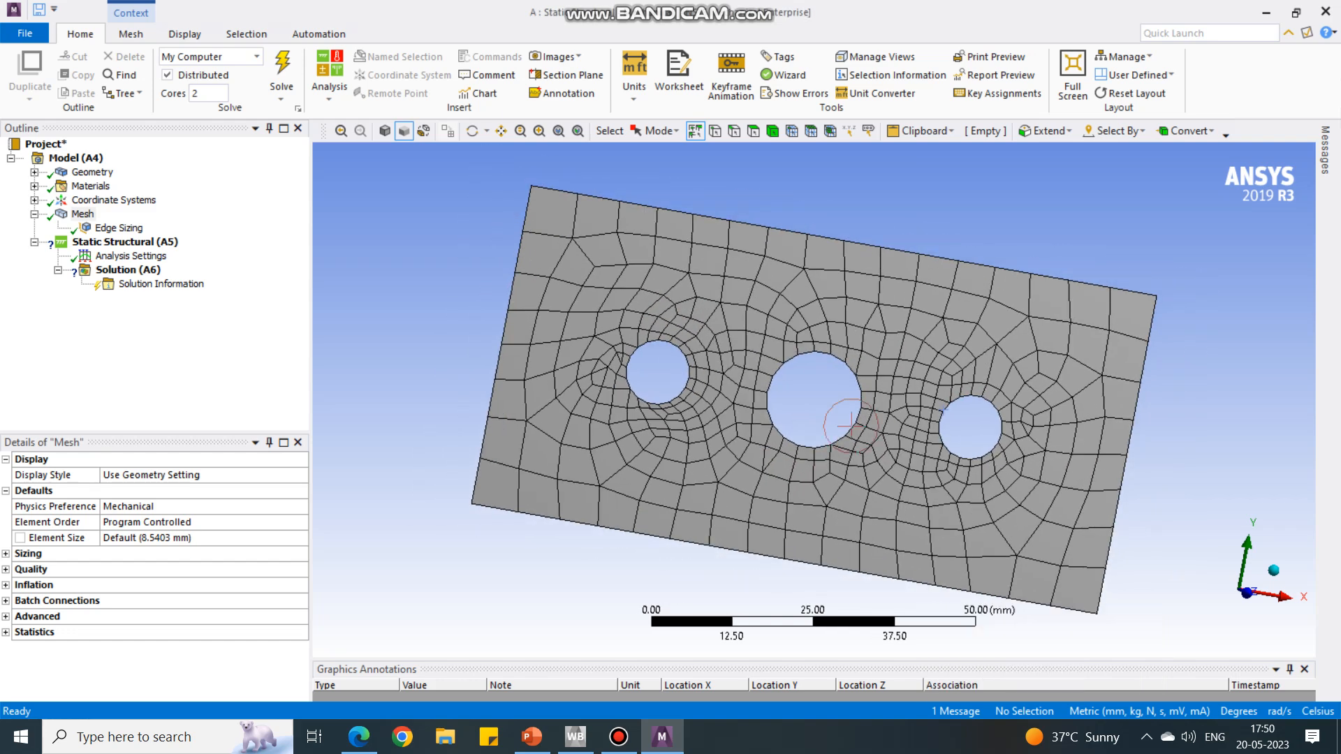
mouse_move(423, 381)
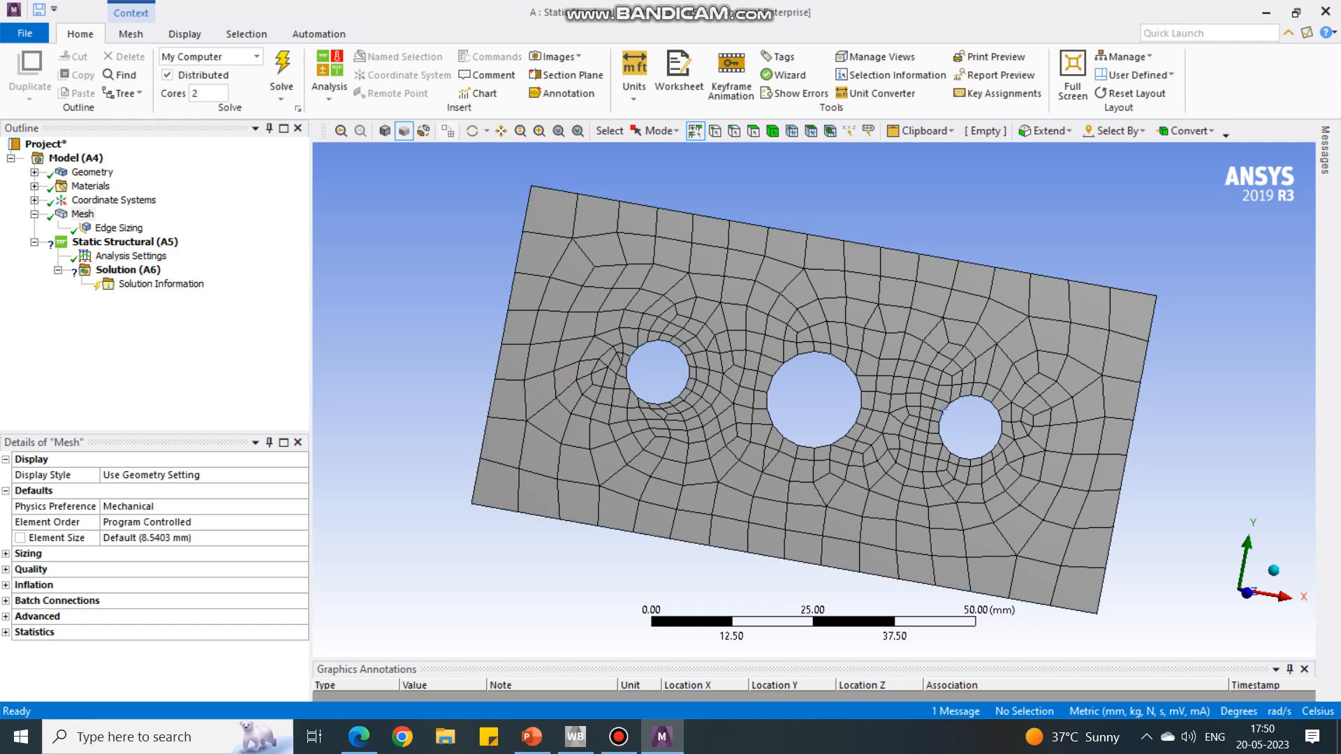
Apply a Fixed Support to the plate's right 50 mm edge.
left_click(124, 242)
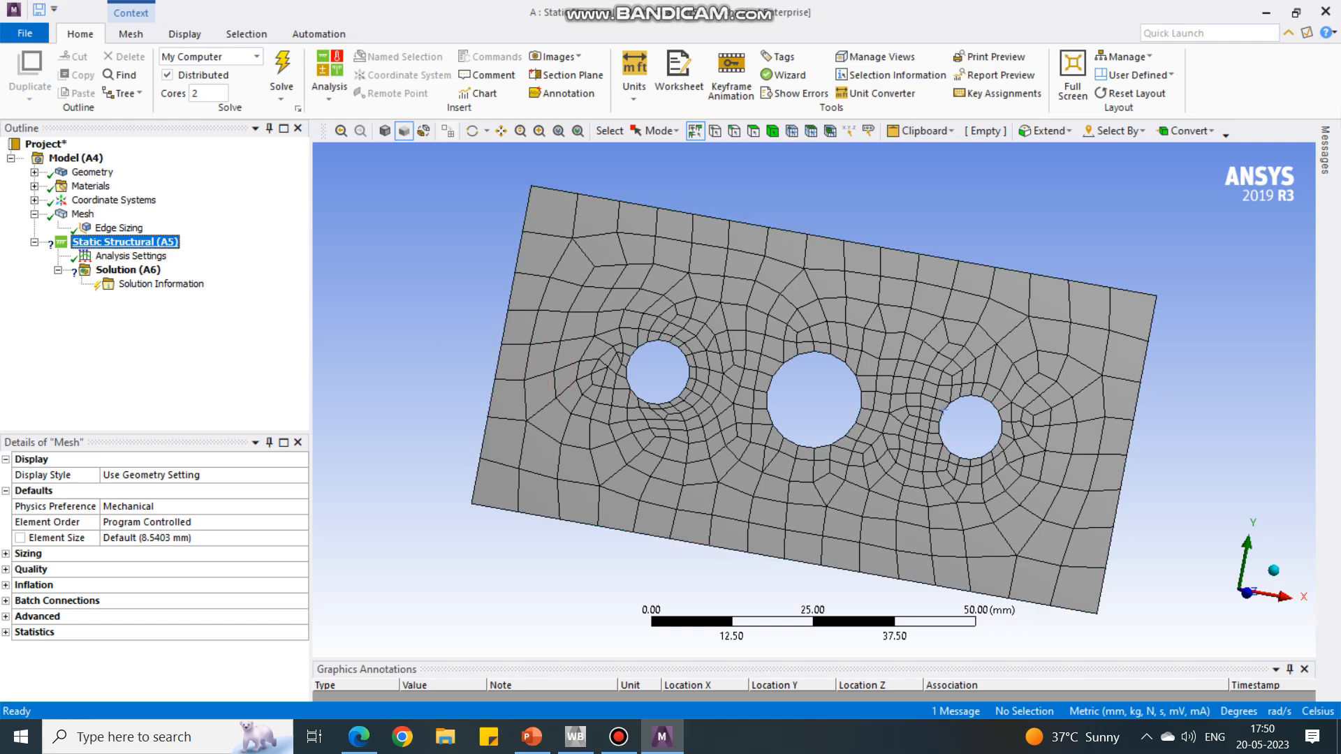
left_click(124, 242)
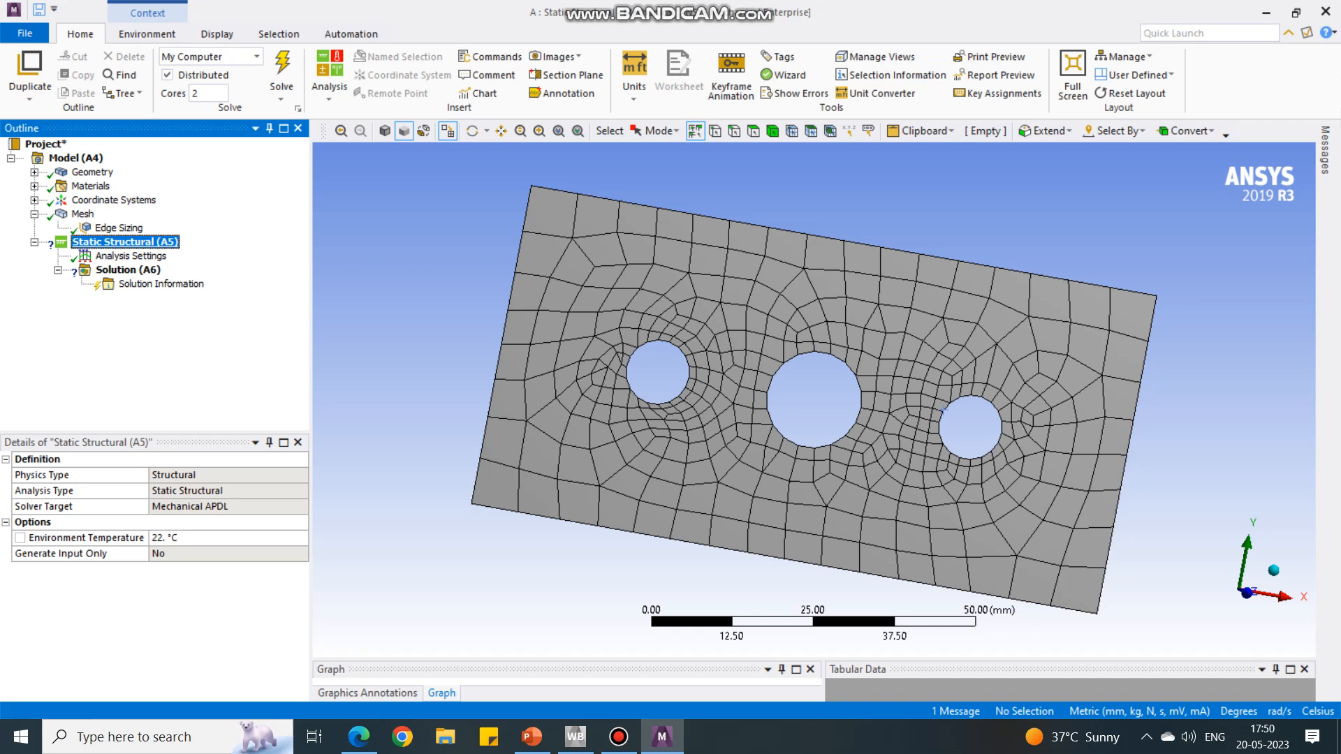
right_click(125, 241)
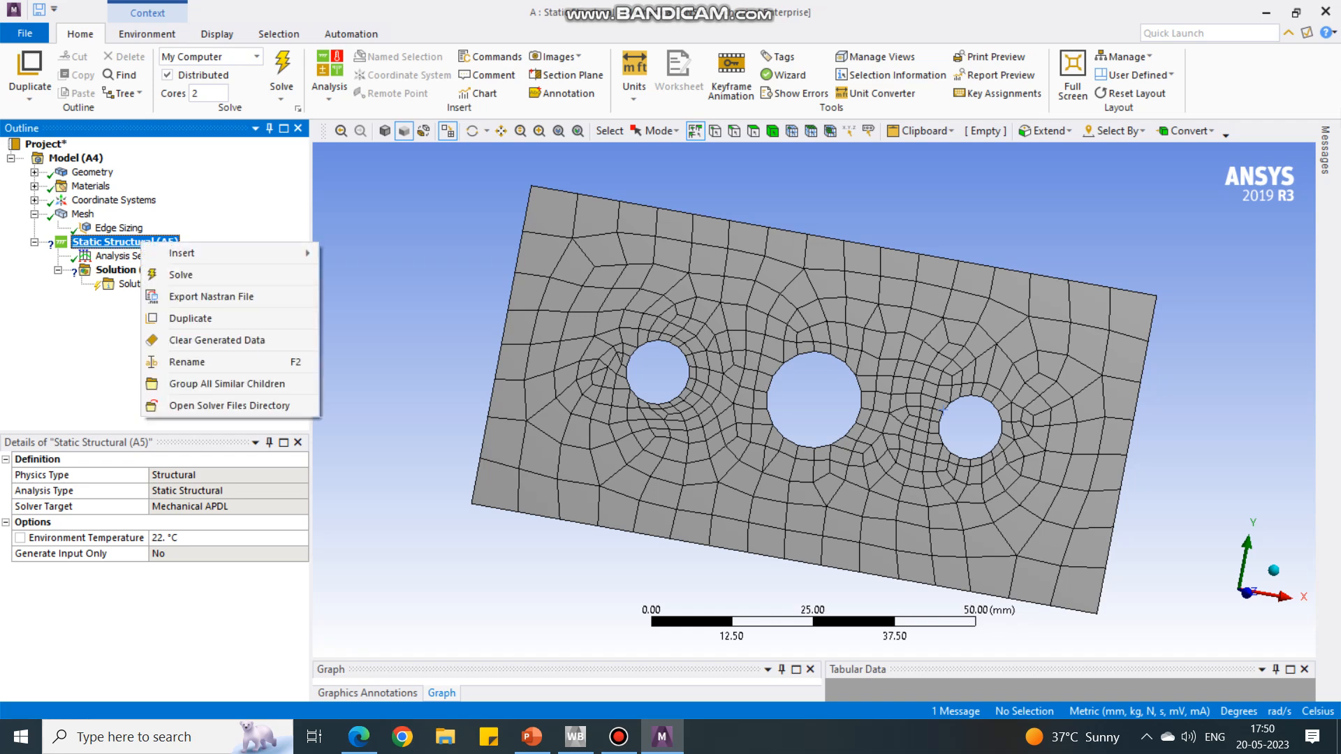
mouse_move(181, 252)
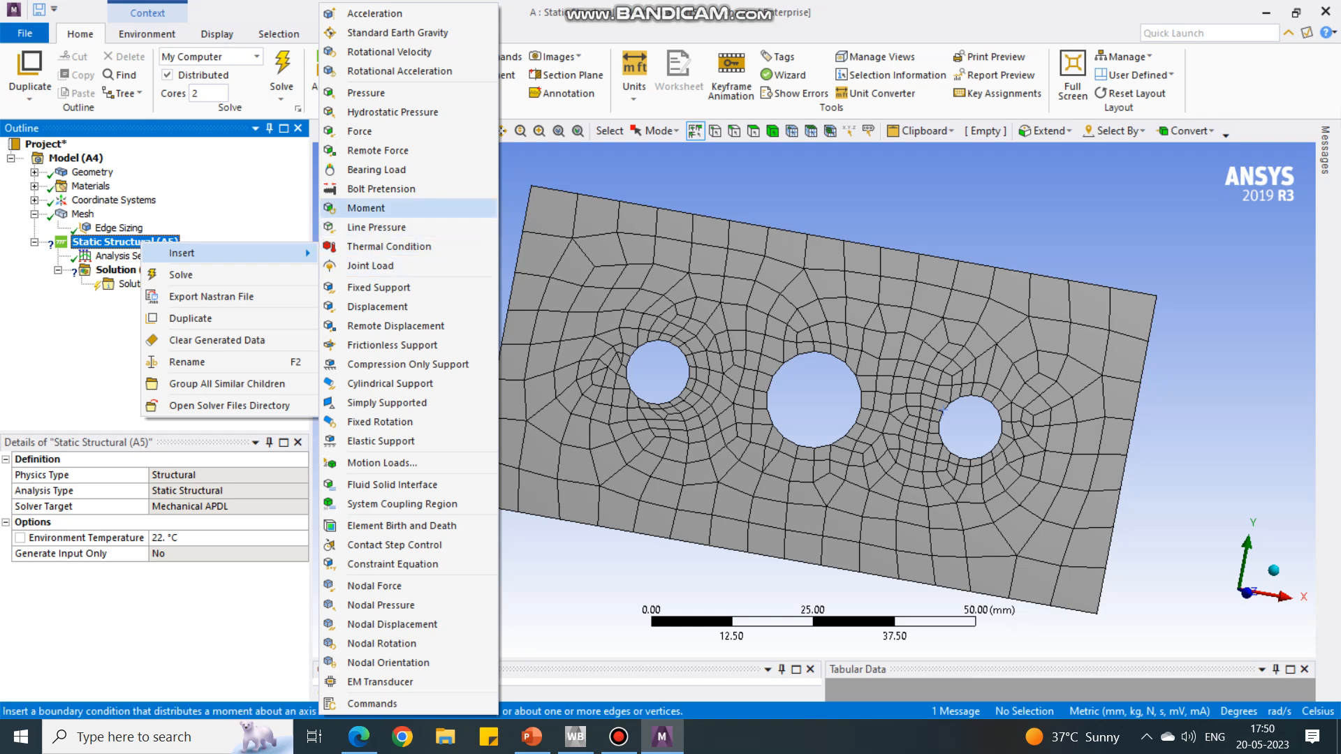
mouse_move(379, 287)
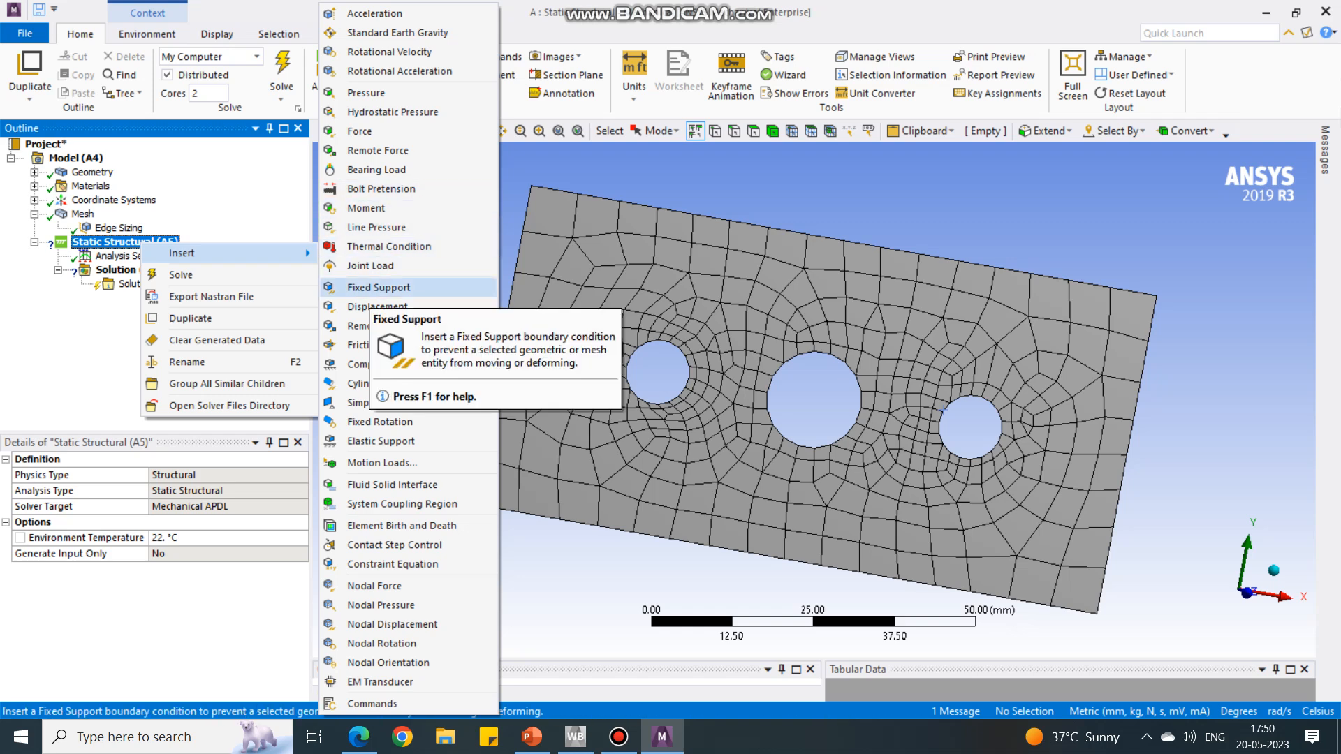
left_click(379, 286)
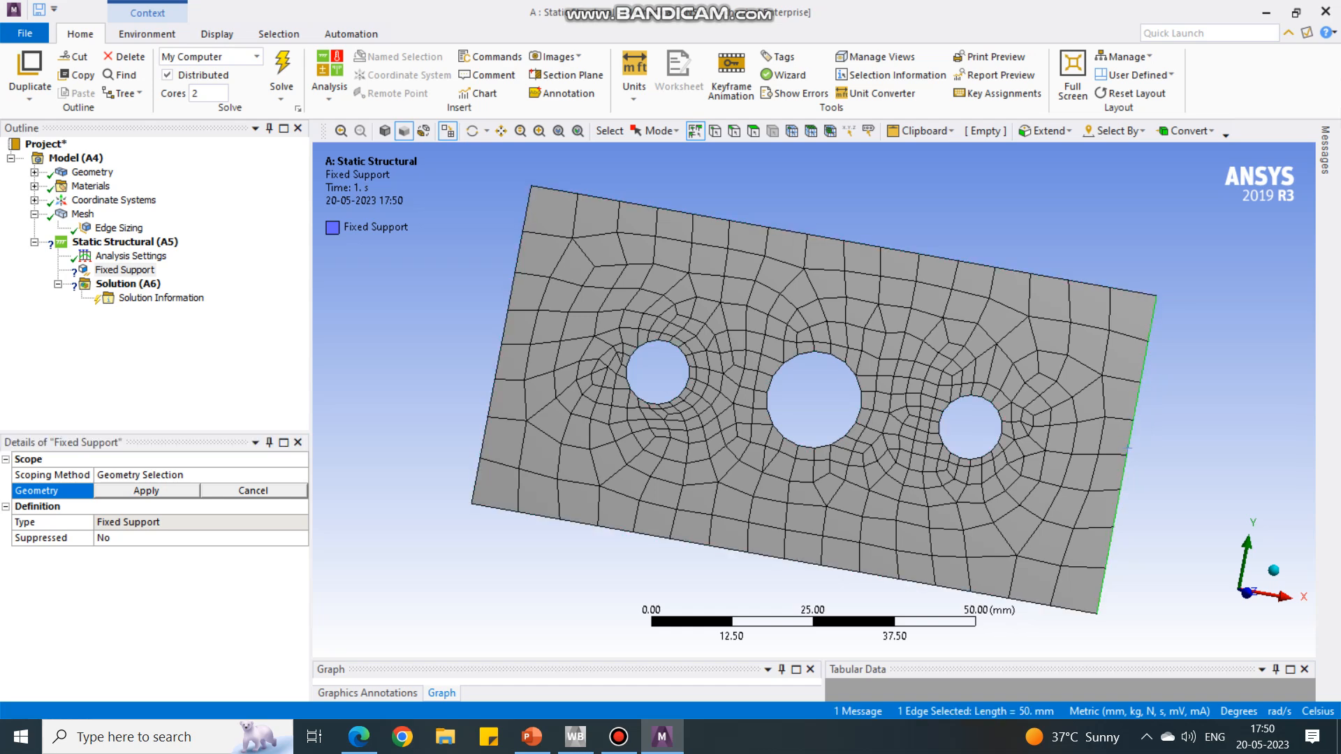
left_click(1117, 453)
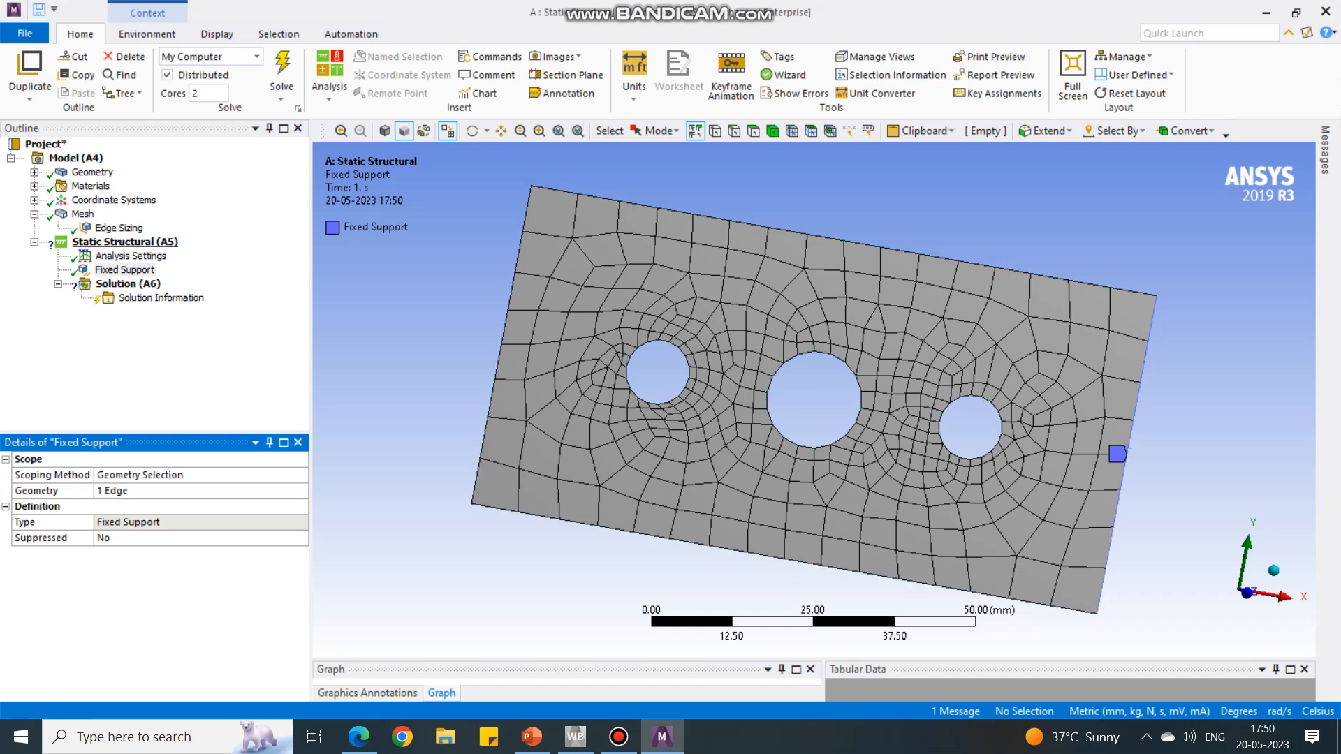
Insert a Force load under Static Structural, leaving geometry and direction undefined.
right_click(125, 243)
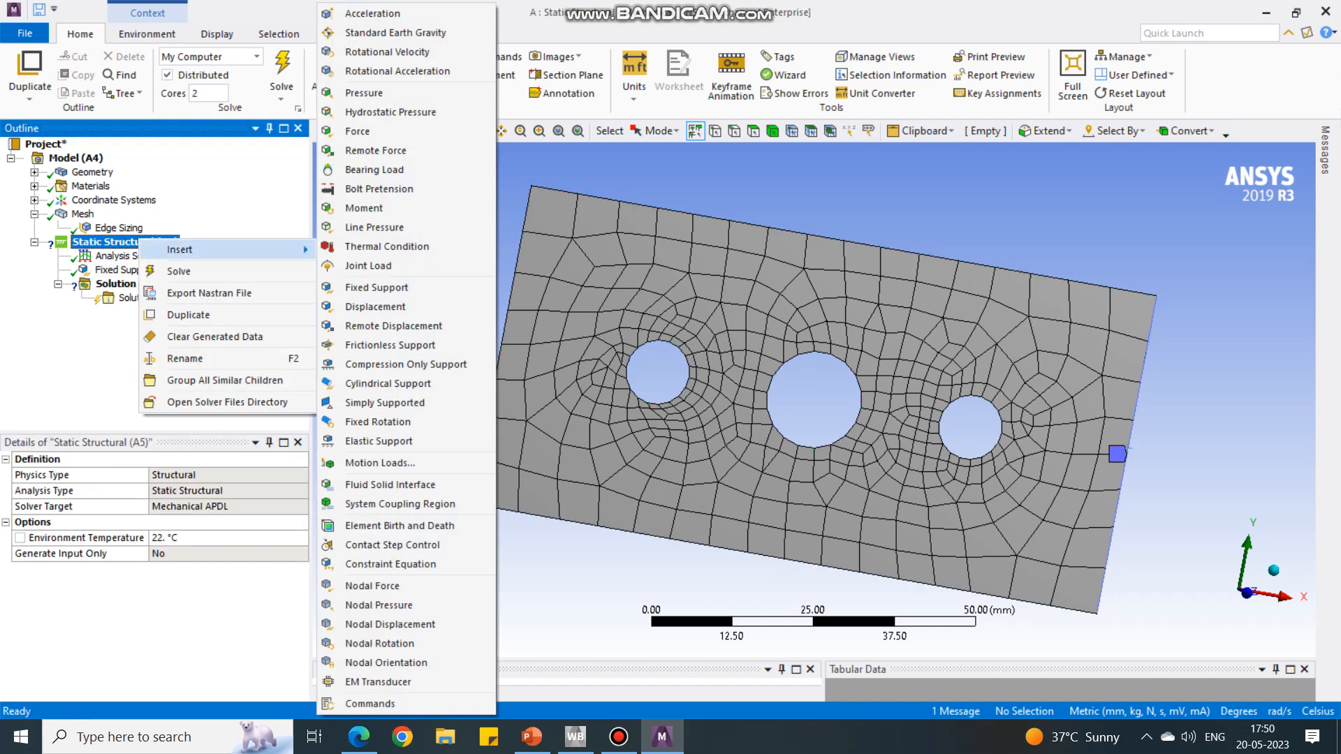
mouse_move(359, 131)
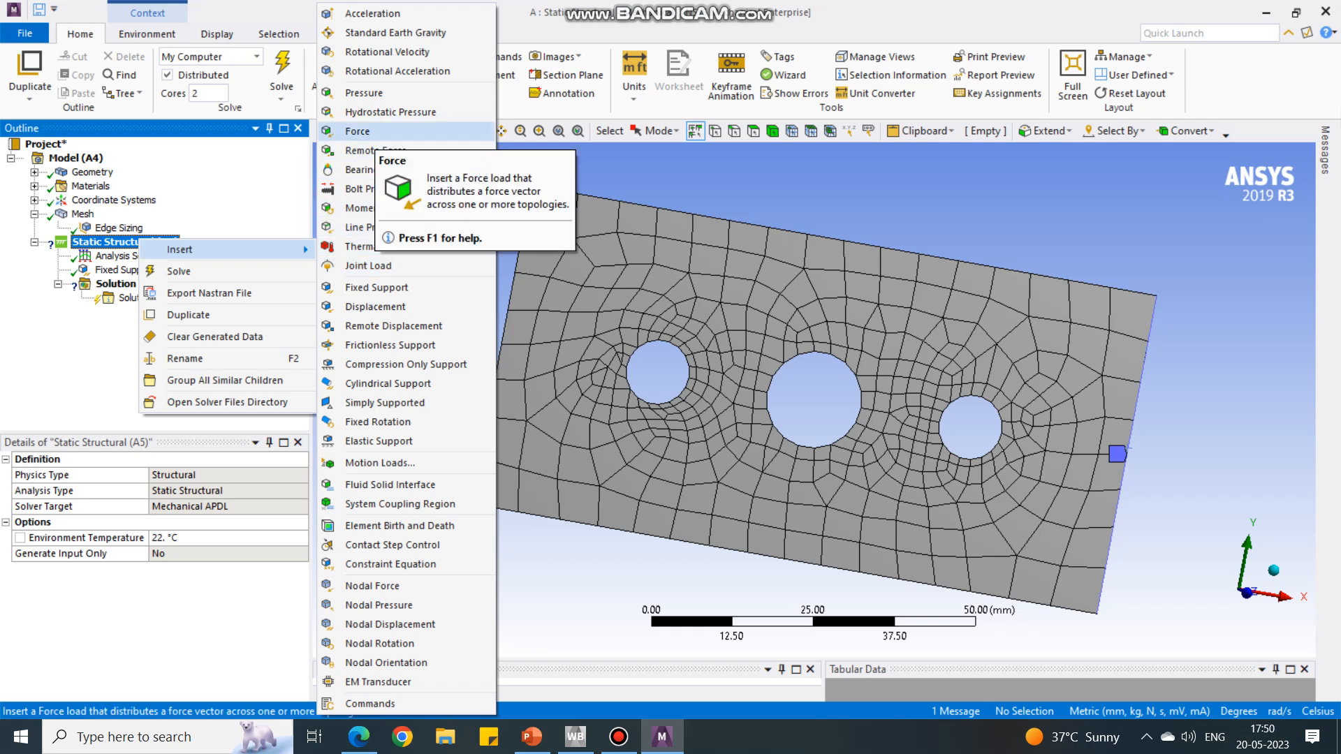
left_click(357, 130)
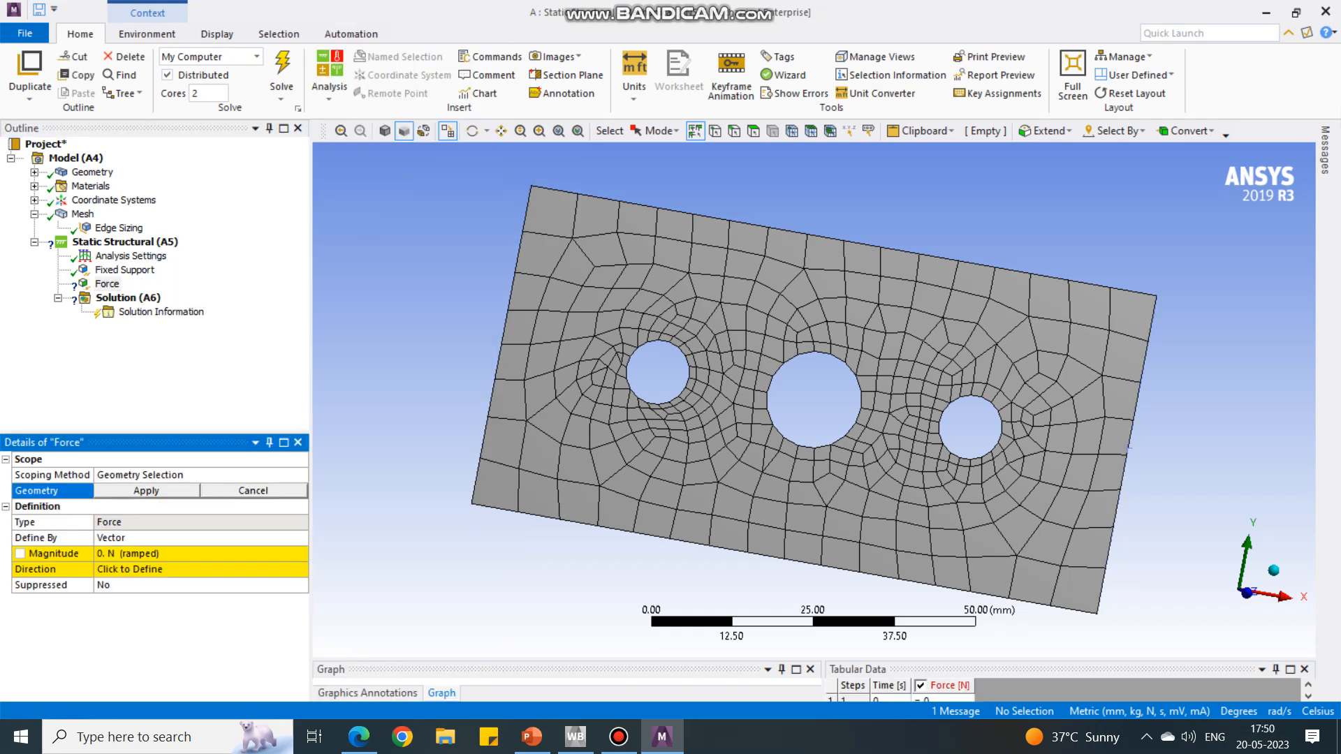